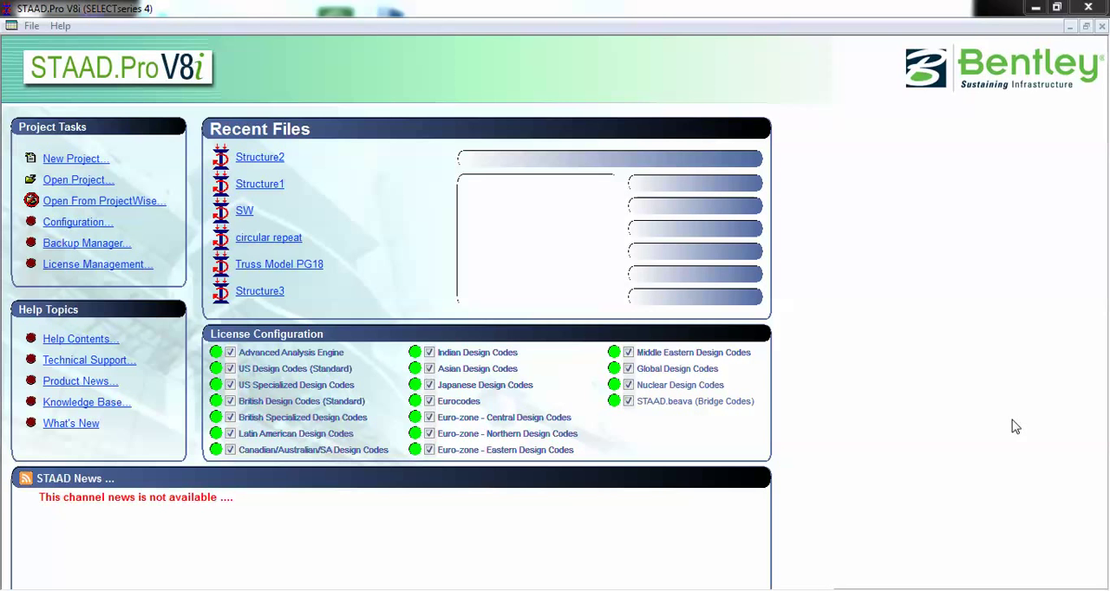
pyautogui.moveTo(1068, 416)
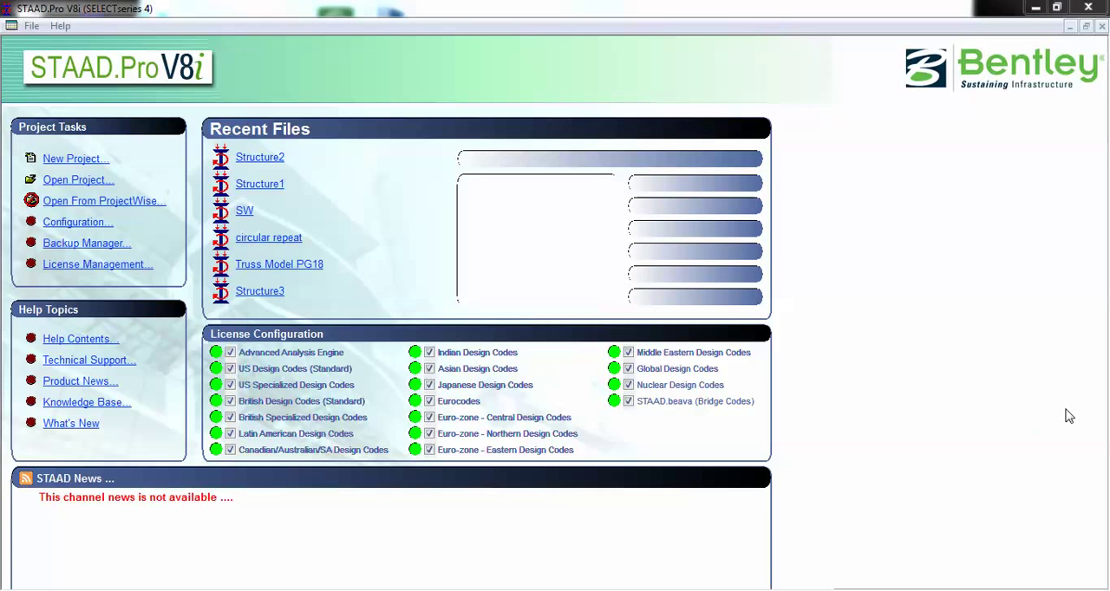
pyautogui.moveTo(90, 165)
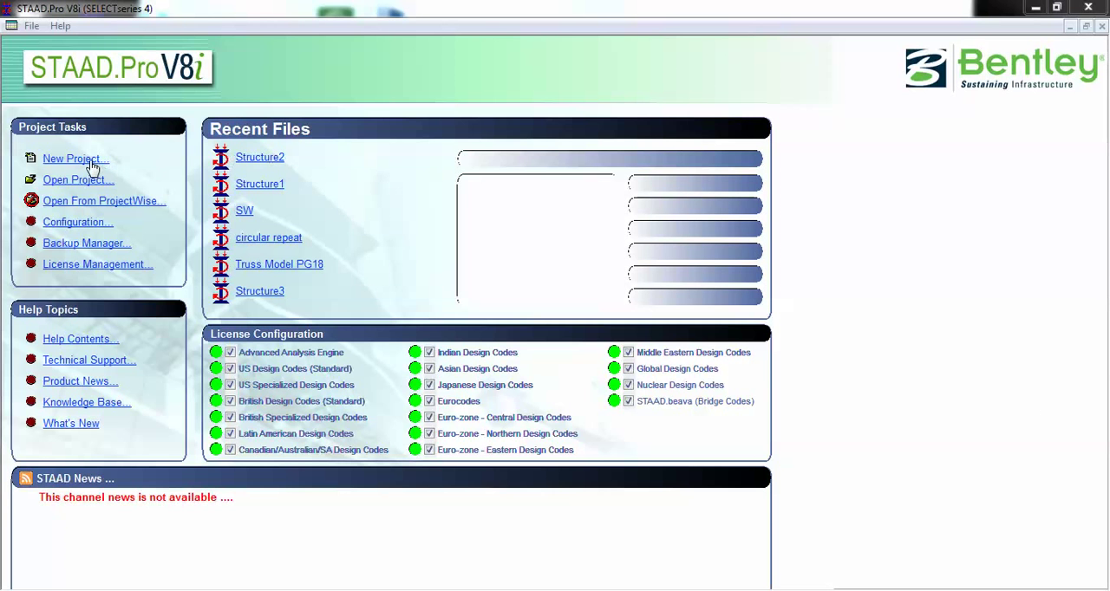
# Start a new plane-structure project Structure1 in metres and kilonewtons, overwriting the existing file
pyautogui.click(71, 157)
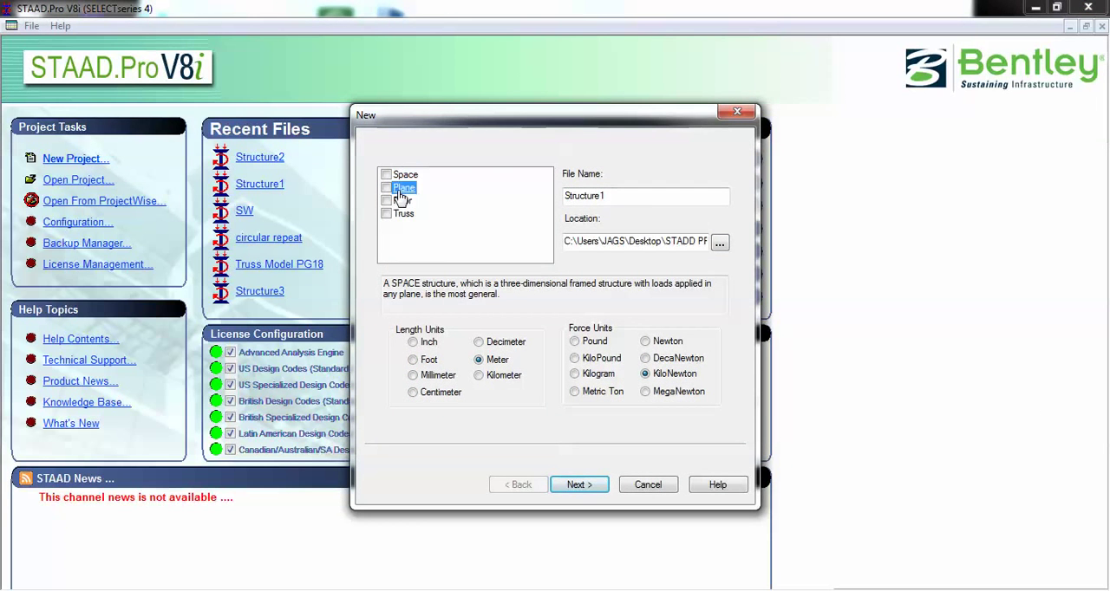
pyautogui.click(387, 187)
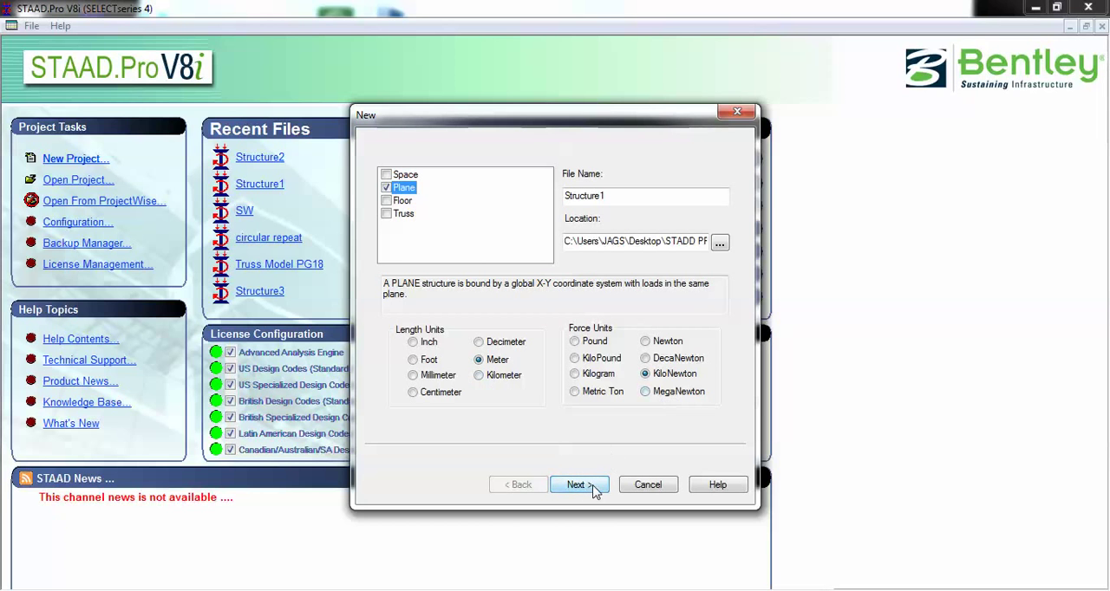
pyautogui.click(579, 484)
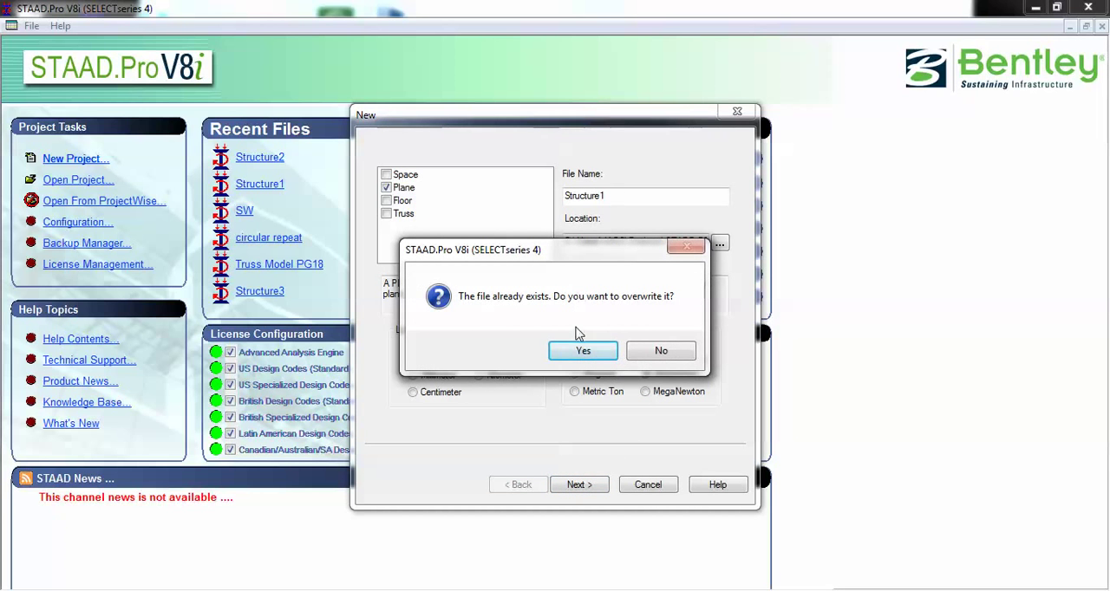
pyautogui.moveTo(583, 350)
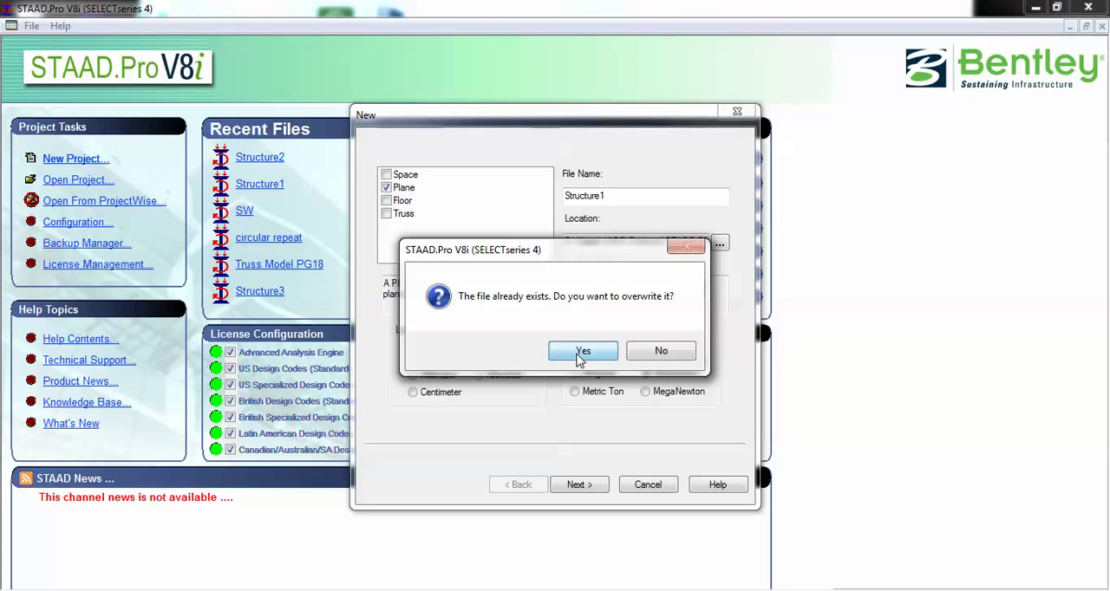
pyautogui.click(582, 350)
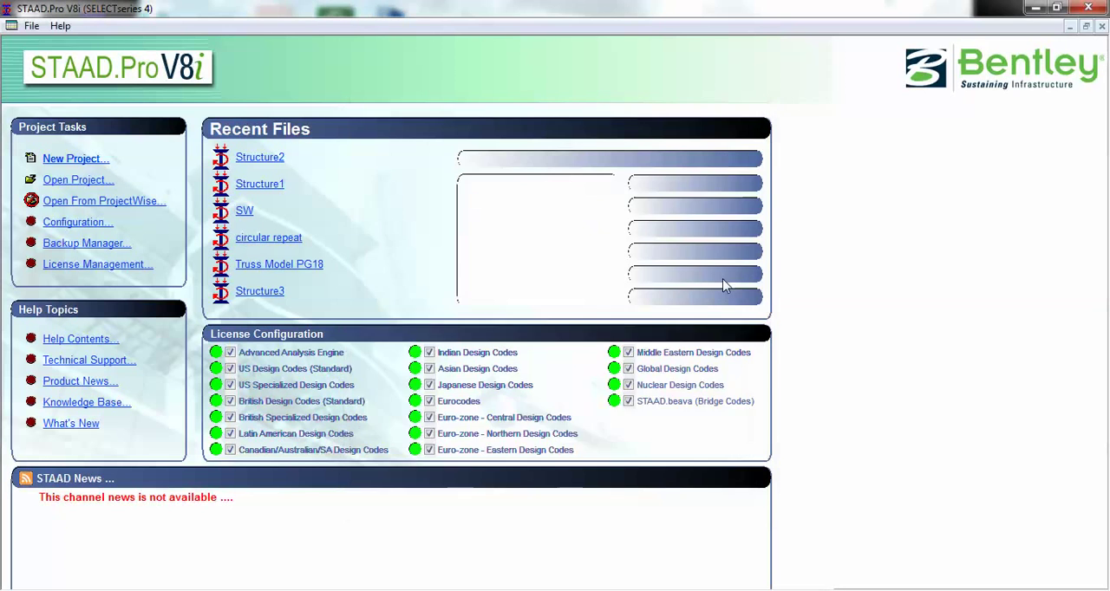
# Draw the left column at x=2 up to height 10 and run the top beam across to x=5
pyautogui.click(260, 183)
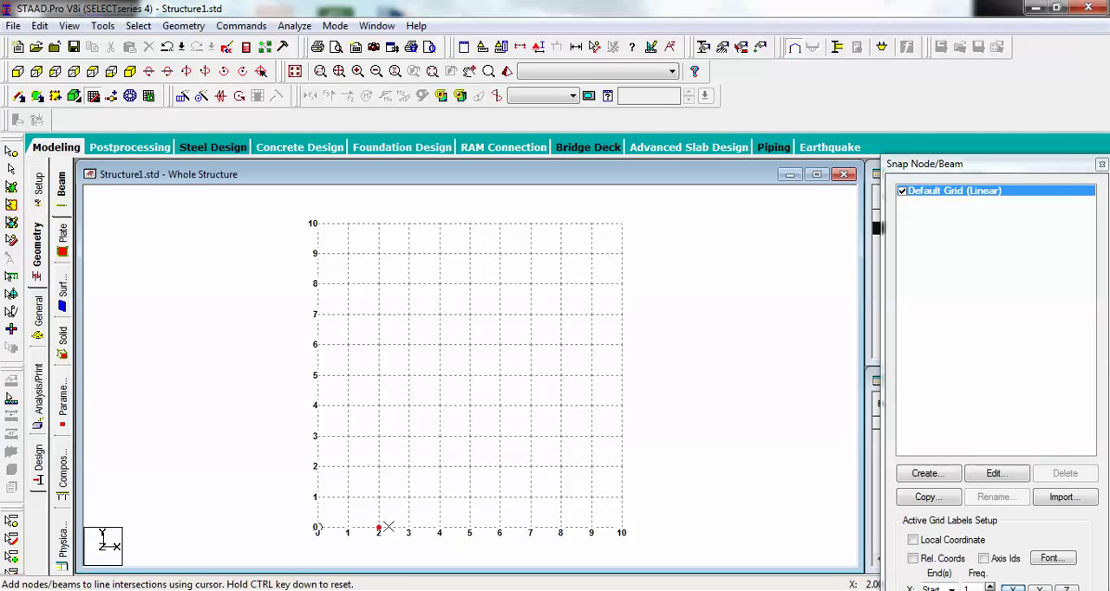
pyautogui.click(378, 408)
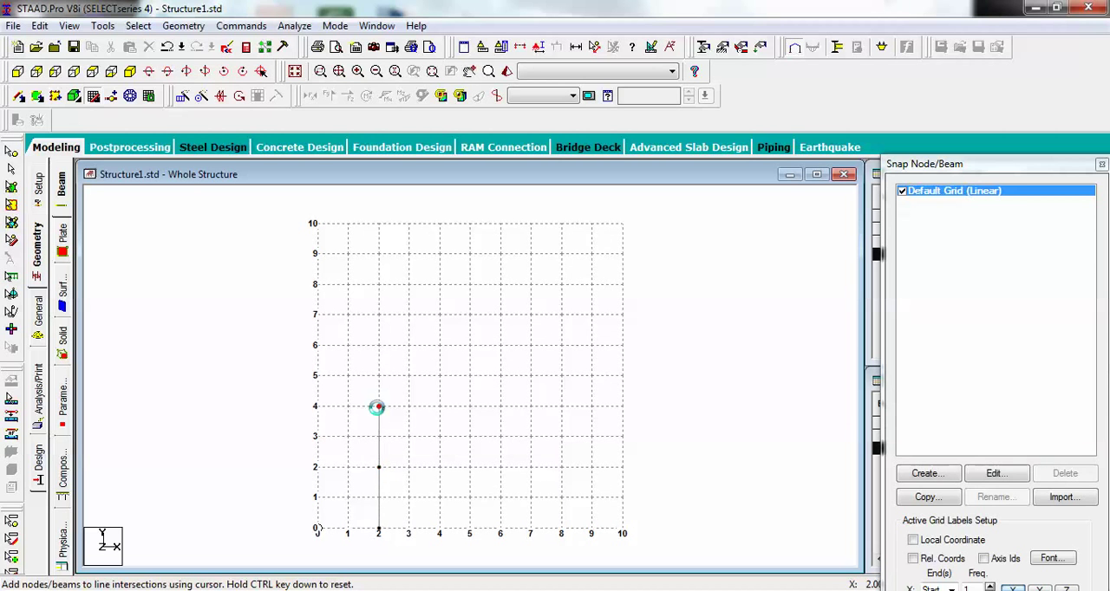
pyautogui.click(378, 285)
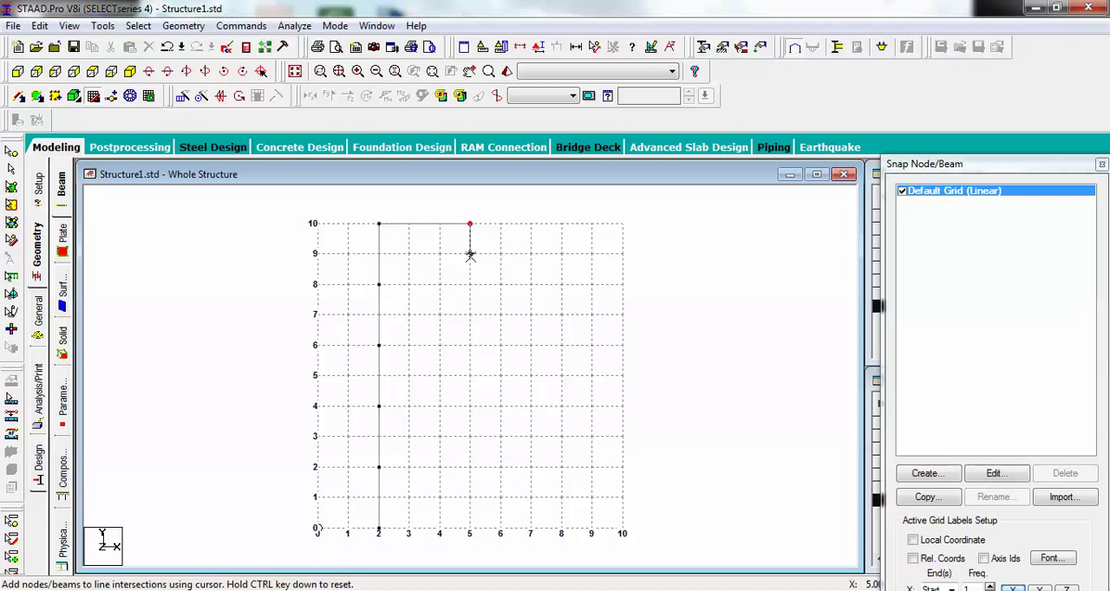
pyautogui.click(469, 345)
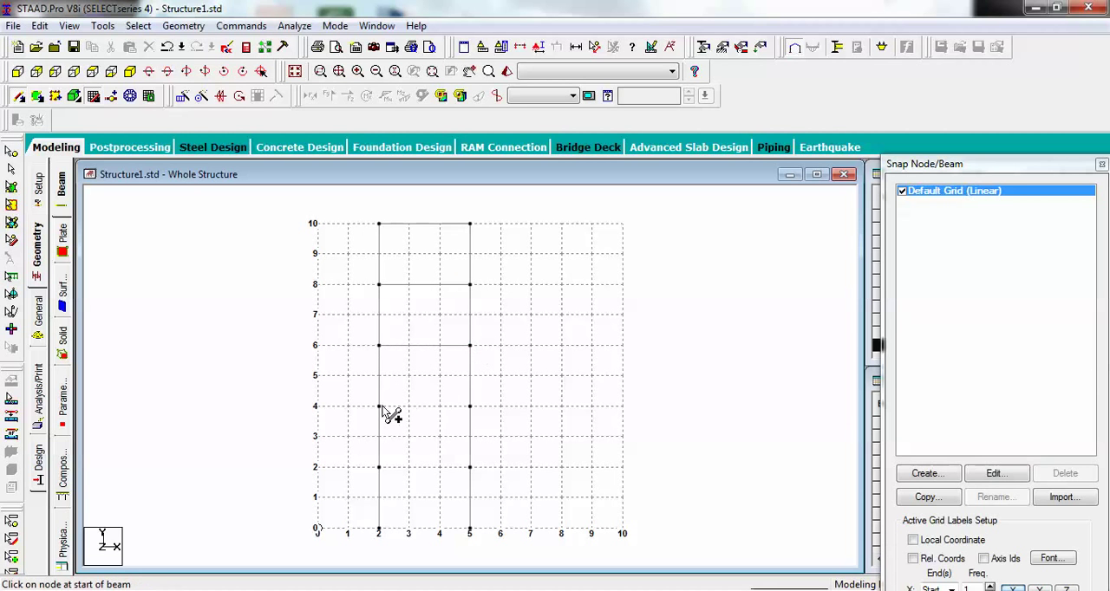
pyautogui.moveTo(378, 477)
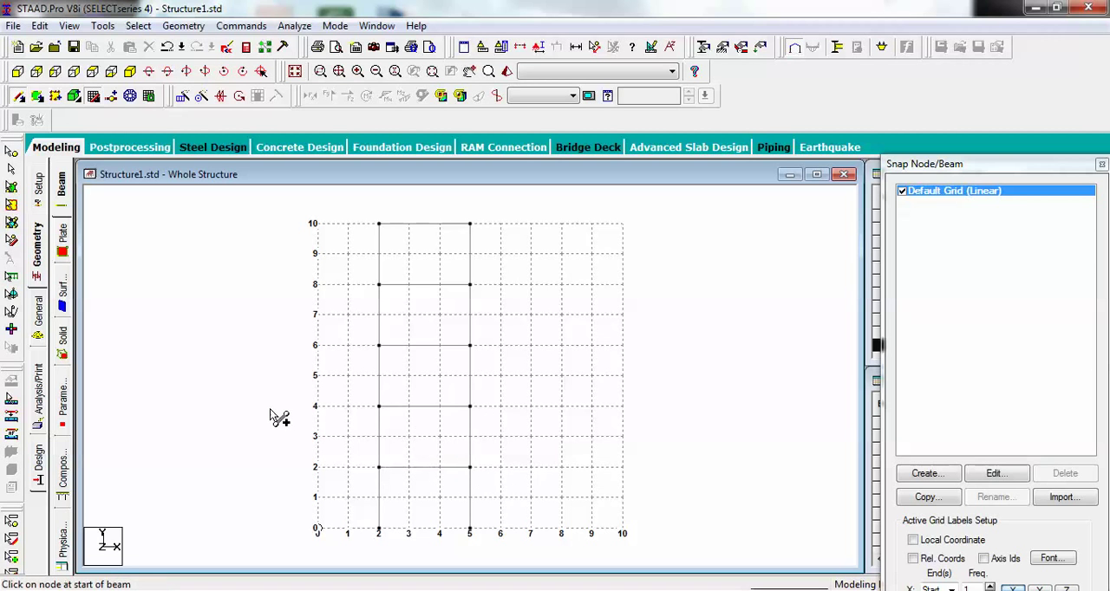
pyautogui.moveTo(581, 468)
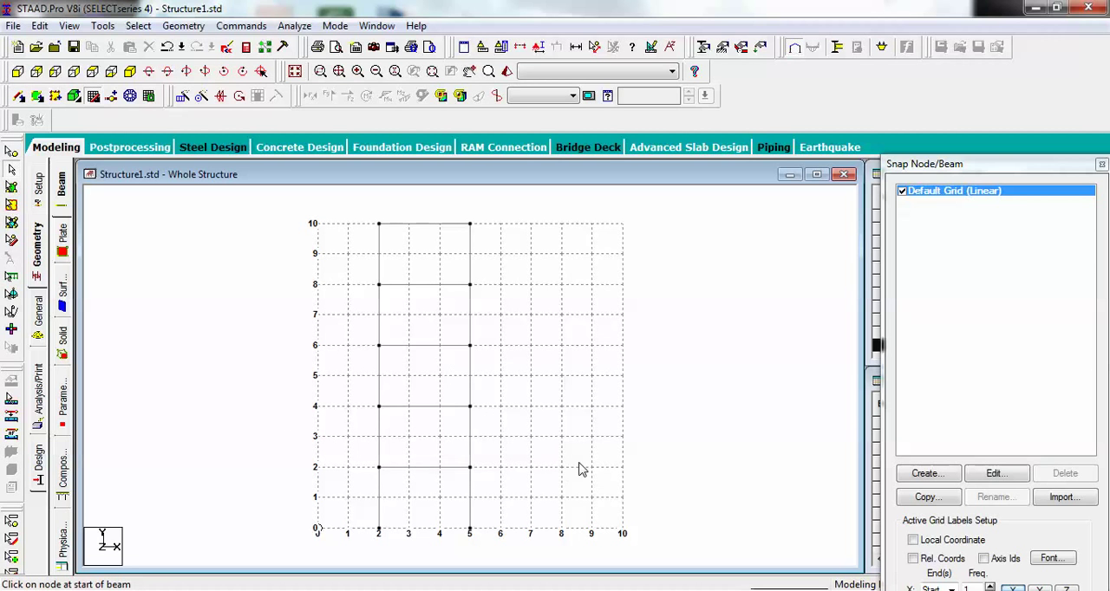
pyautogui.moveTo(801, 420)
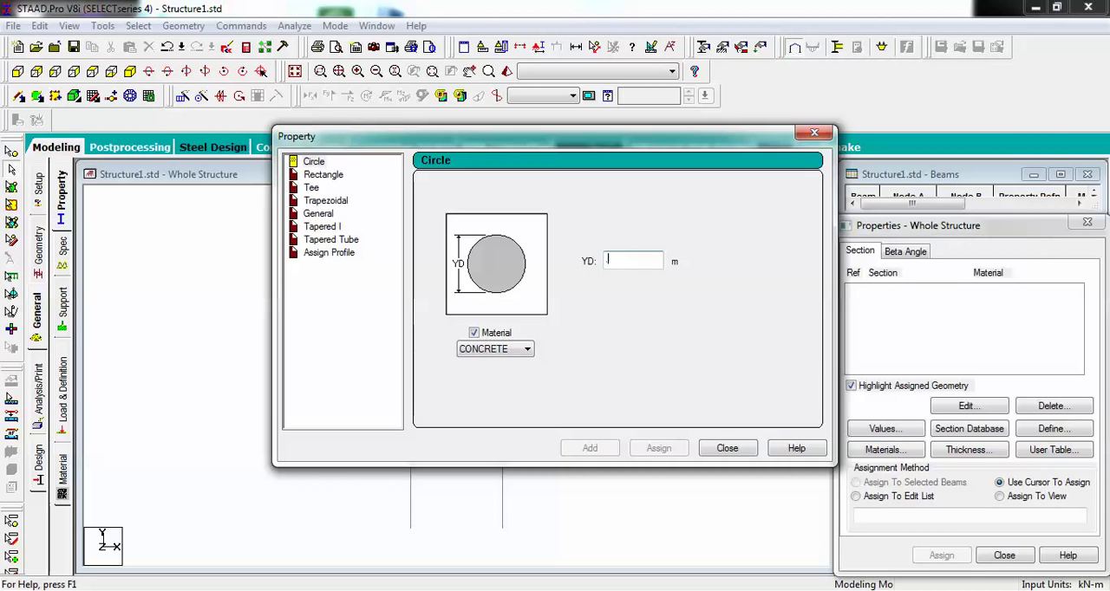
# Add a circular 0.30 m section with CONCRETE material to the property list
pyautogui.write('3')
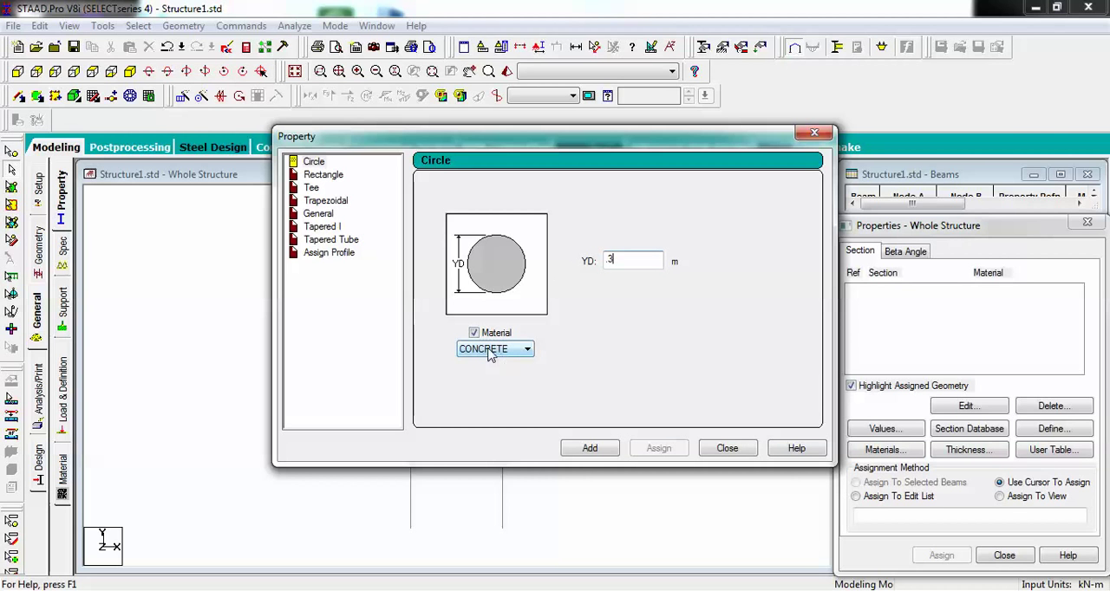
pyautogui.moveTo(485, 361)
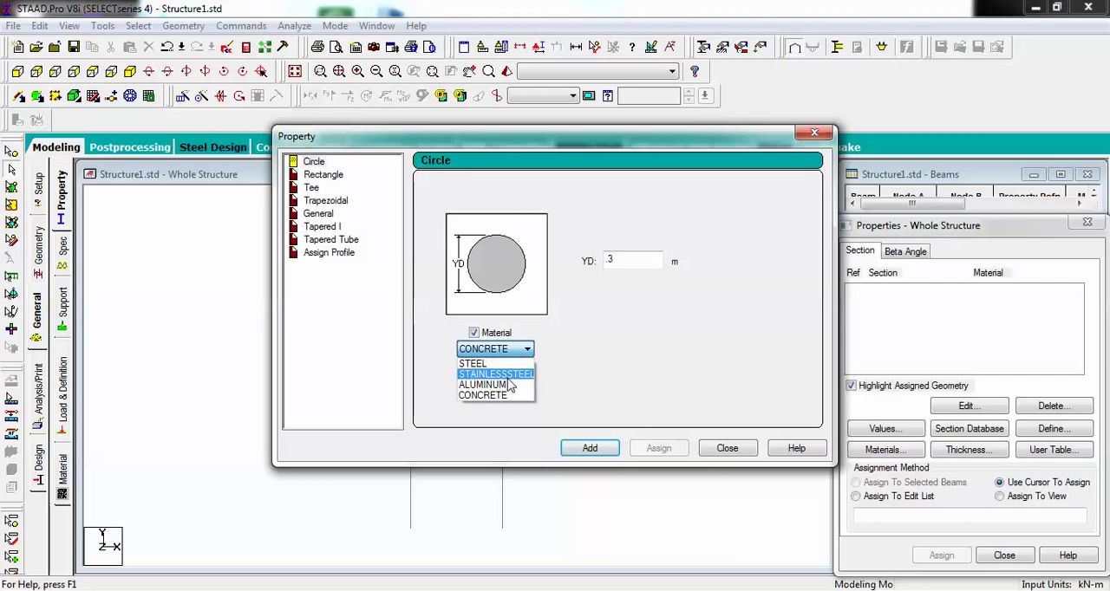
pyautogui.moveTo(520, 384)
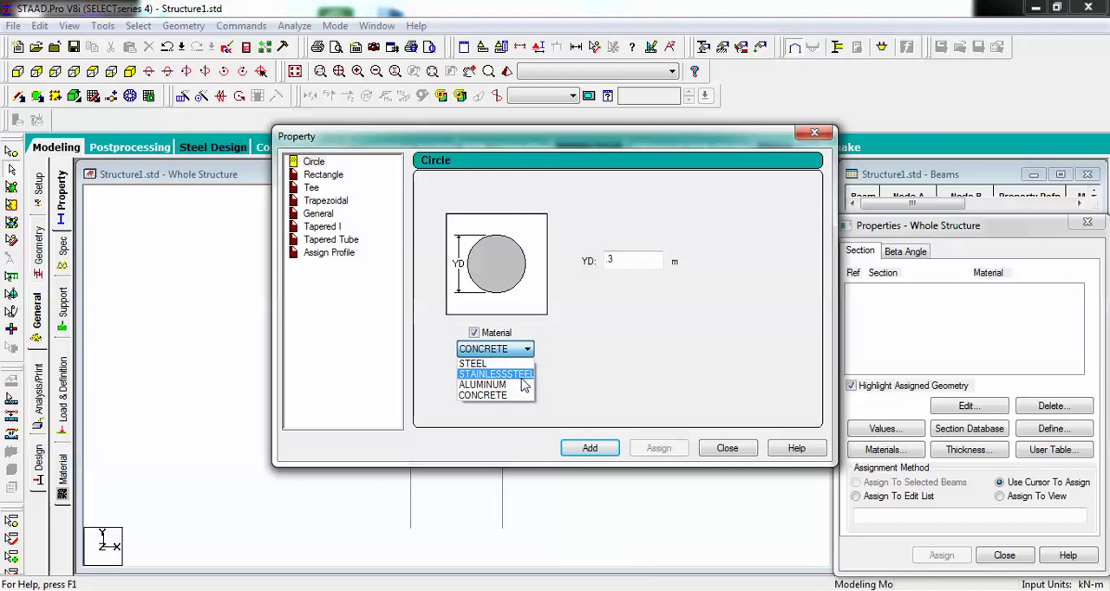
pyautogui.click(482, 395)
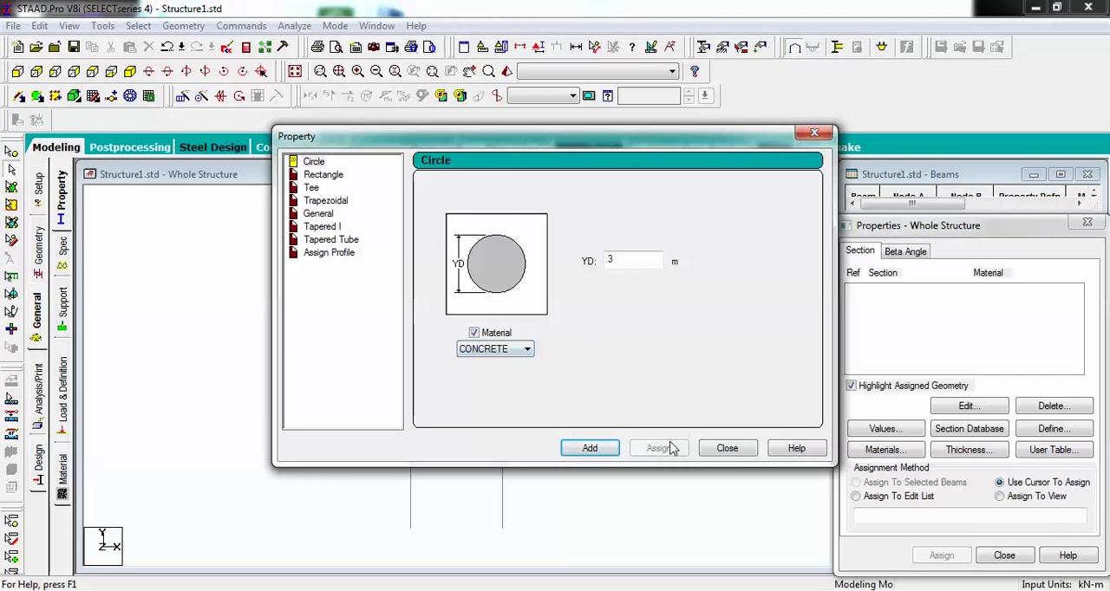
pyautogui.click(590, 447)
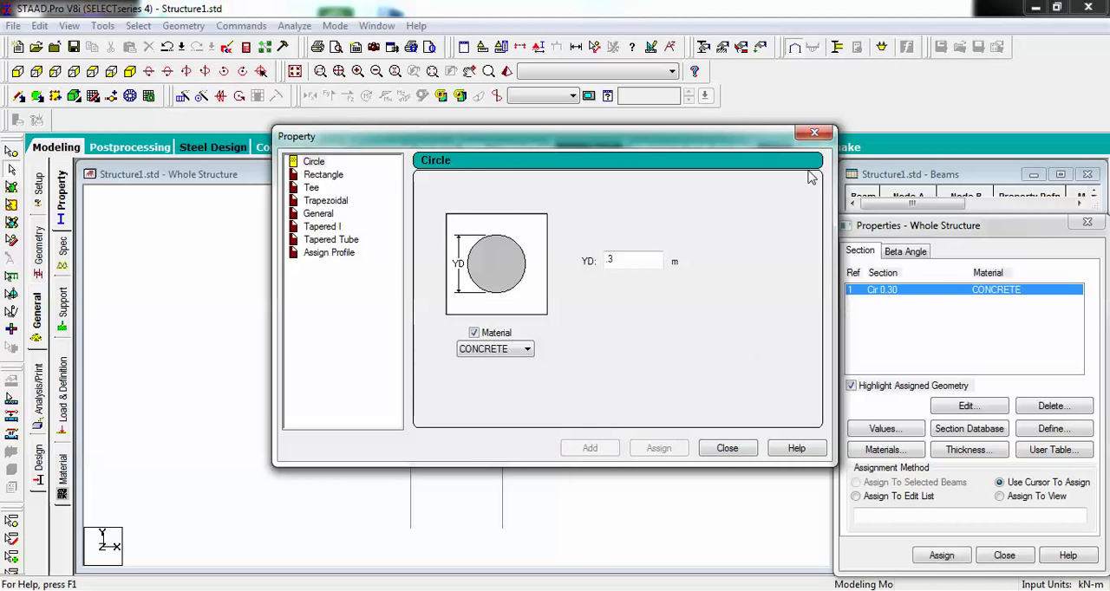
# Assign the Cir 0.30 concrete section to every member in view, tagging all fifteen R1
pyautogui.click(727, 447)
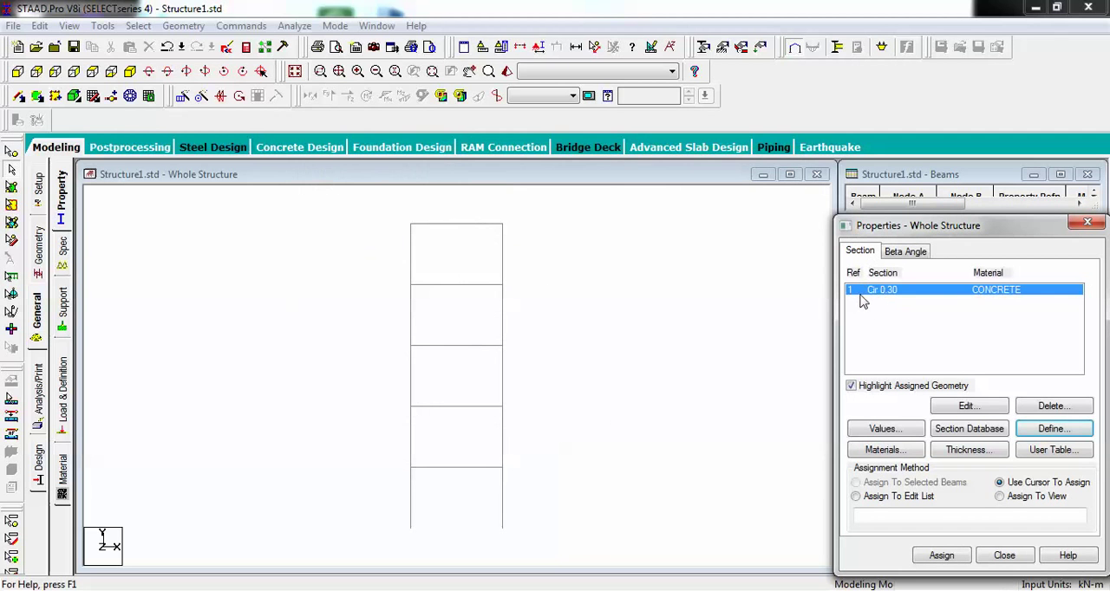
pyautogui.moveTo(957, 298)
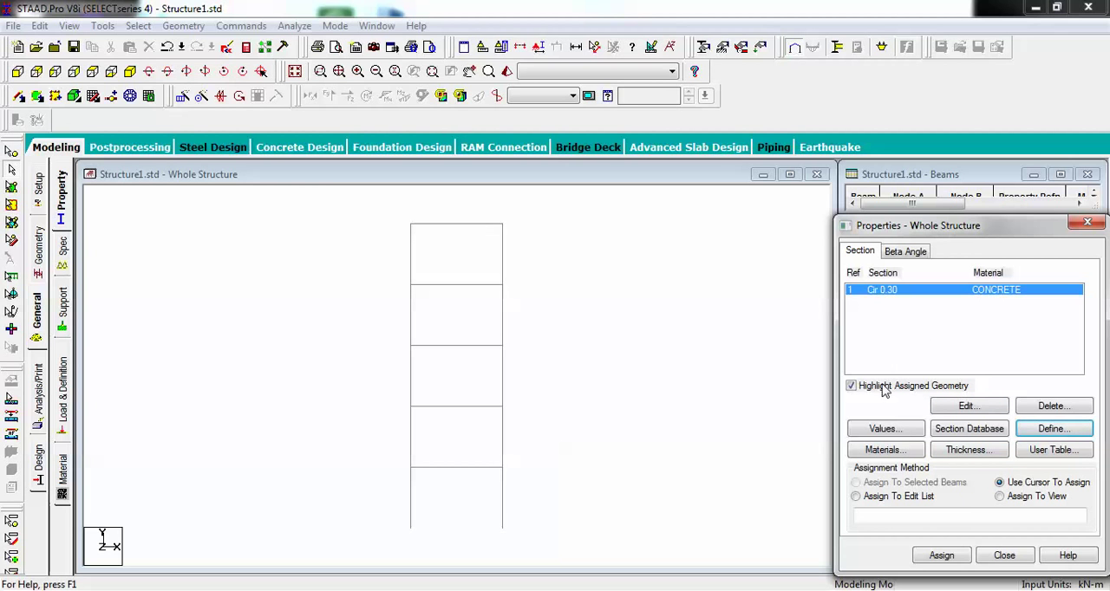
pyautogui.moveTo(950, 503)
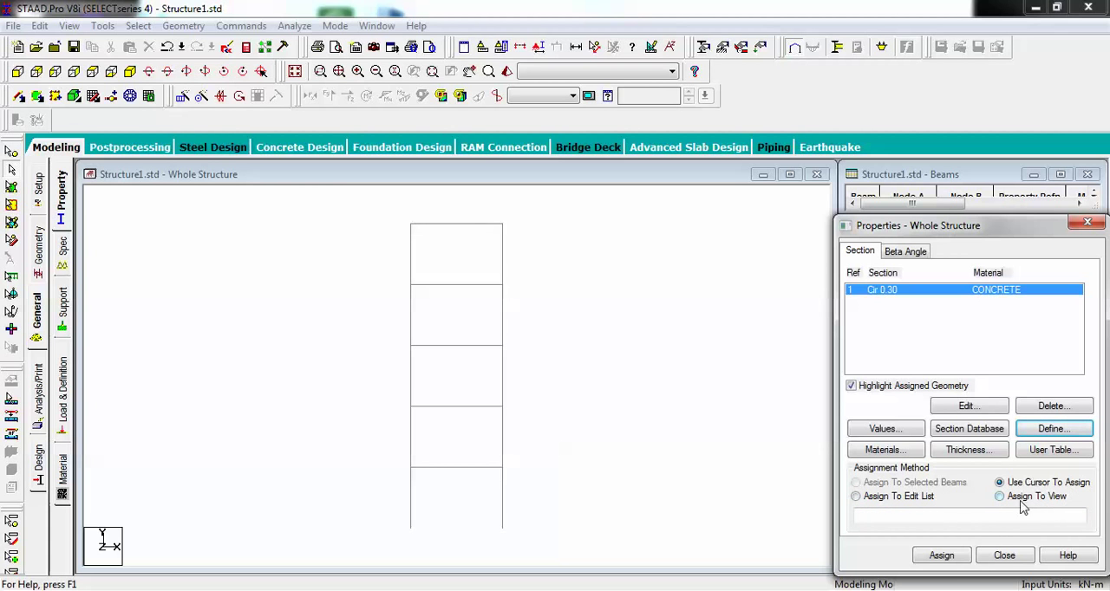
pyautogui.moveTo(1004, 510)
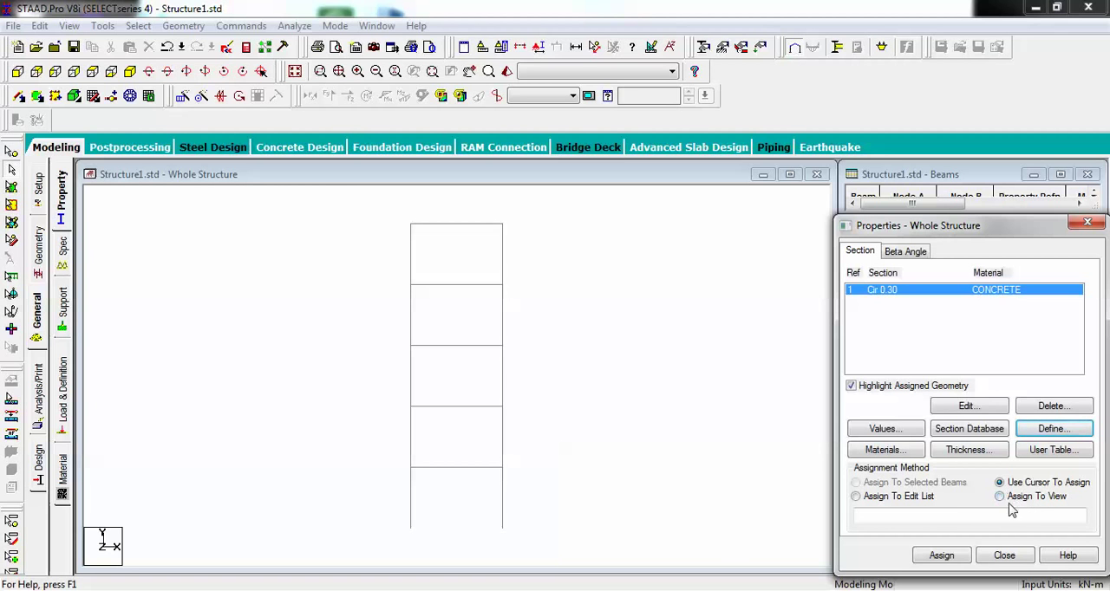
pyautogui.click(999, 496)
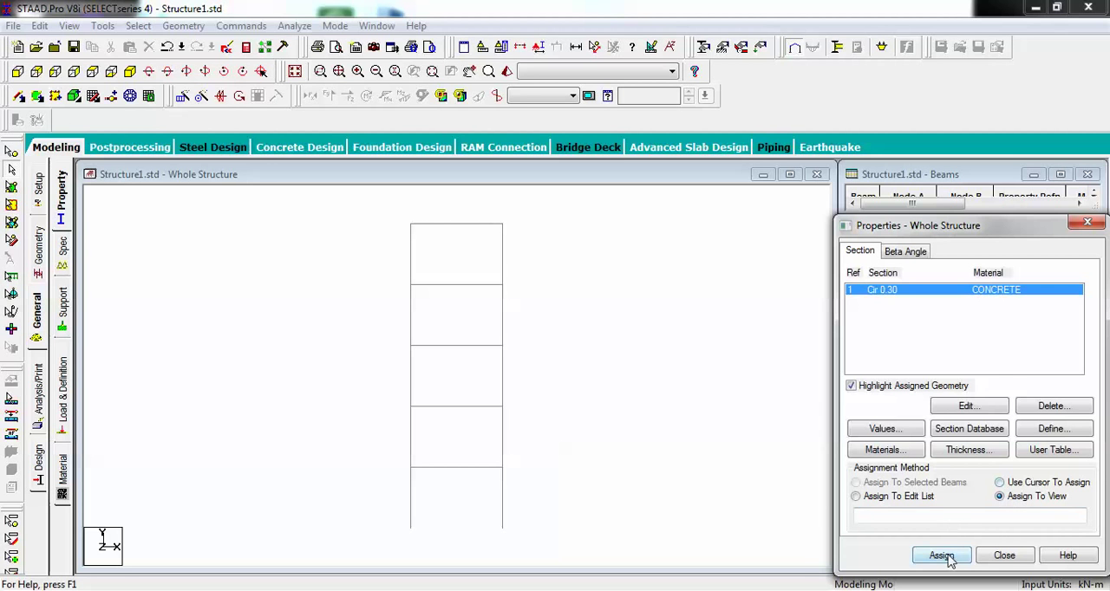
pyautogui.click(941, 555)
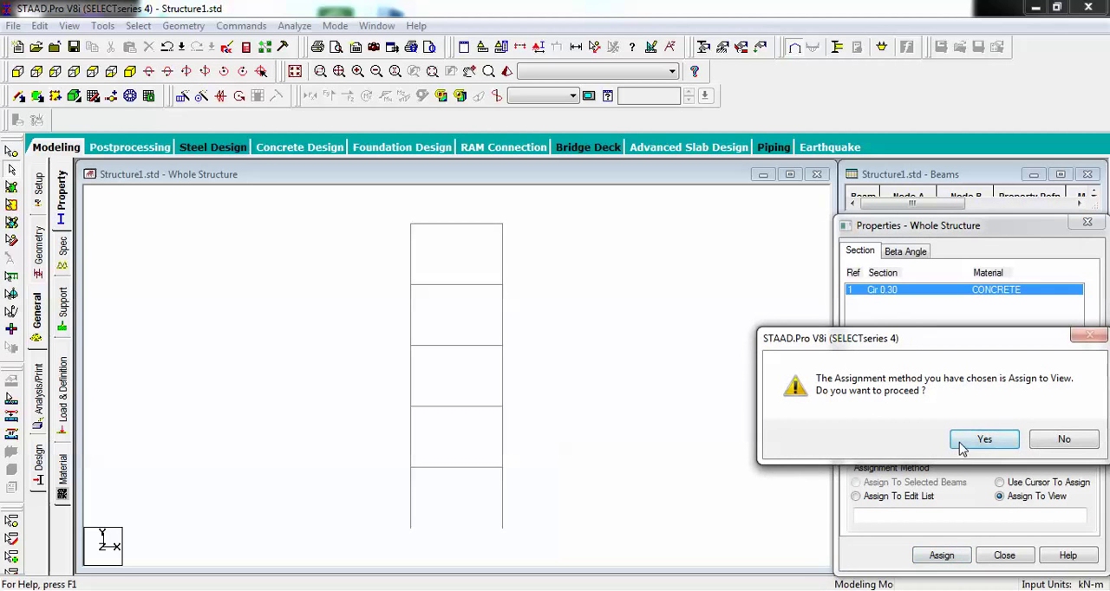
pyautogui.click(985, 438)
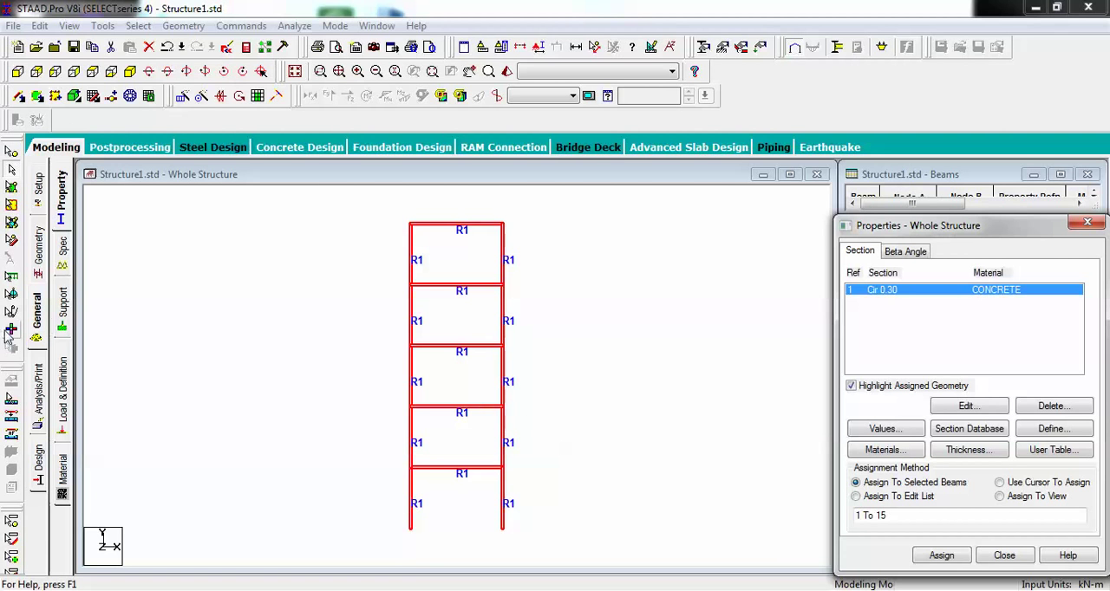
pyautogui.moveTo(66, 320)
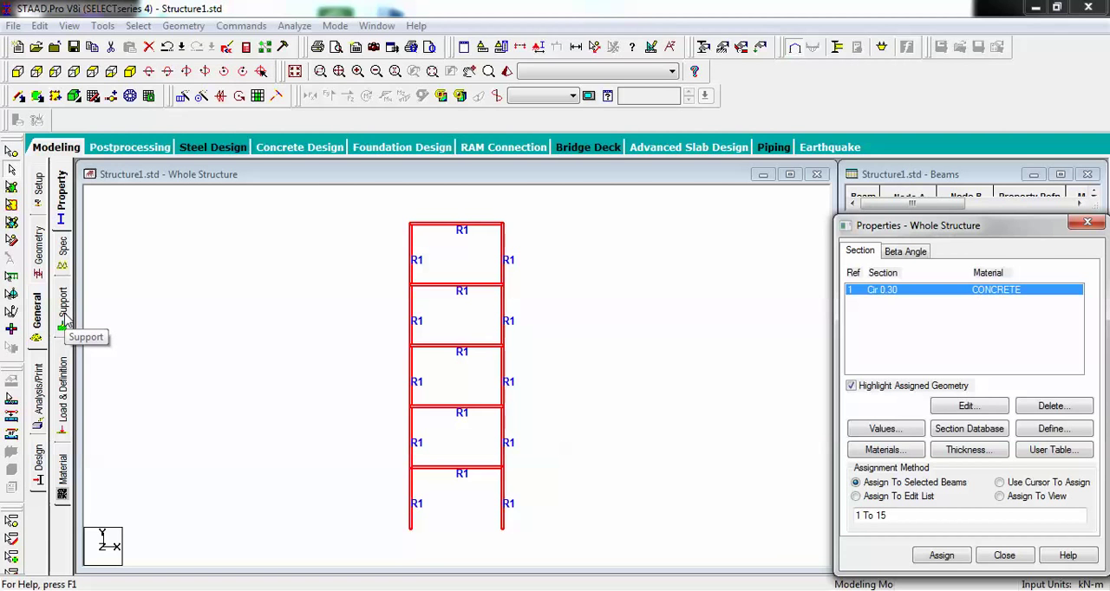
# Create Support 2 as Fixed But with MX, MY and MZ released
pyautogui.click(62, 303)
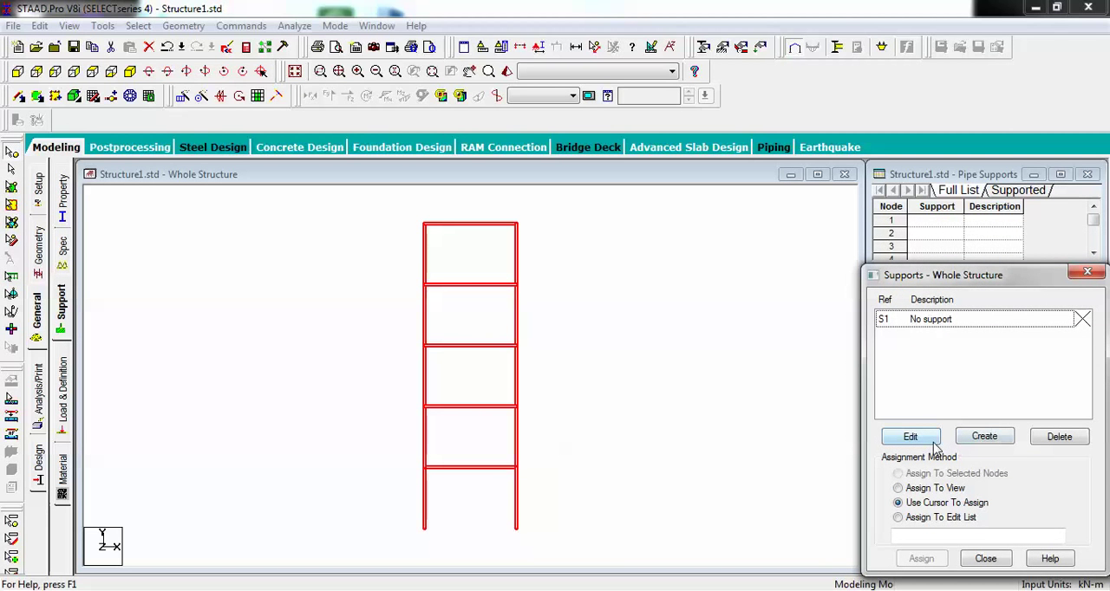
pyautogui.click(985, 437)
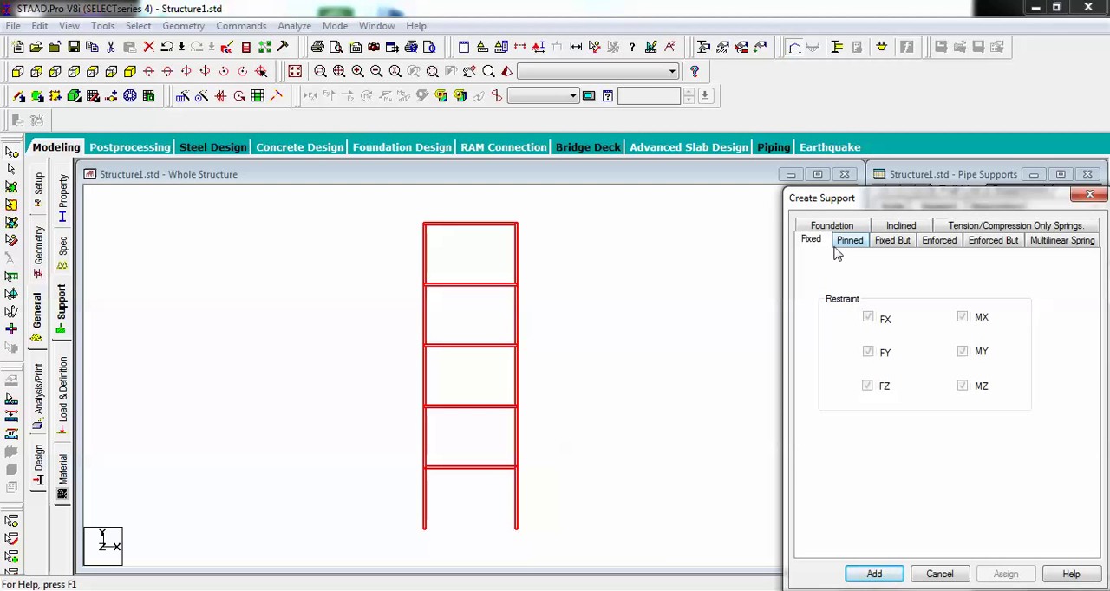
pyautogui.moveTo(1041, 269)
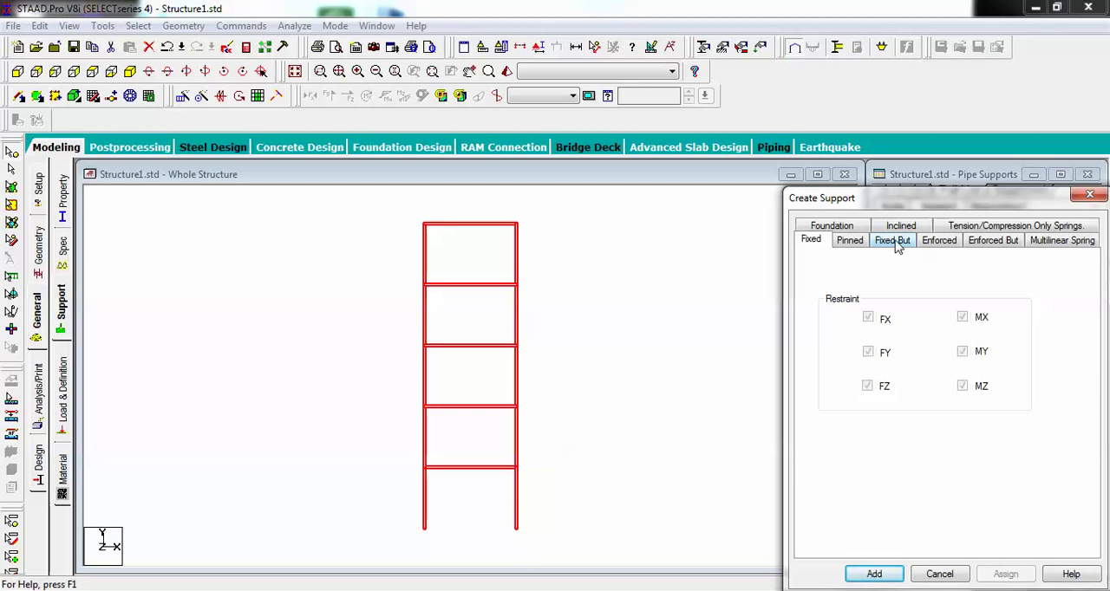
pyautogui.click(891, 239)
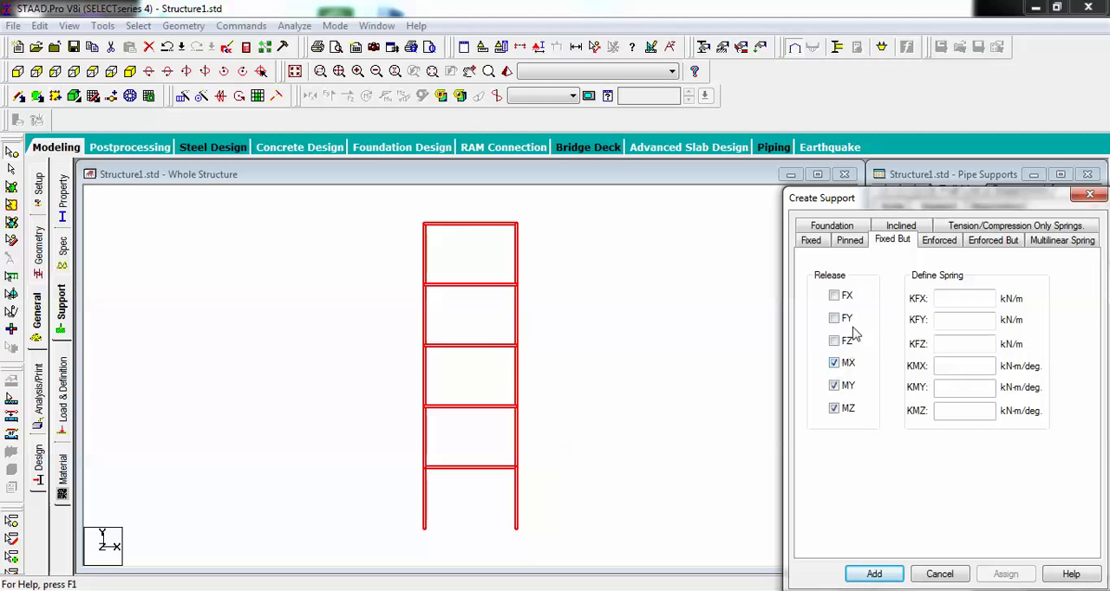
pyautogui.click(834, 340)
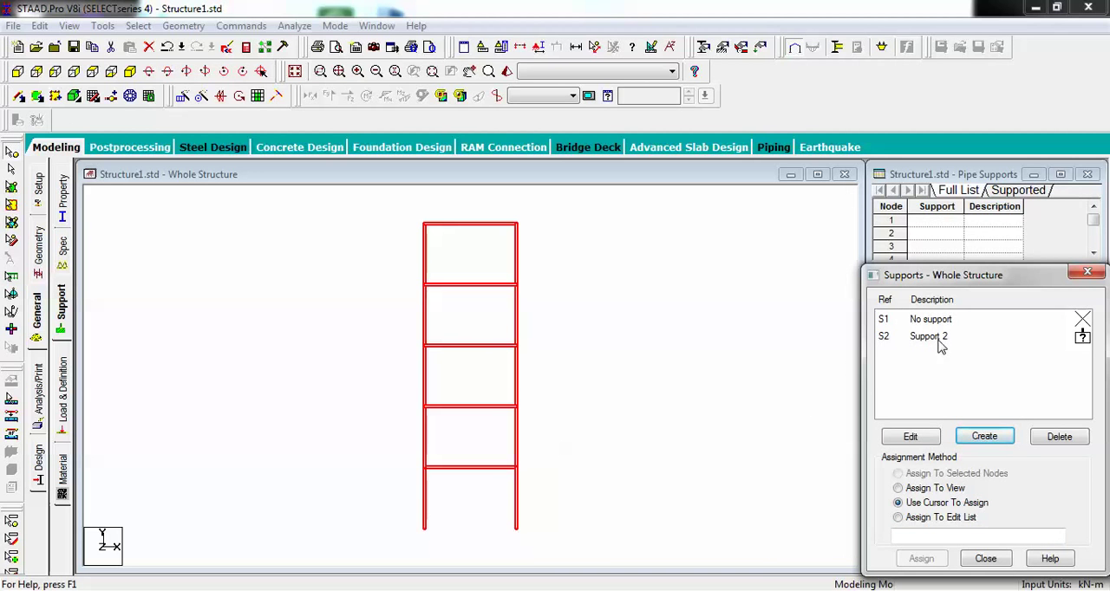
# Create Support 3 as Fixed But releasing FX, FZ, MX, MY and MZ
pyautogui.click(984, 437)
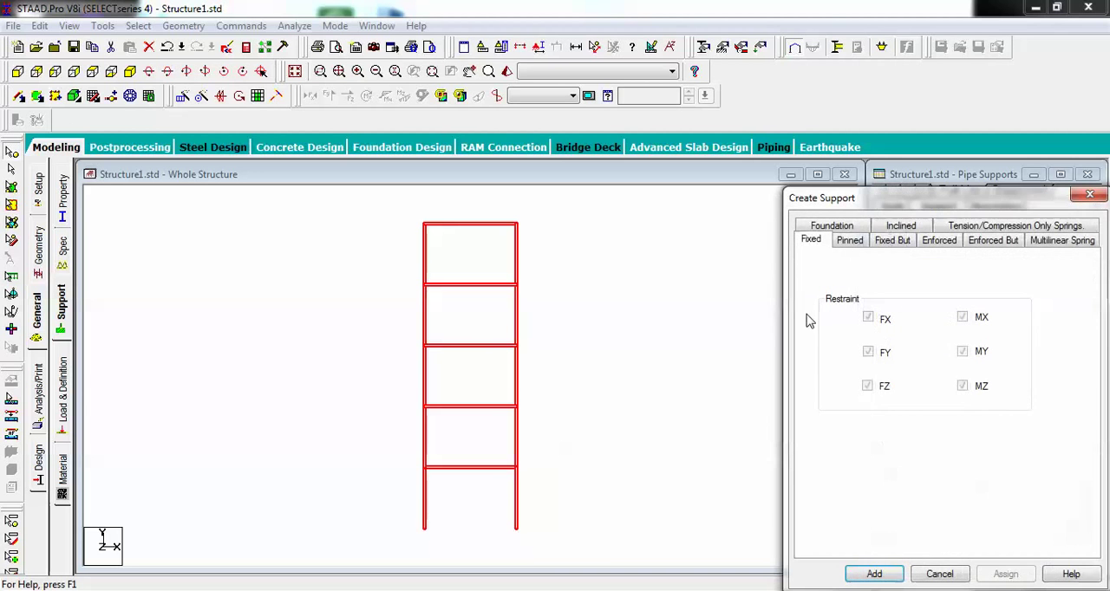
pyautogui.click(891, 240)
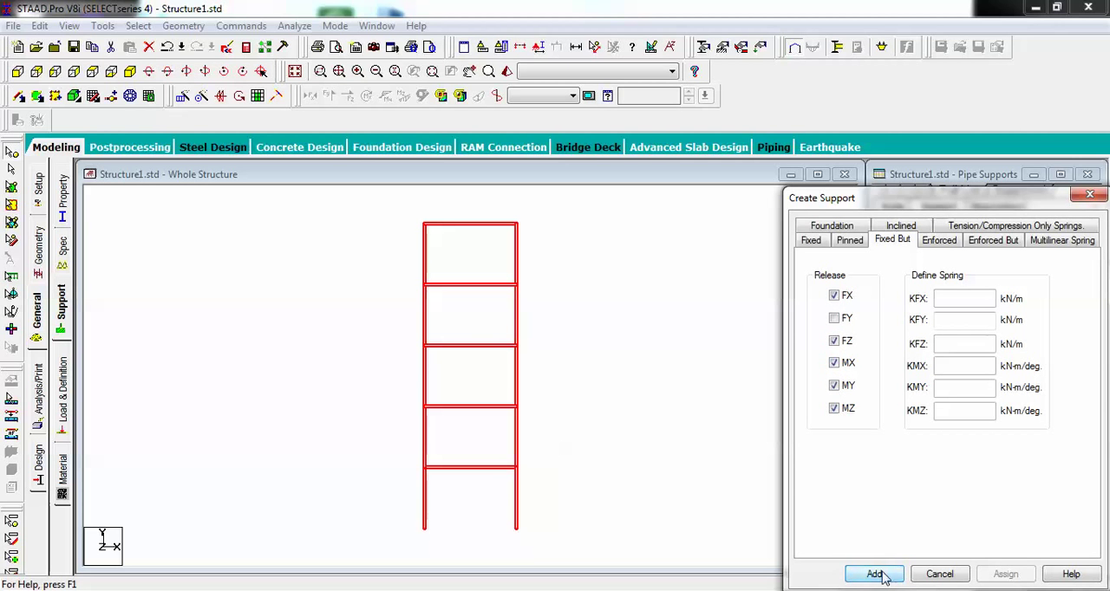
pyautogui.click(874, 574)
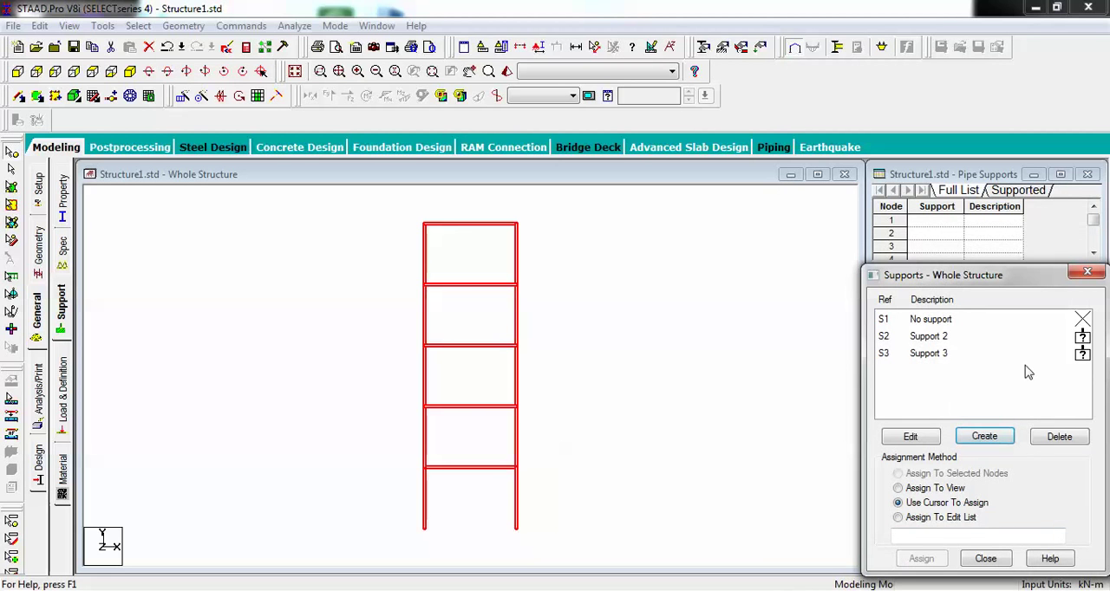
pyautogui.moveTo(495, 331)
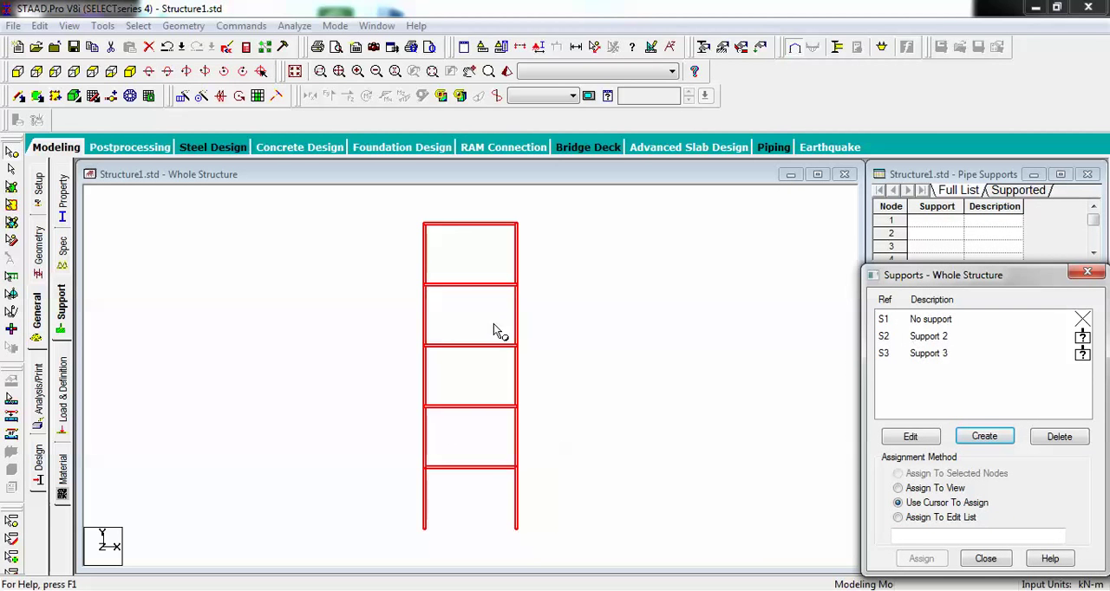
# Assign Support 2 to node 1 at the left column base
pyautogui.click(929, 336)
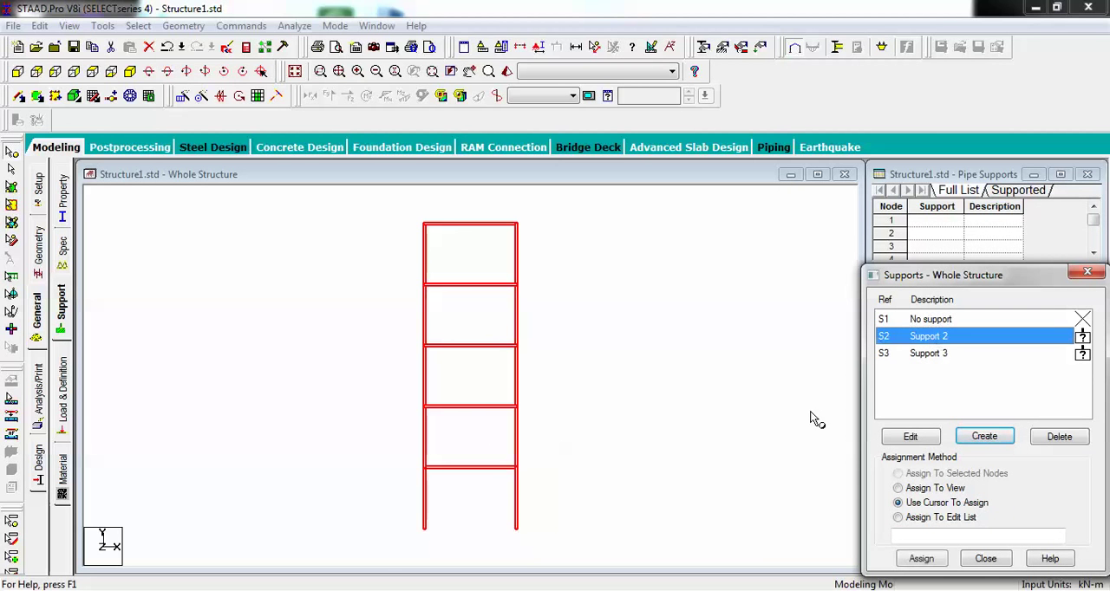
pyautogui.moveTo(440, 516)
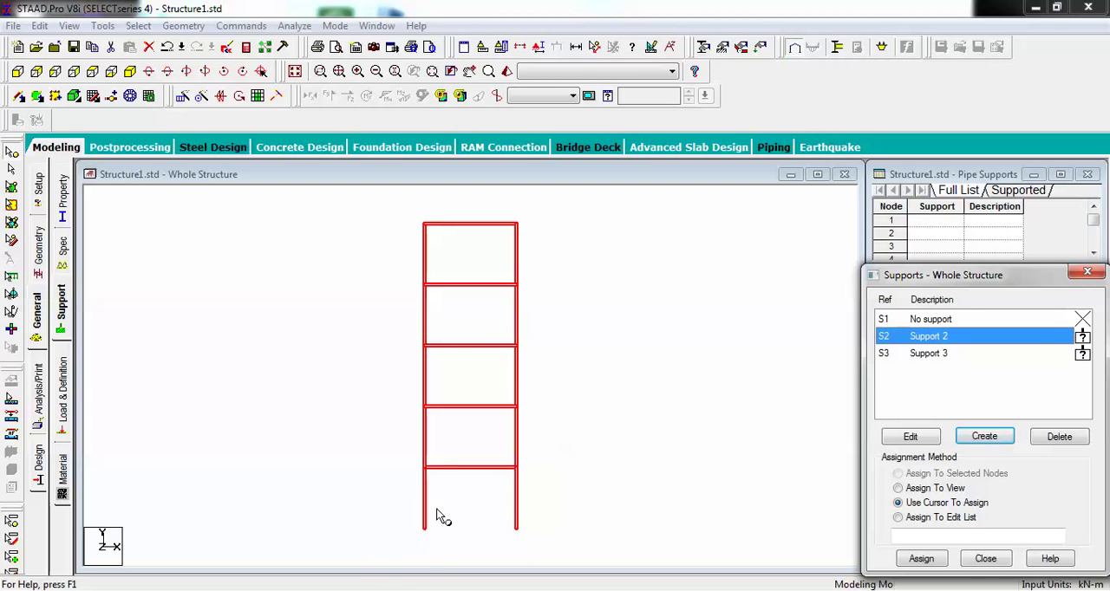
pyautogui.moveTo(437, 537)
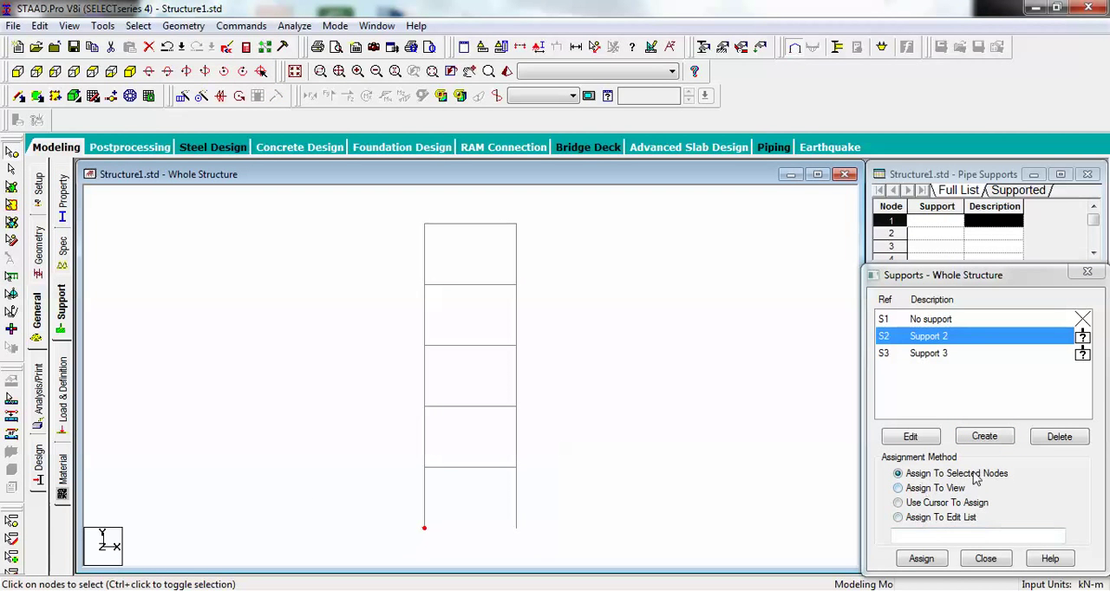
pyautogui.moveTo(954, 558)
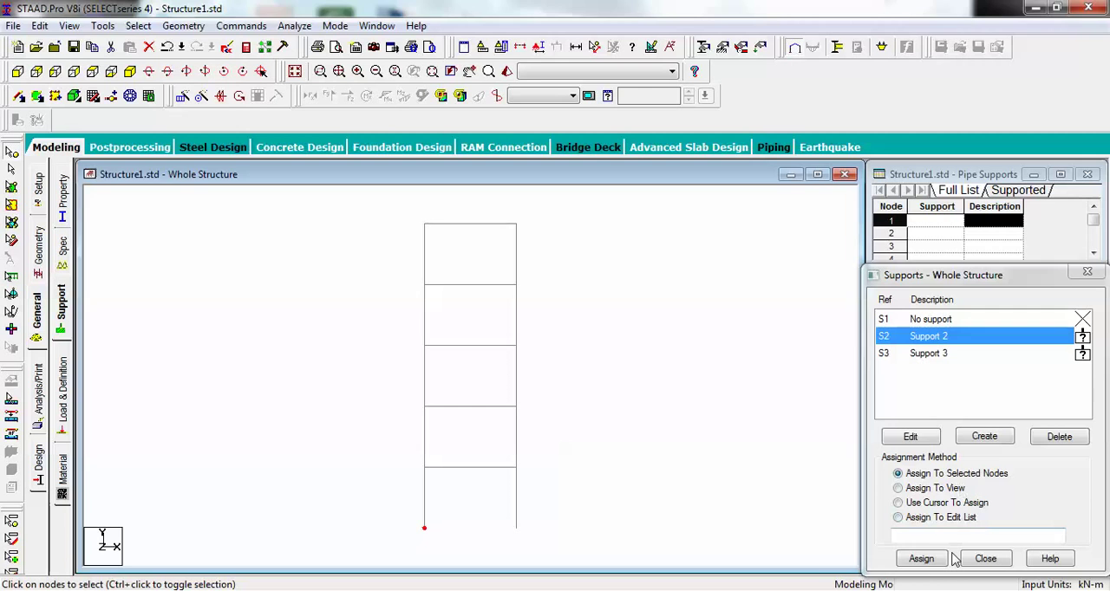
pyautogui.click(921, 558)
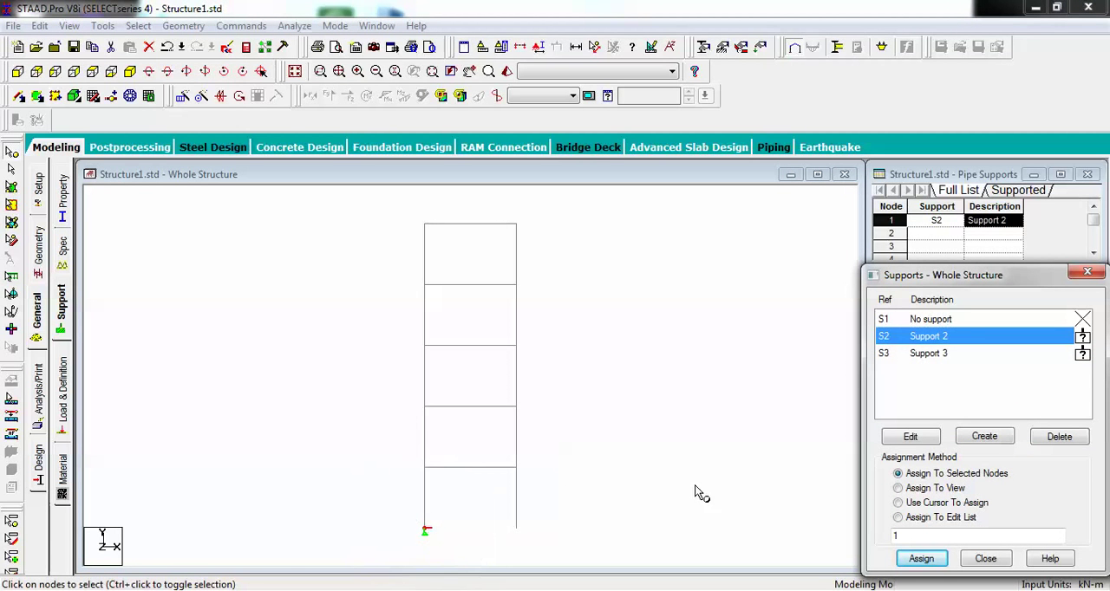
# Assign Support 3 to node 12 at the right column base and close the supports list
pyautogui.click(929, 354)
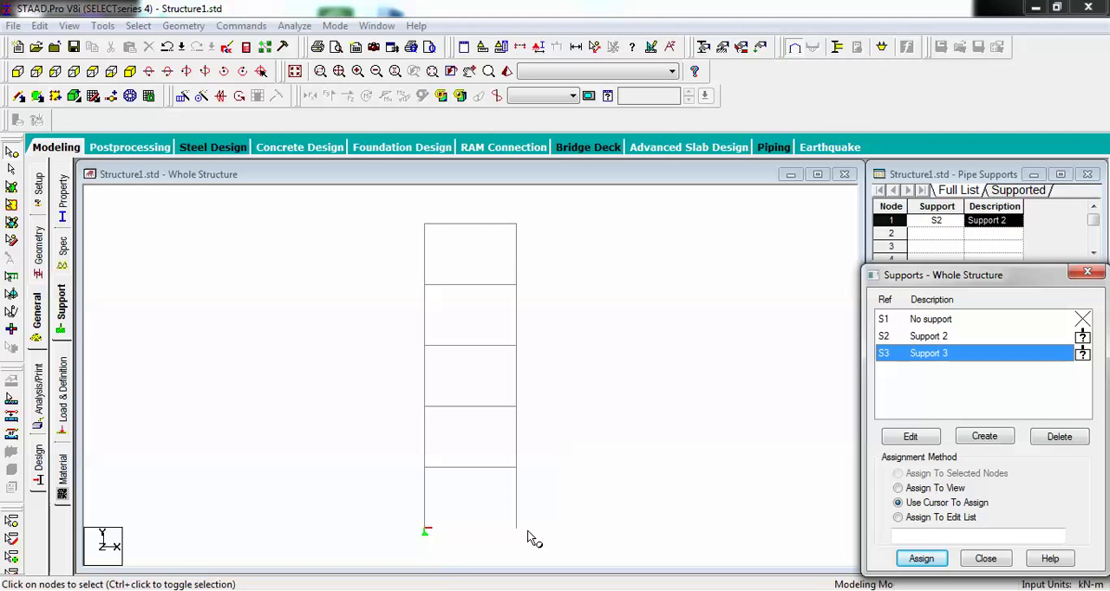
pyautogui.moveTo(4, 177)
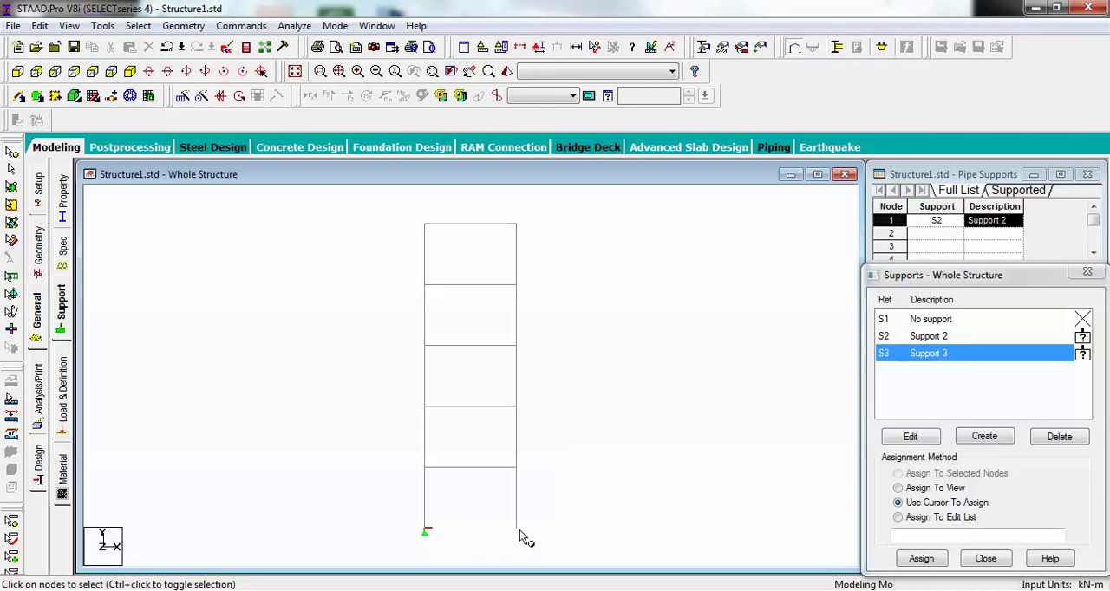
pyautogui.click(898, 474)
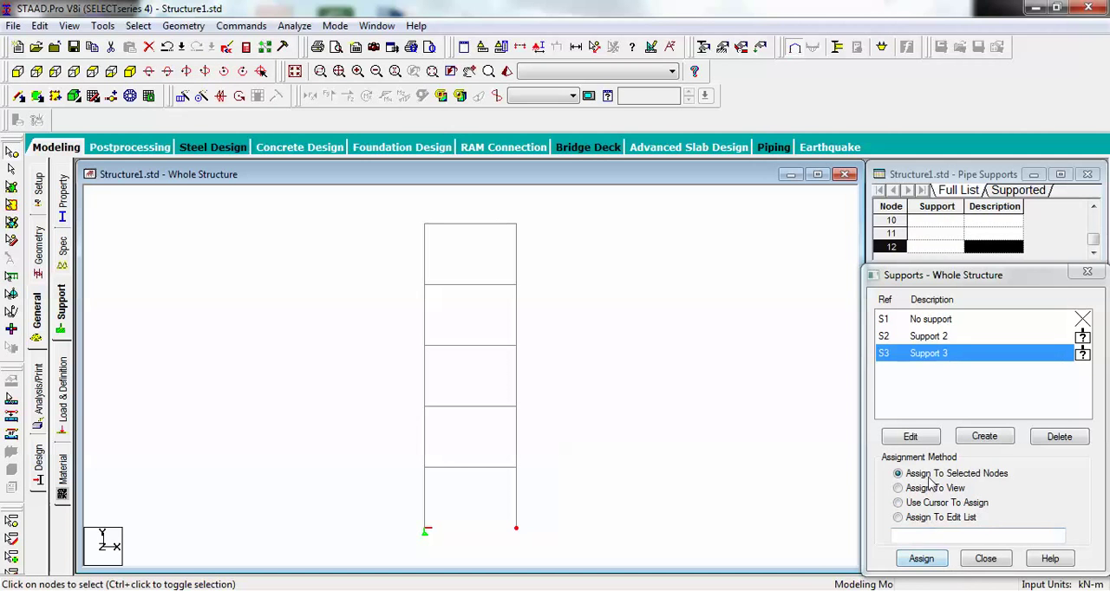
pyautogui.click(921, 558)
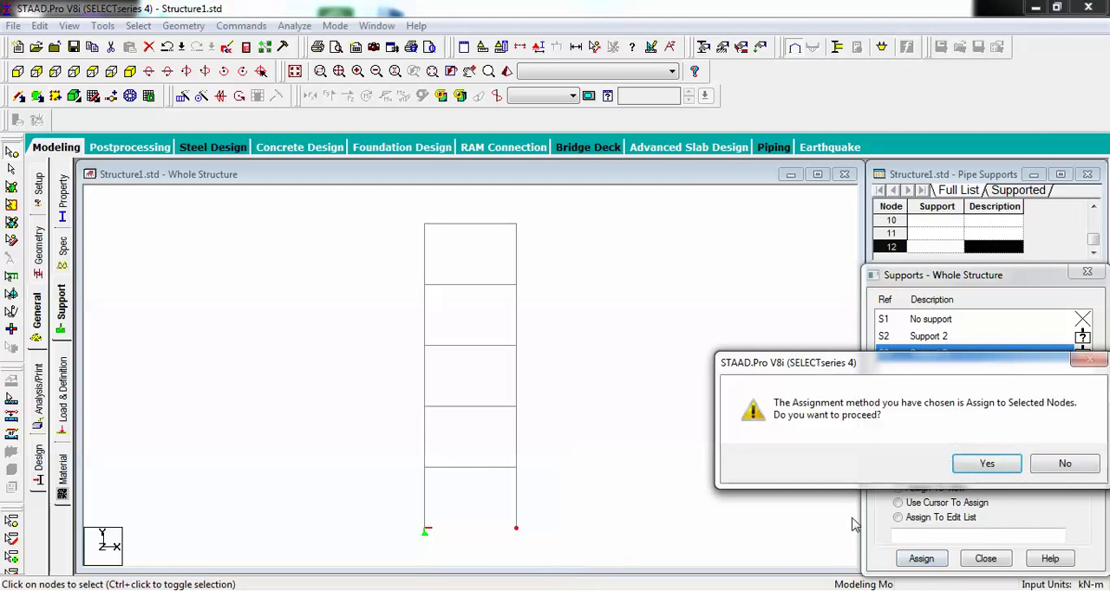
pyautogui.click(987, 463)
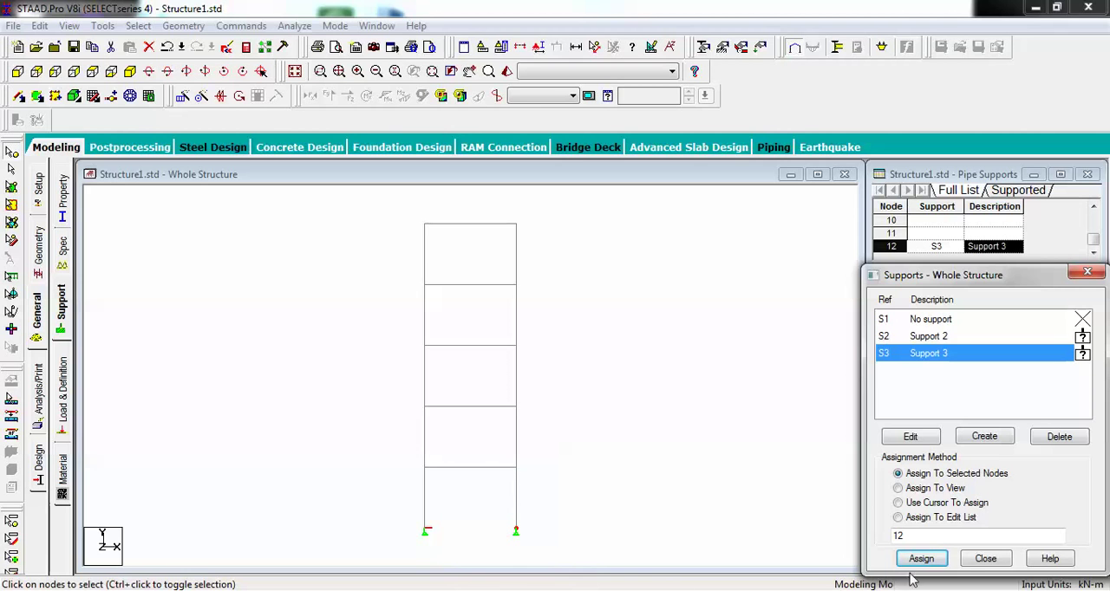
pyautogui.click(985, 558)
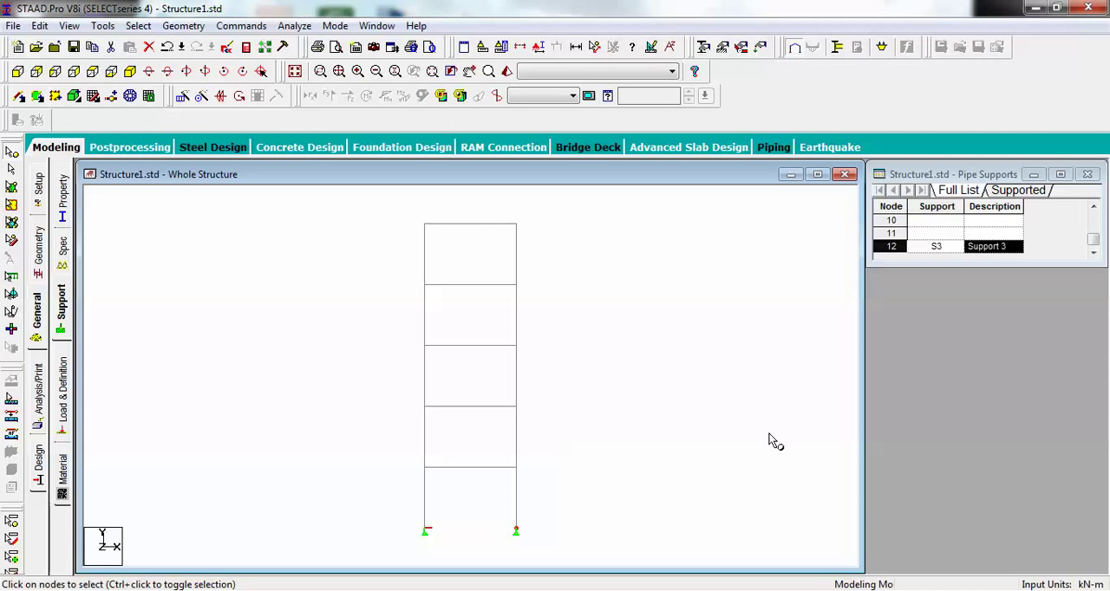
pyautogui.moveTo(62, 408)
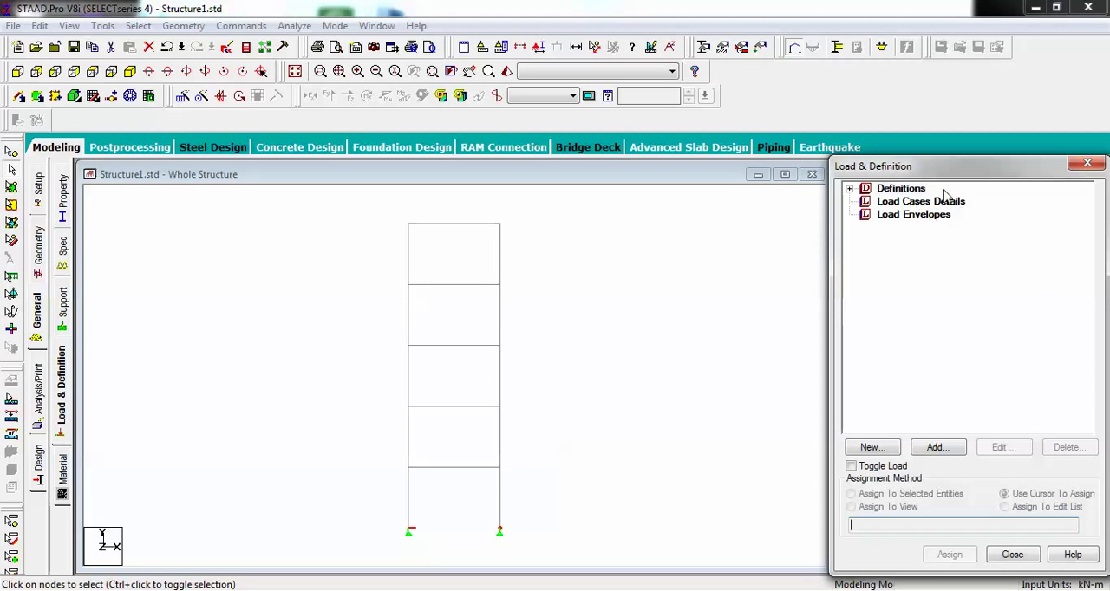
pyautogui.moveTo(898, 227)
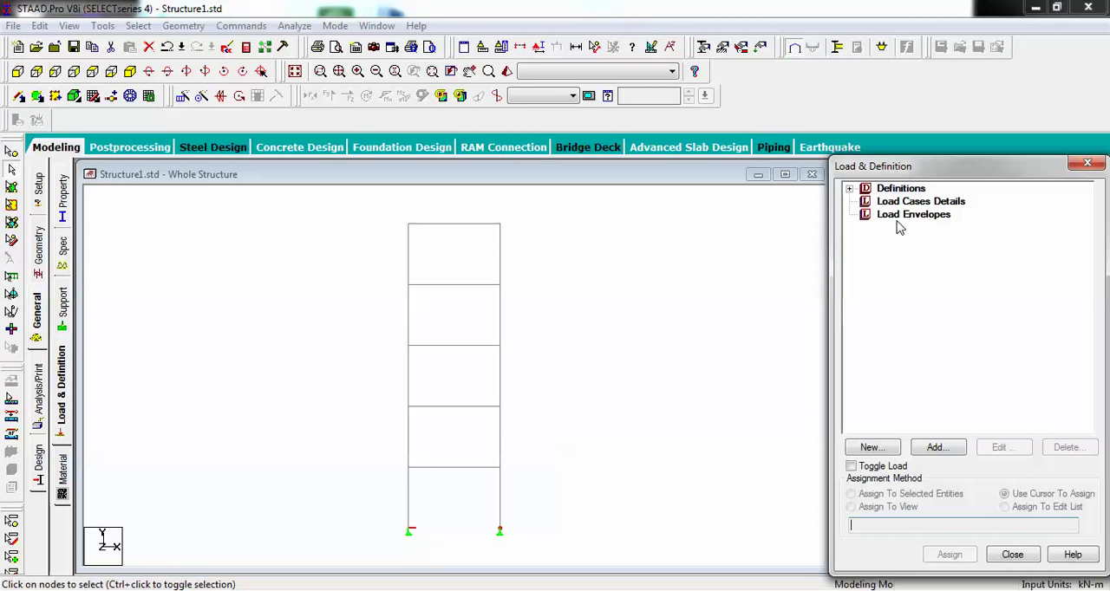
pyautogui.moveTo(868, 242)
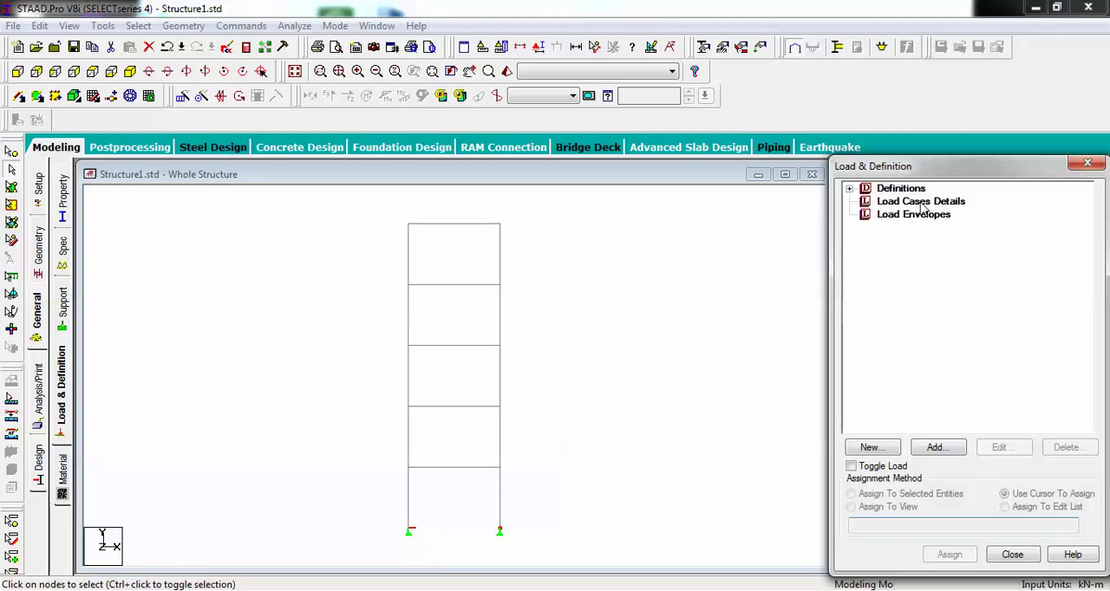
# Select Load Cases Details in the Load & Definition tree
pyautogui.click(919, 200)
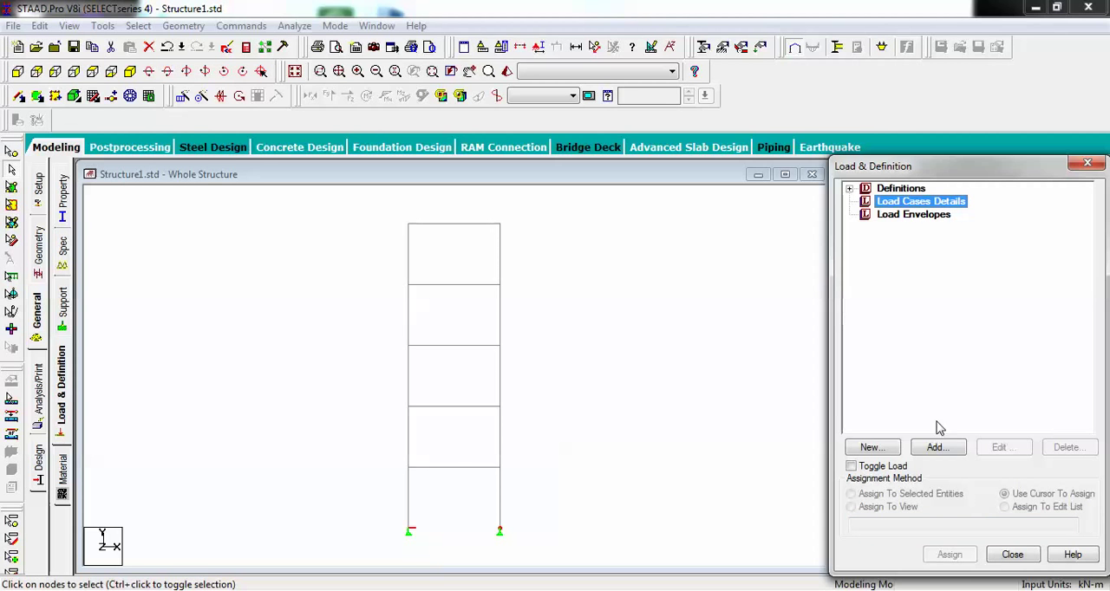
# Add primary load case 1 with loading type Dead and title DEAD
pyautogui.click(937, 448)
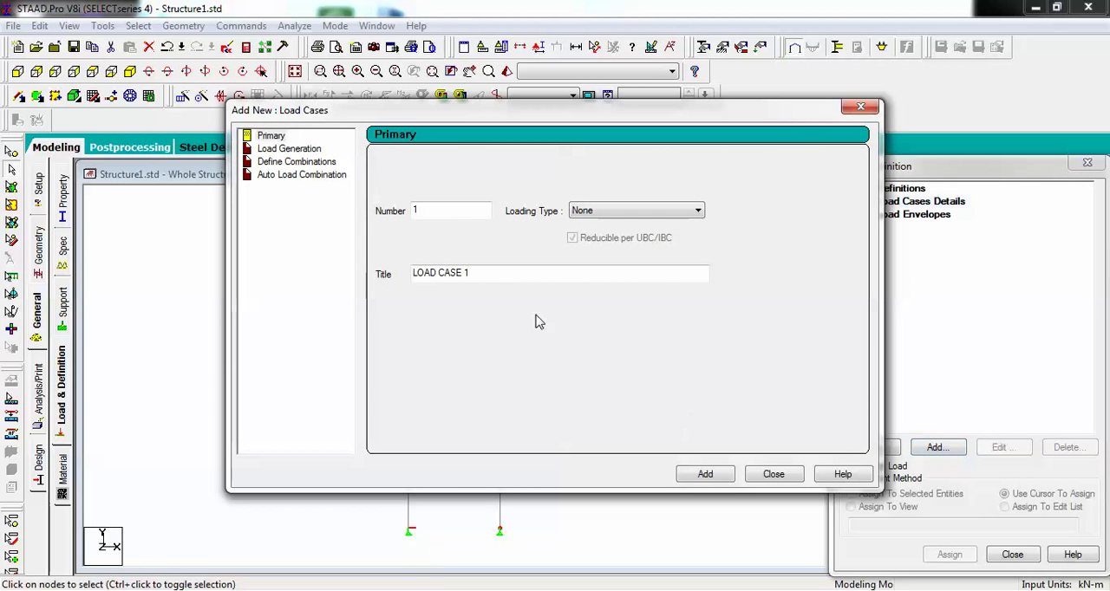
pyautogui.click(697, 210)
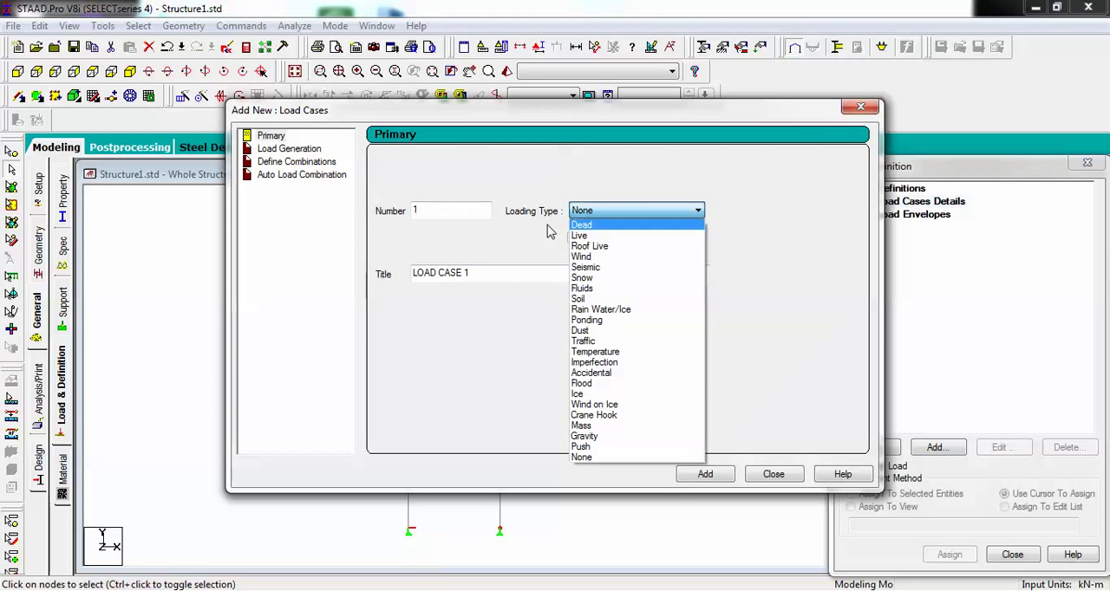
pyautogui.moveTo(579, 329)
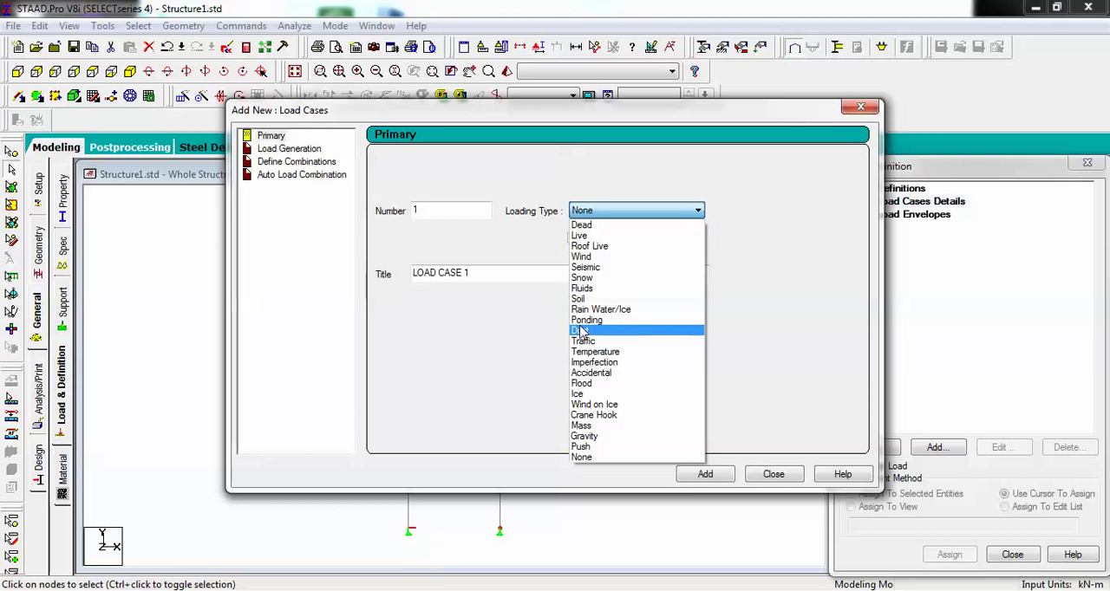
pyautogui.moveTo(580, 225)
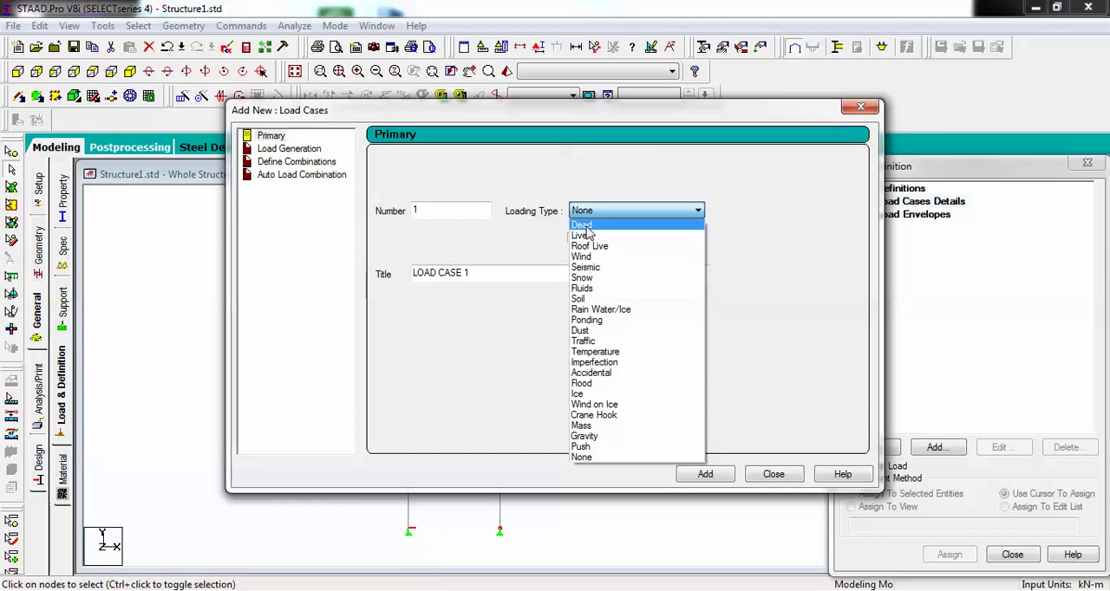
pyautogui.click(581, 225)
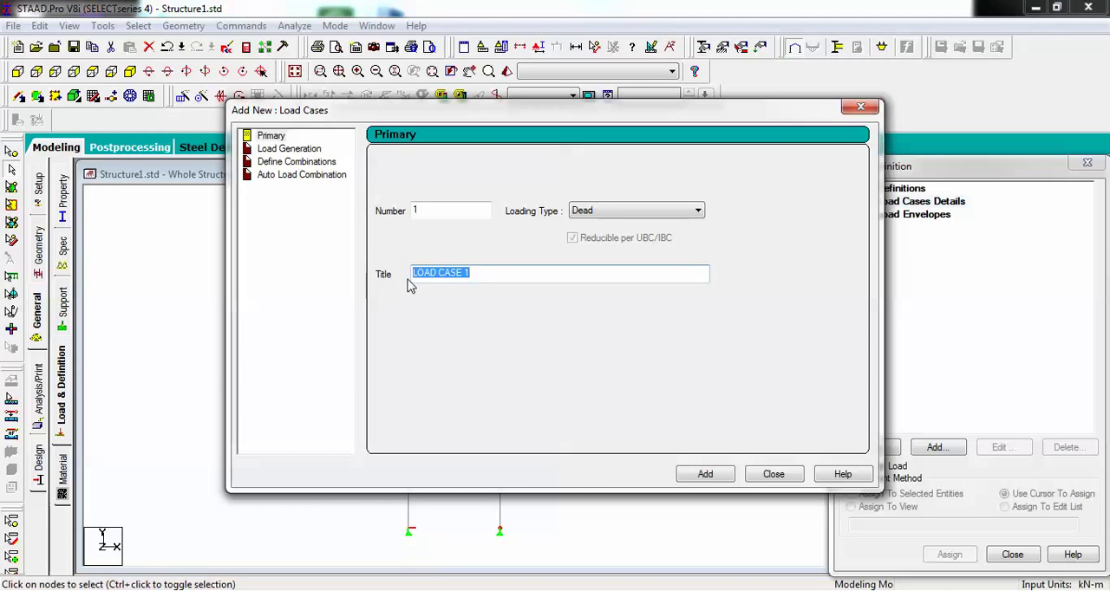
pyautogui.write('DEA')
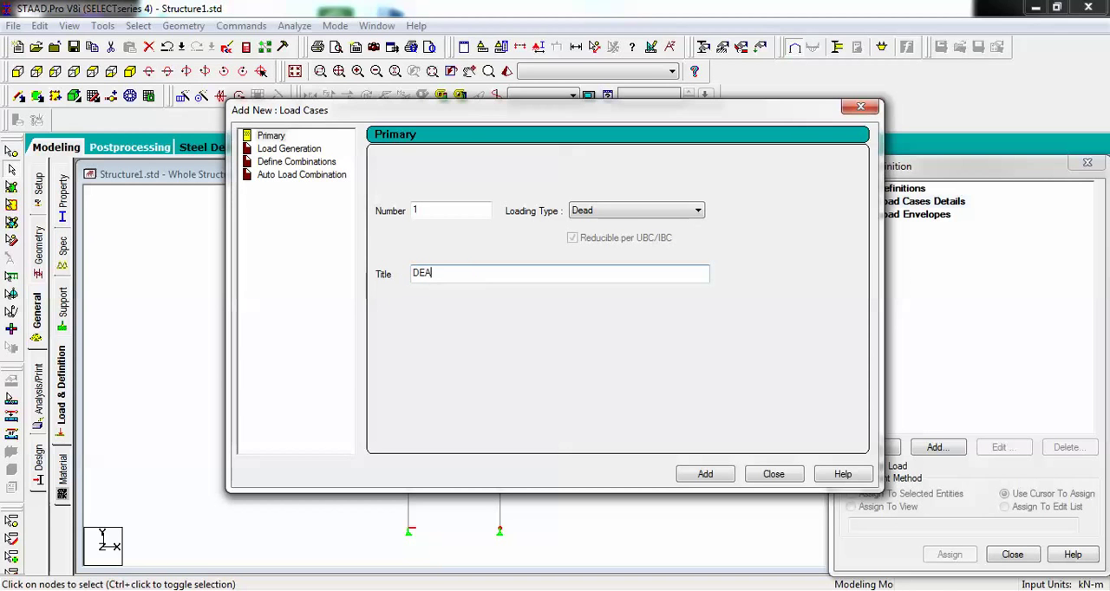
pyautogui.write('D')
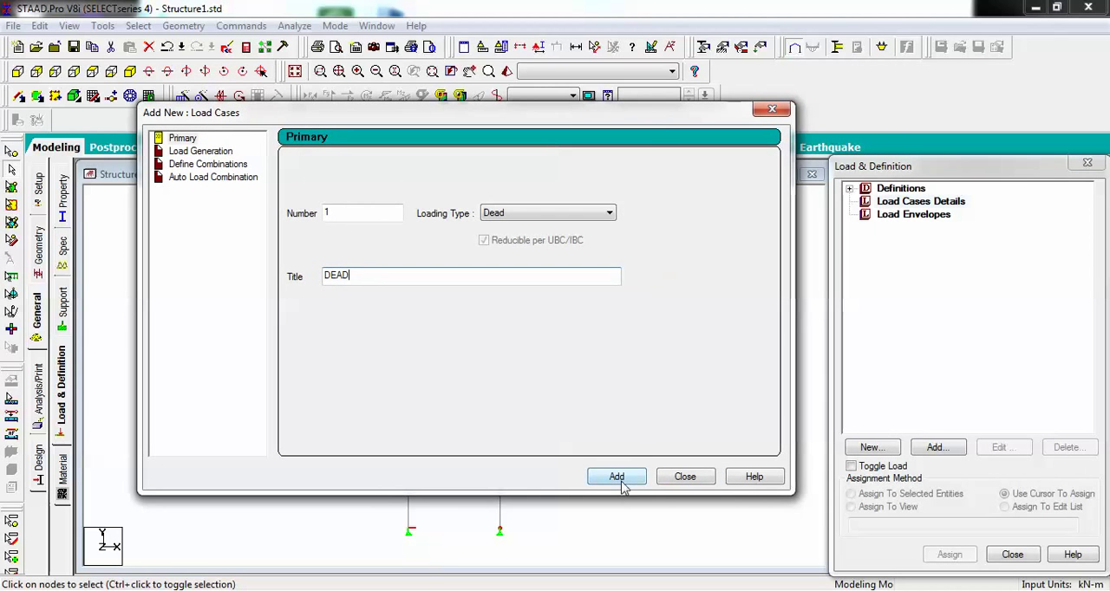
pyautogui.click(618, 475)
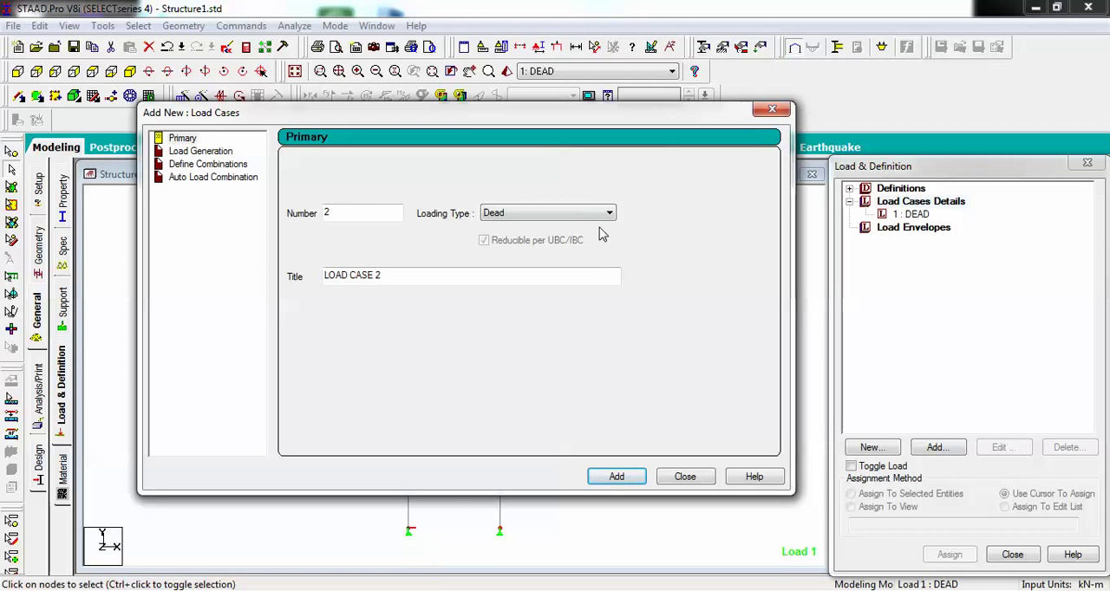
# Add load case 2 with loading type Live and title LIVE
pyautogui.click(548, 211)
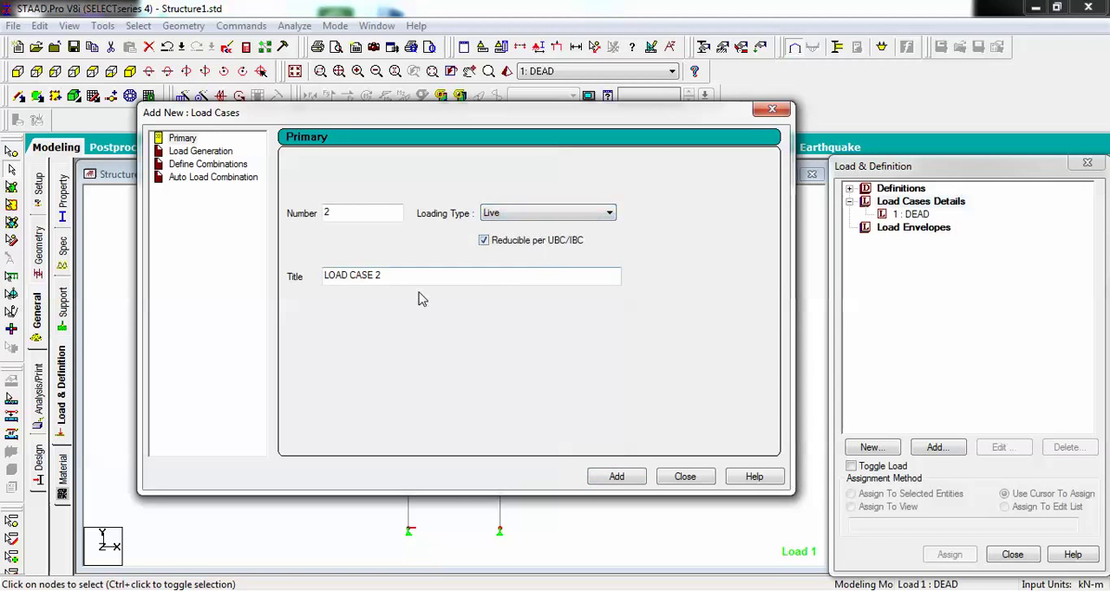
pyautogui.tripleClick(471, 274)
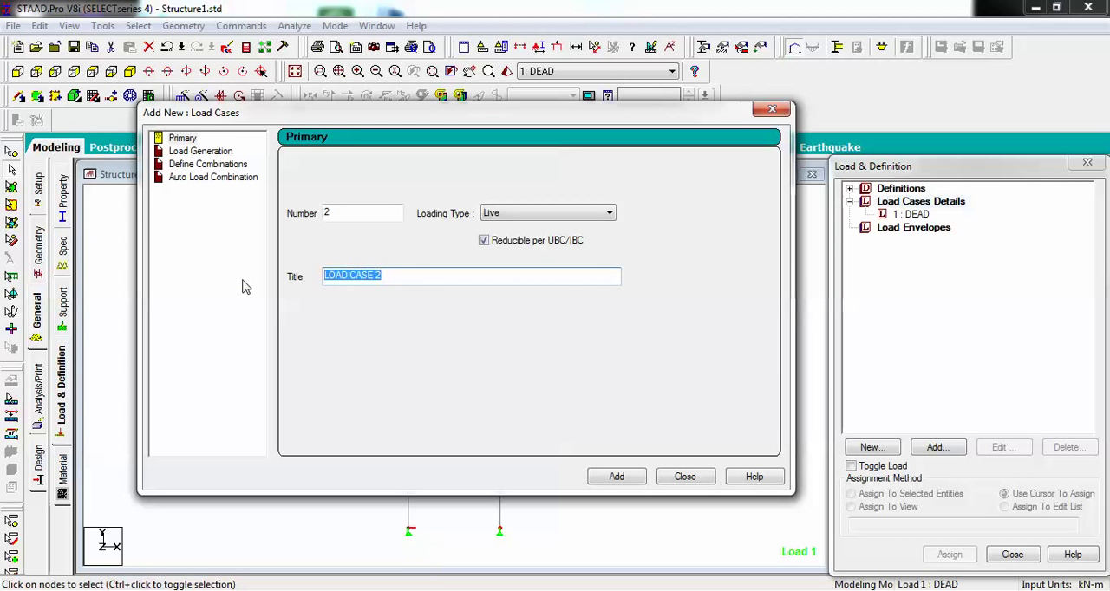
pyautogui.write('LIVE')
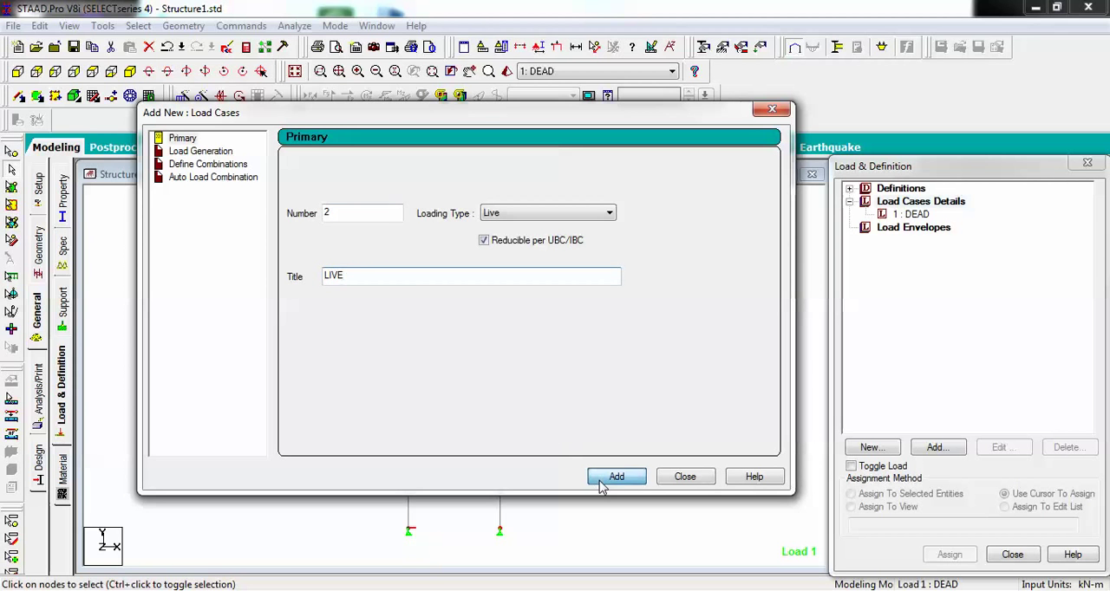
pyautogui.click(616, 477)
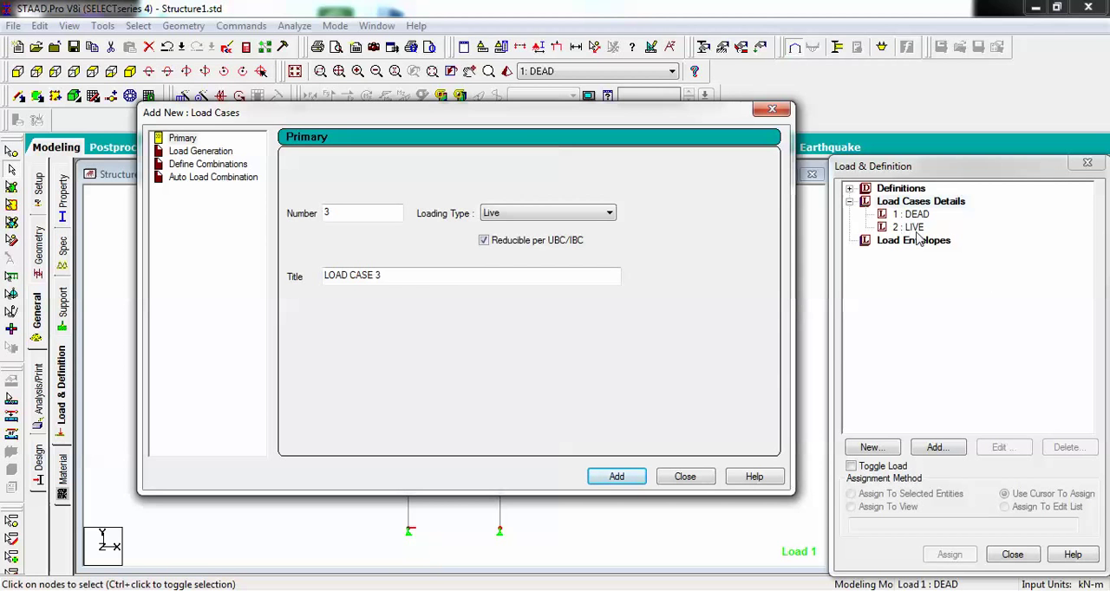
# Add load case 3 with loading type Wind and title WIND, then close the dialog
pyautogui.click(607, 212)
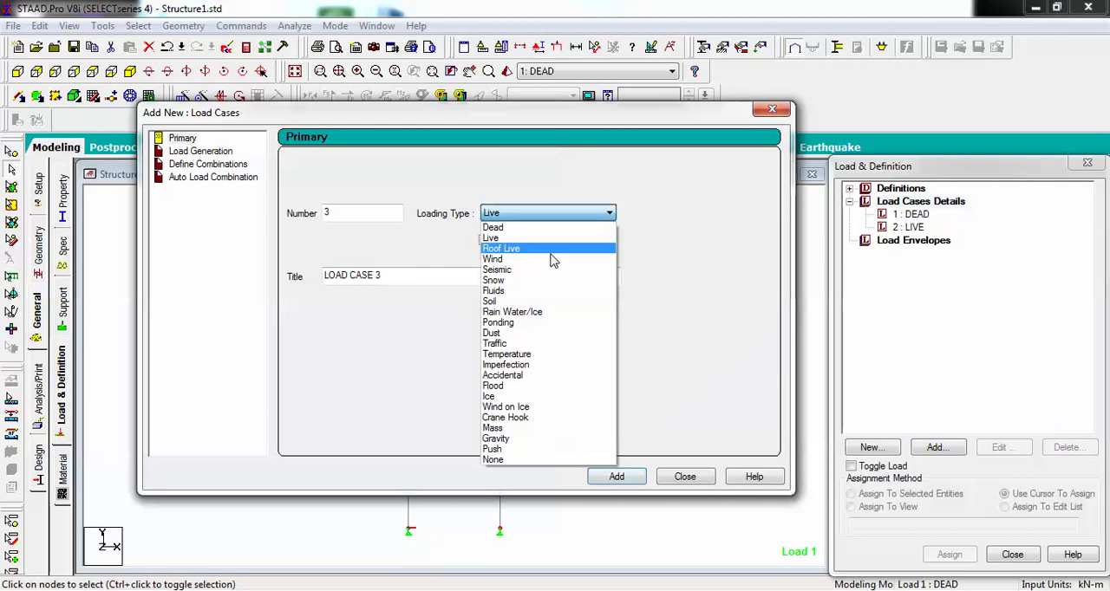
pyautogui.click(492, 260)
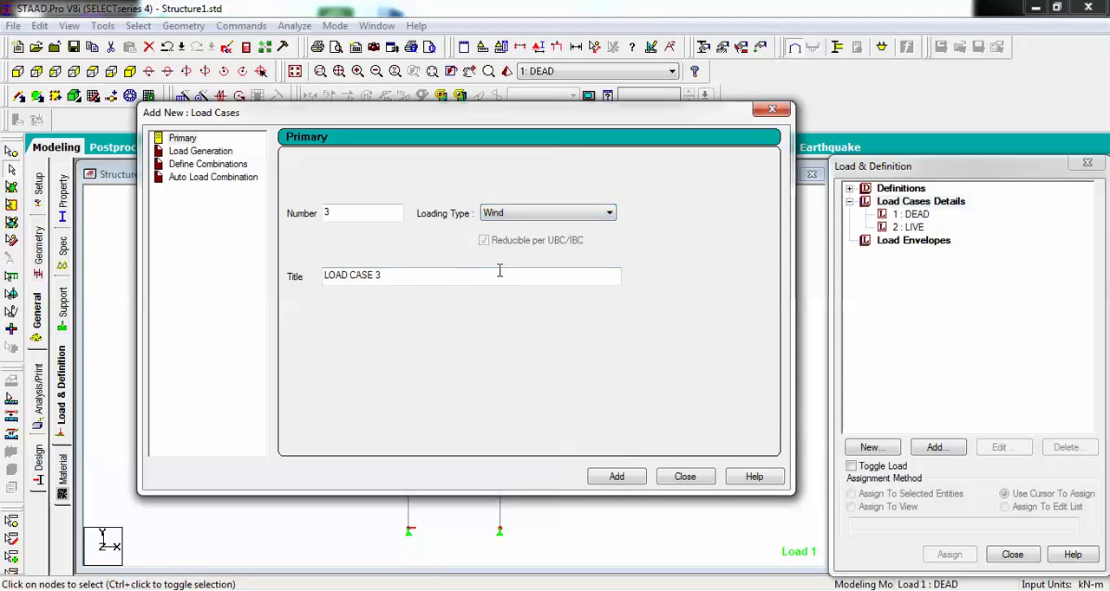
pyautogui.tripleClick(471, 274)
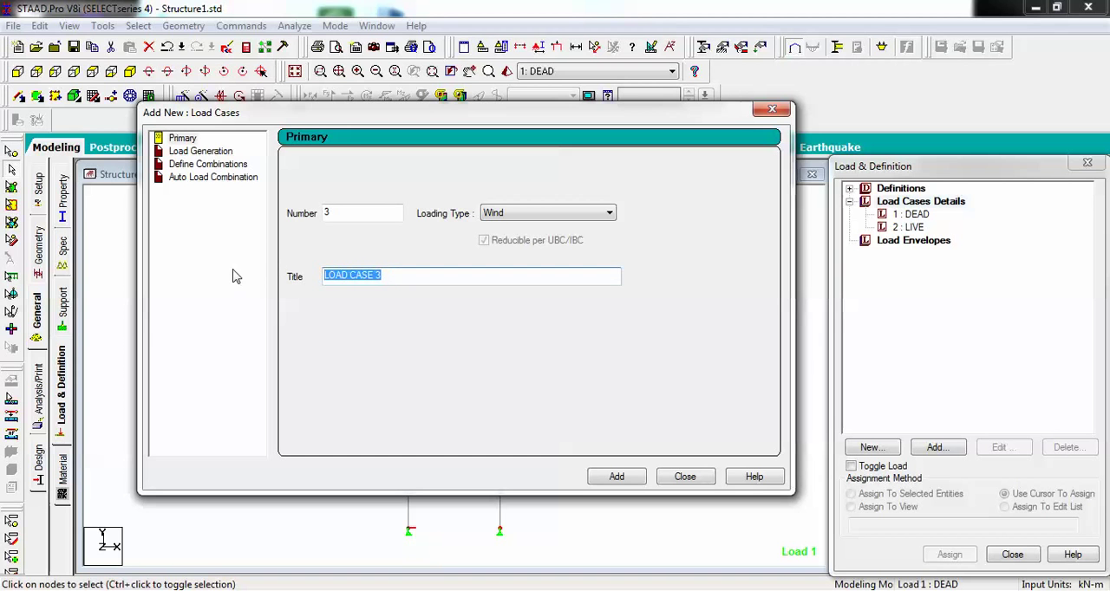
pyautogui.write('WIND')
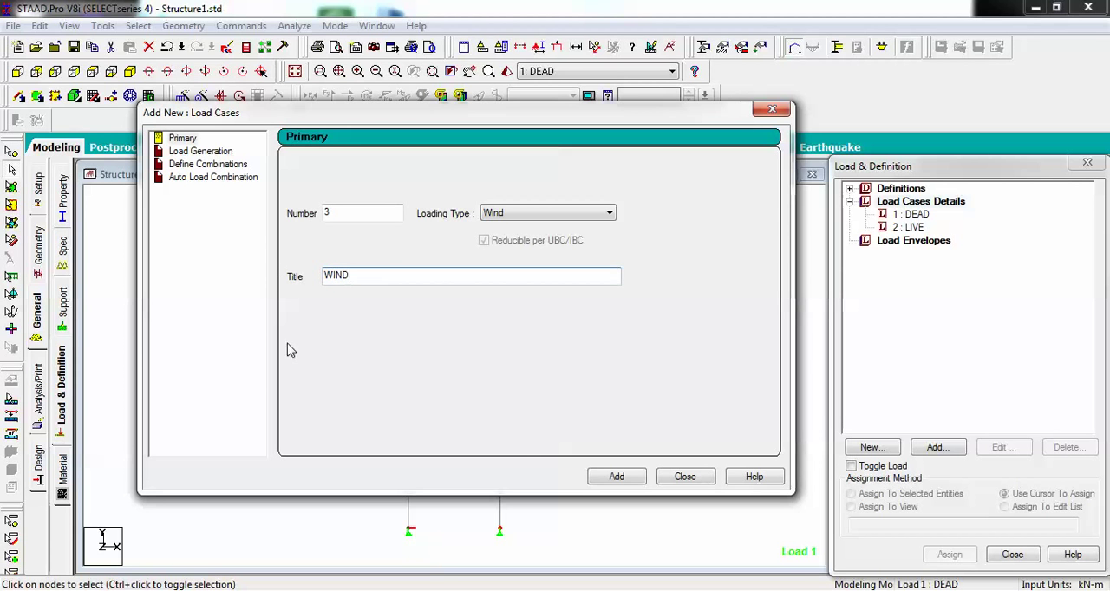
pyautogui.click(615, 475)
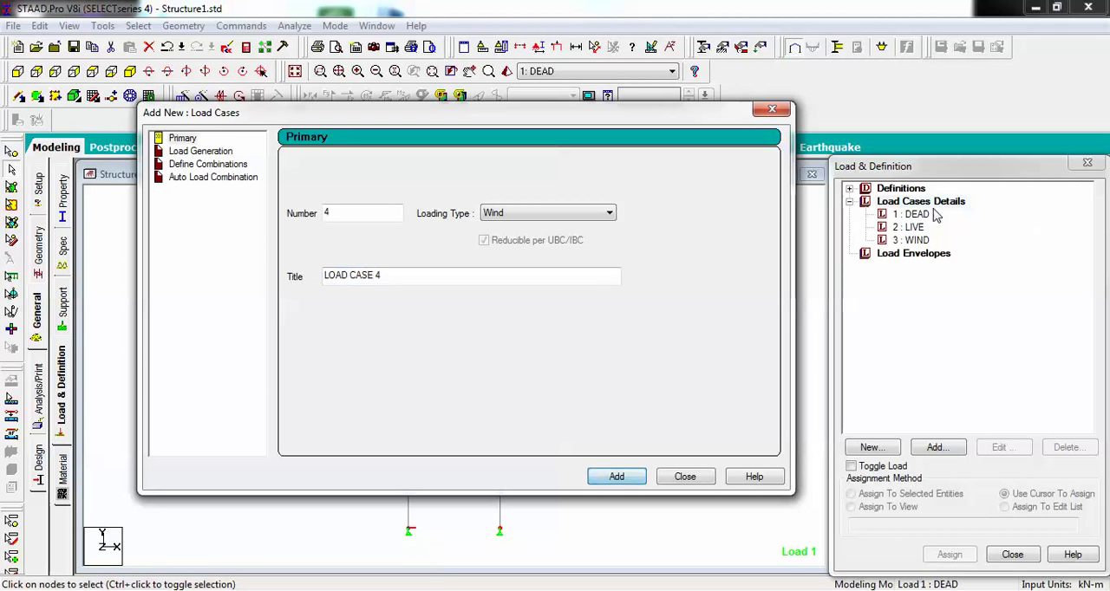
pyautogui.moveTo(684, 475)
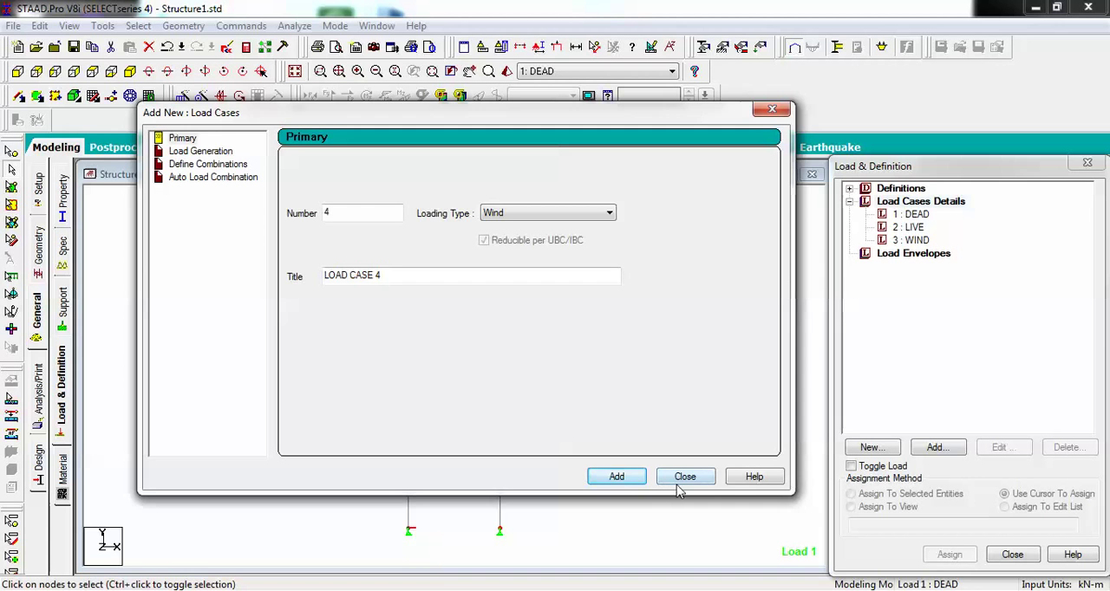
pyautogui.click(683, 475)
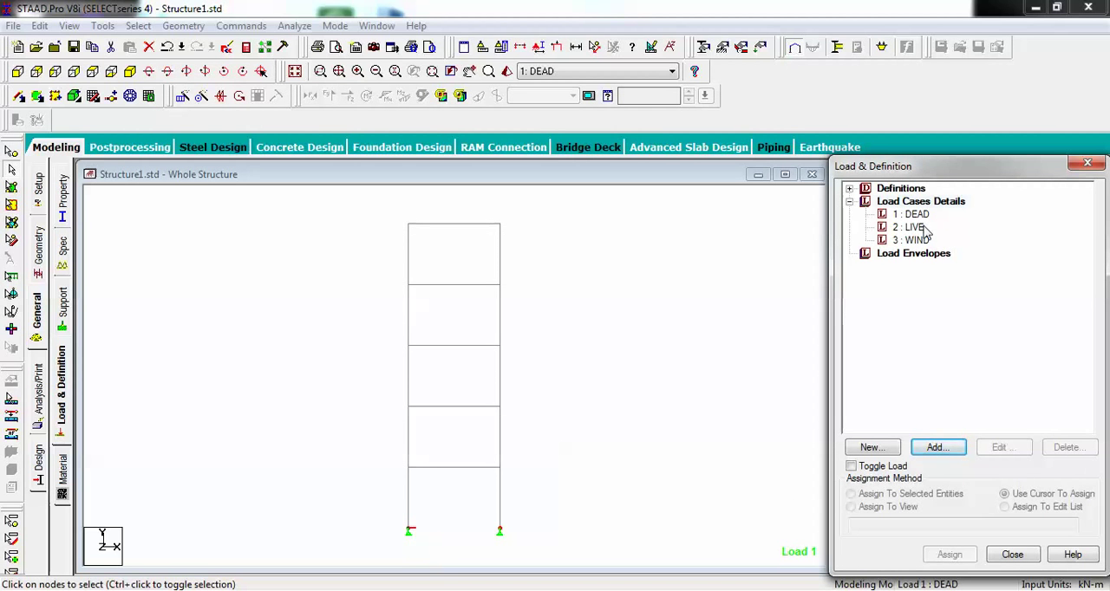
# Add a selfweight load in Y with factor -1 to load case 1 DEAD
pyautogui.click(911, 215)
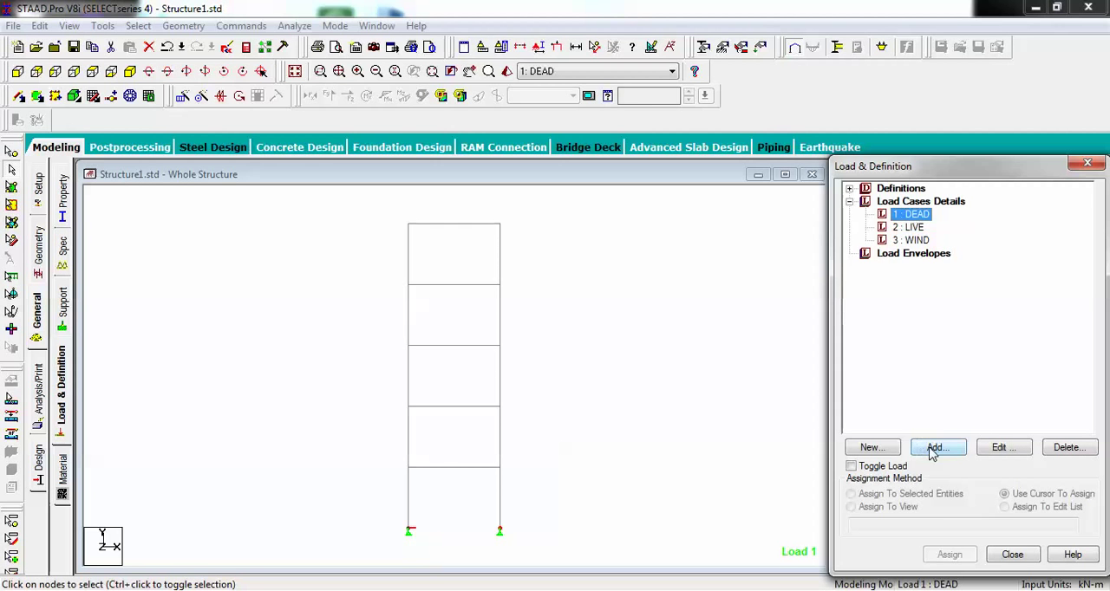
pyautogui.click(936, 447)
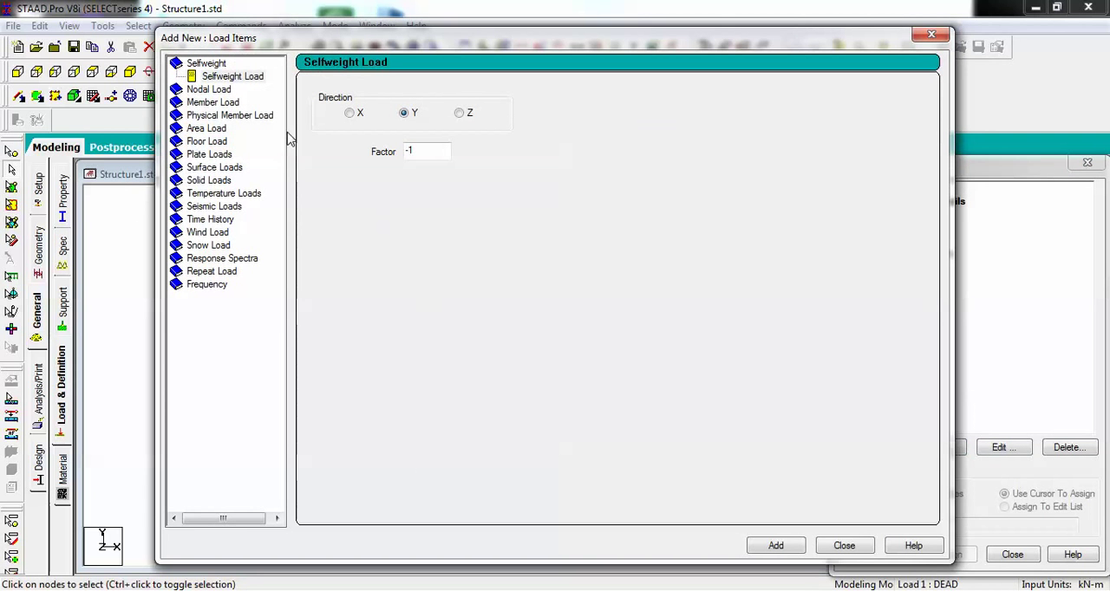
pyautogui.click(232, 77)
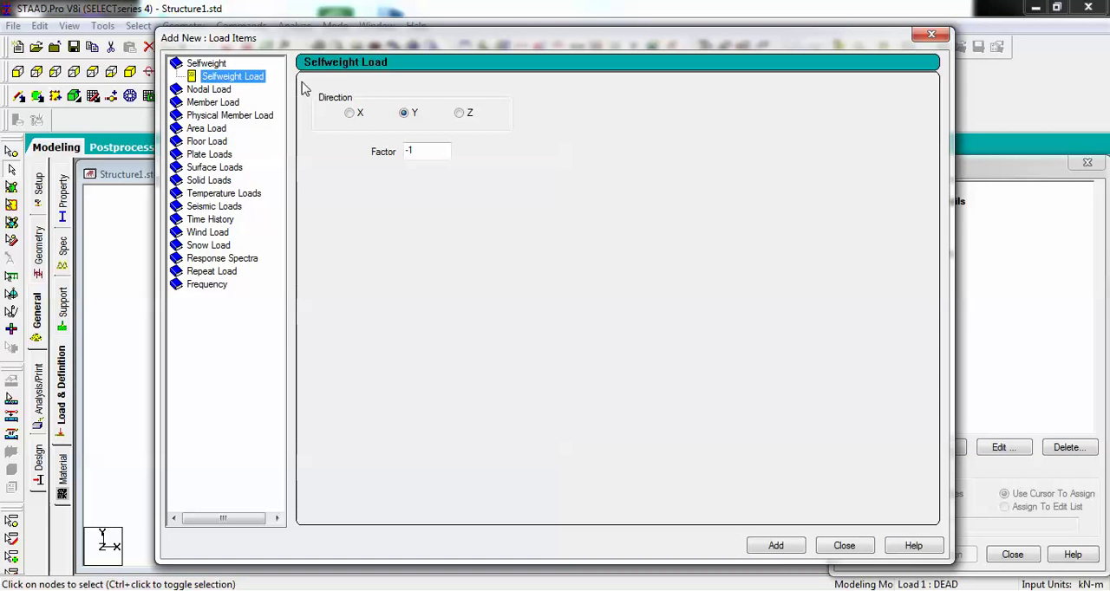
pyautogui.moveTo(650, 48)
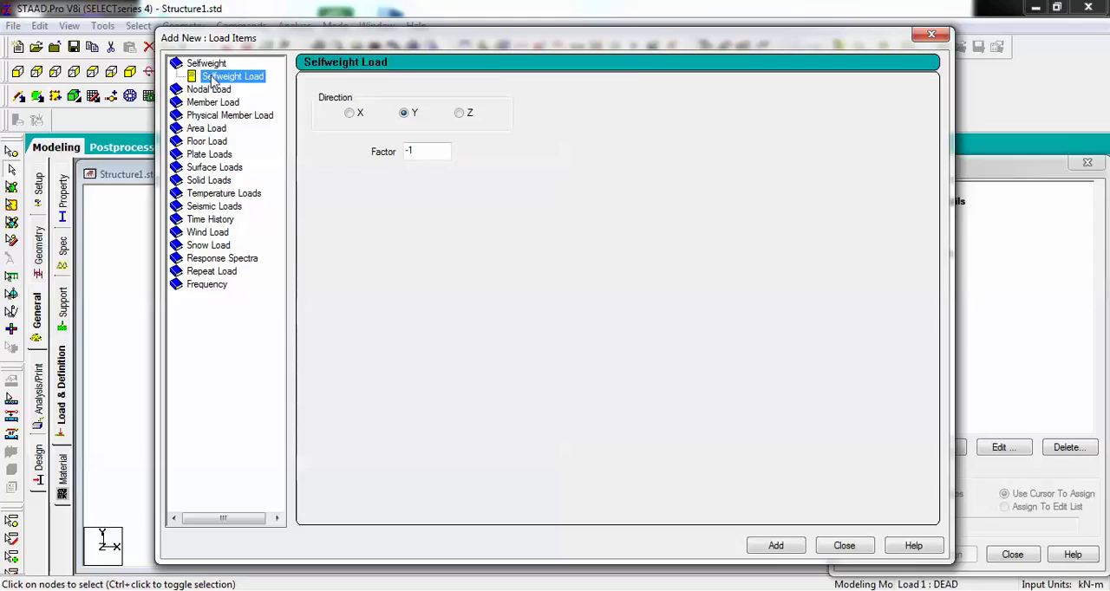
pyautogui.moveTo(329, 111)
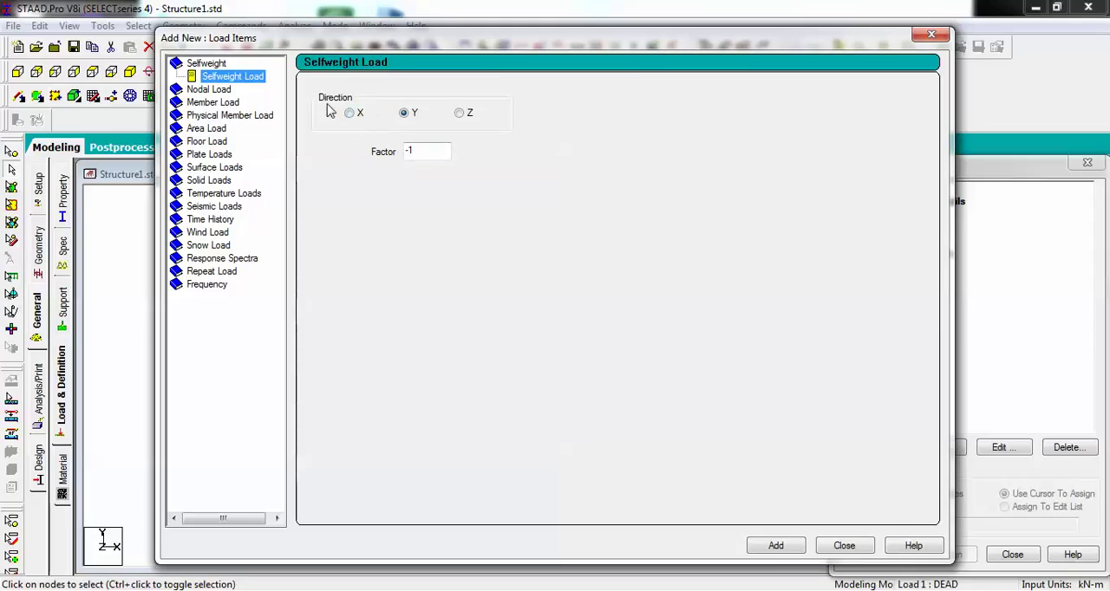
pyautogui.moveTo(523, 121)
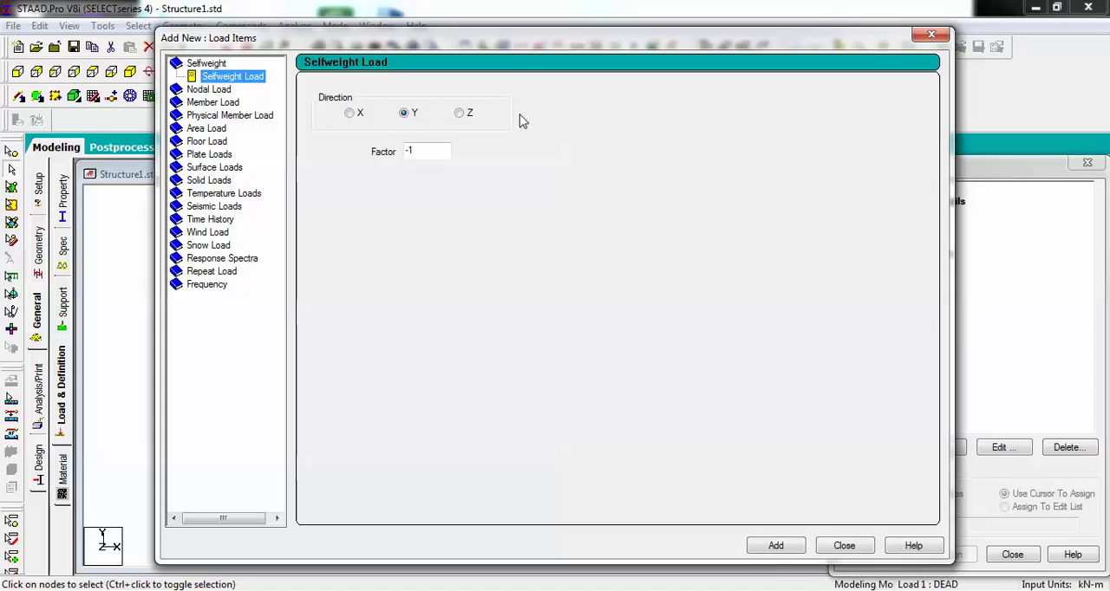
pyautogui.moveTo(413, 128)
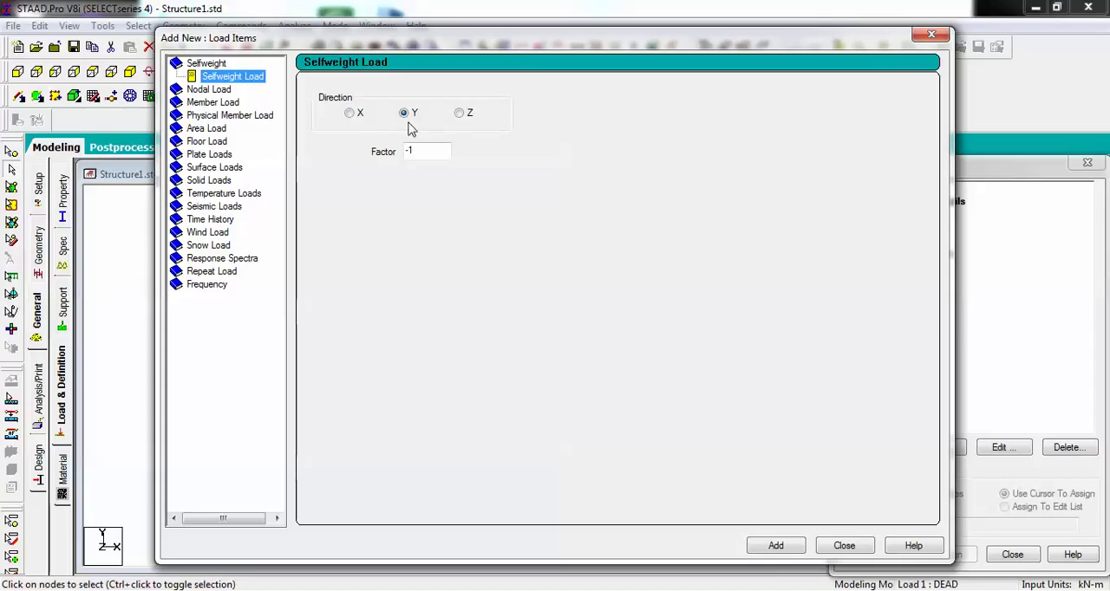
pyautogui.moveTo(420, 129)
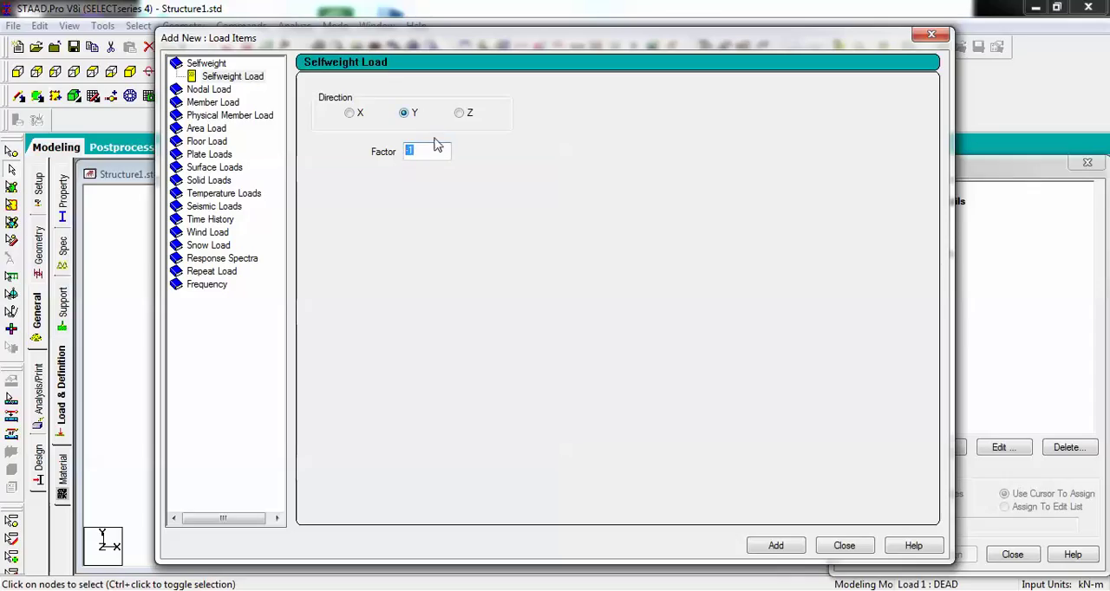
pyautogui.write('-1')
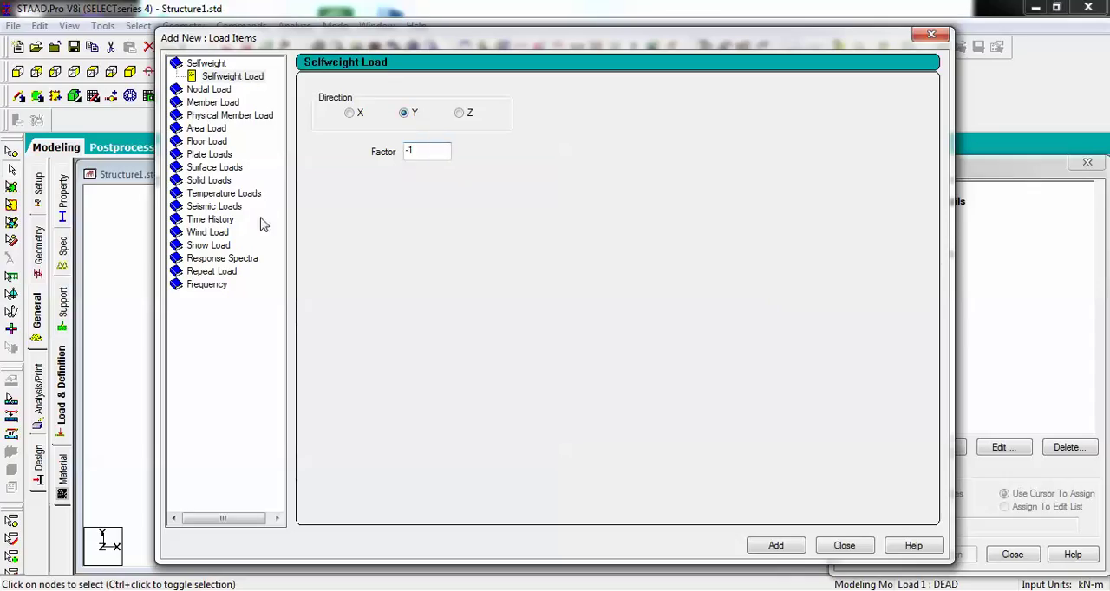
pyautogui.click(232, 77)
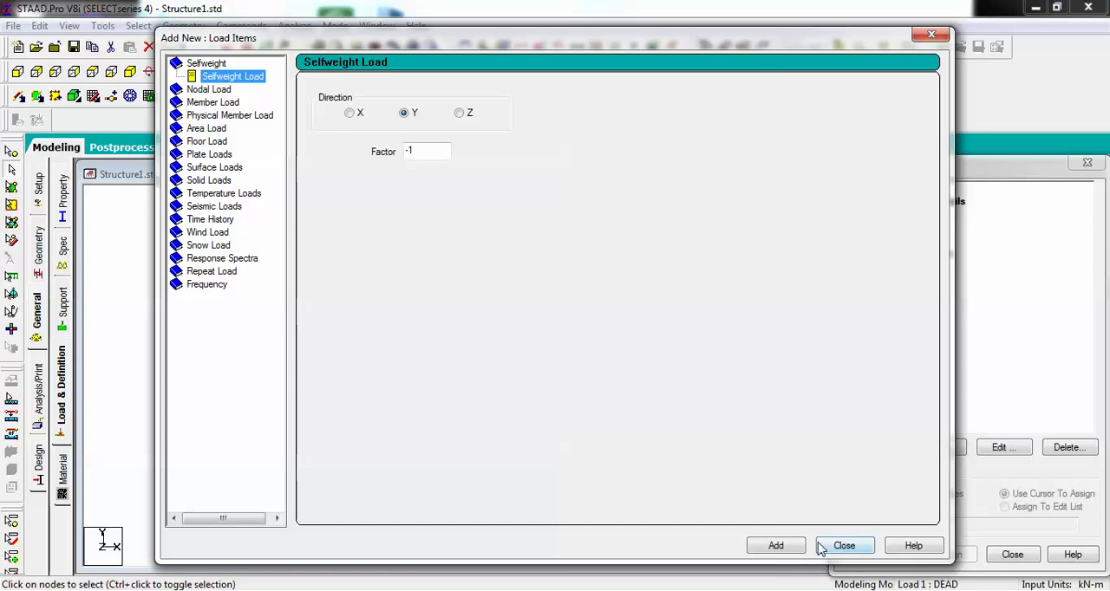
pyautogui.click(775, 545)
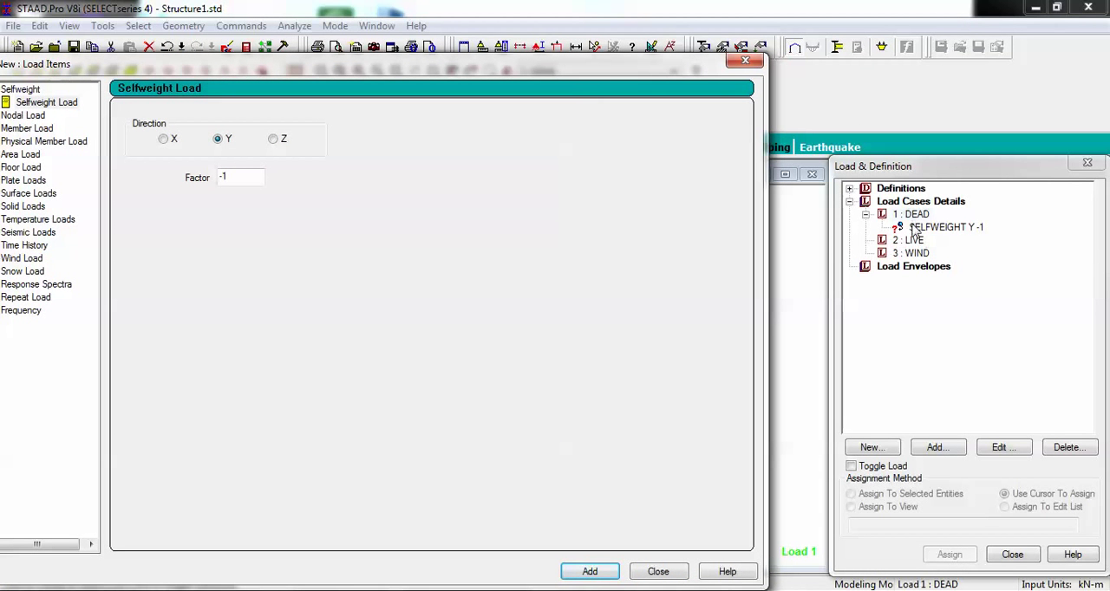
pyautogui.moveTo(992, 239)
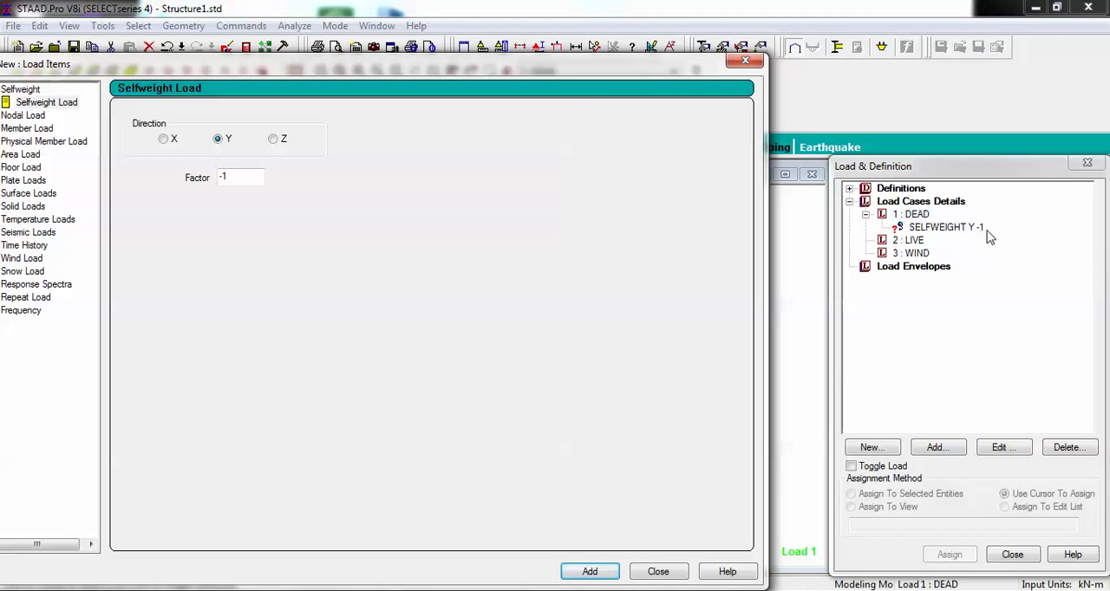
pyautogui.moveTo(761, 76)
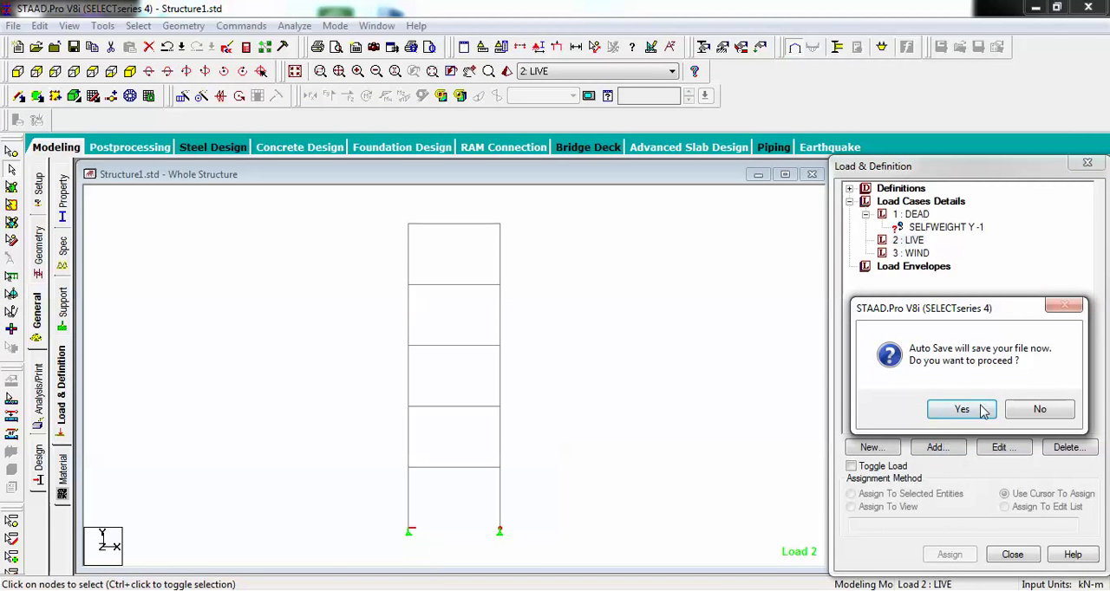
# Add a uniform member force W1 = -10 kN/m in GY to load case 2 LIVE
pyautogui.click(960, 409)
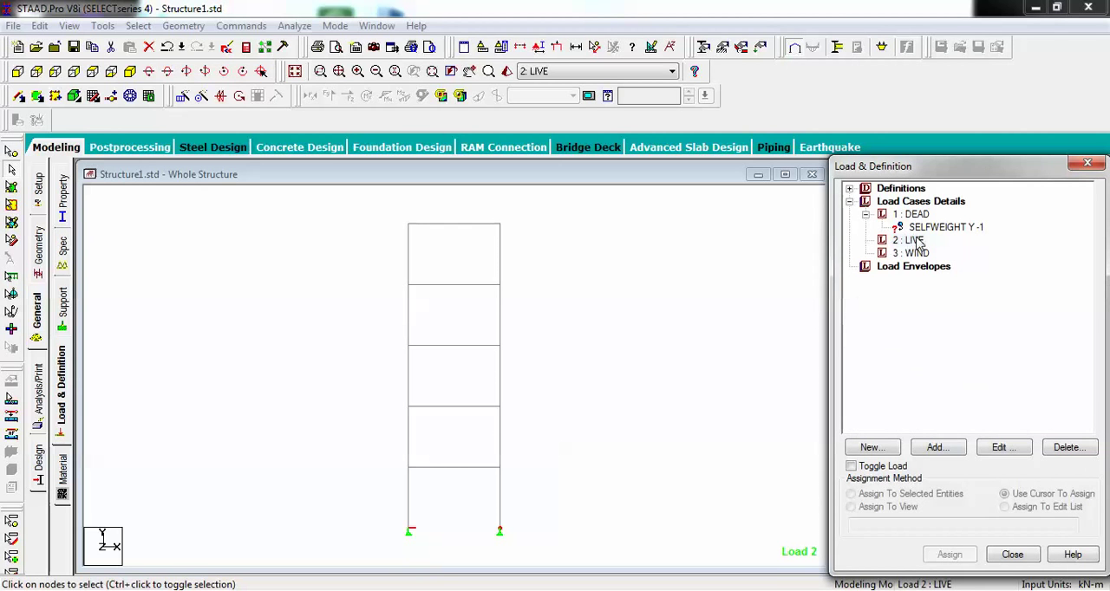
pyautogui.click(910, 239)
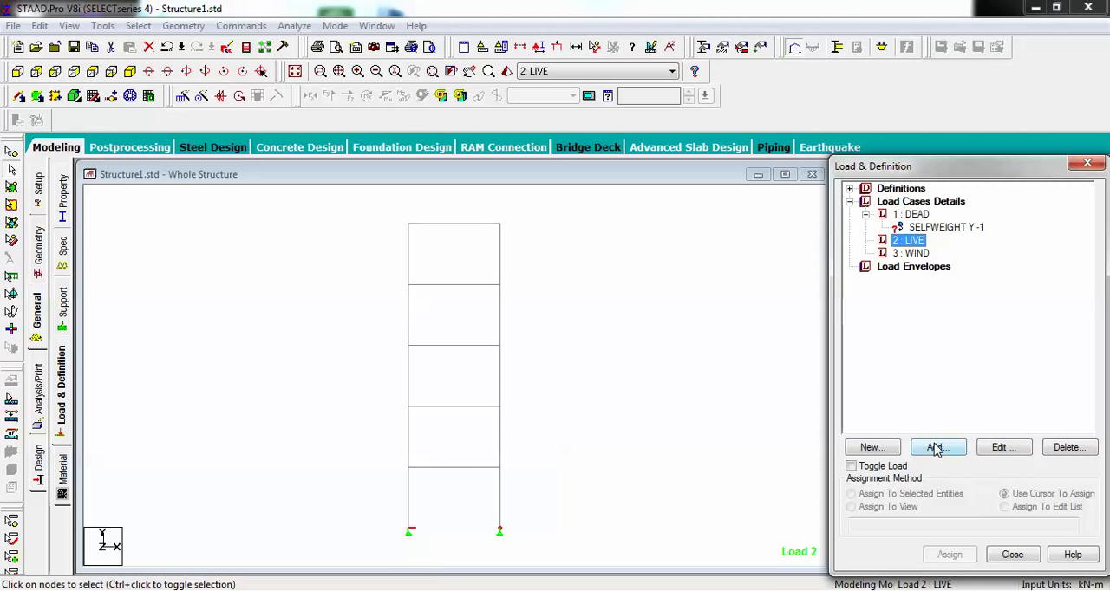
pyautogui.click(936, 447)
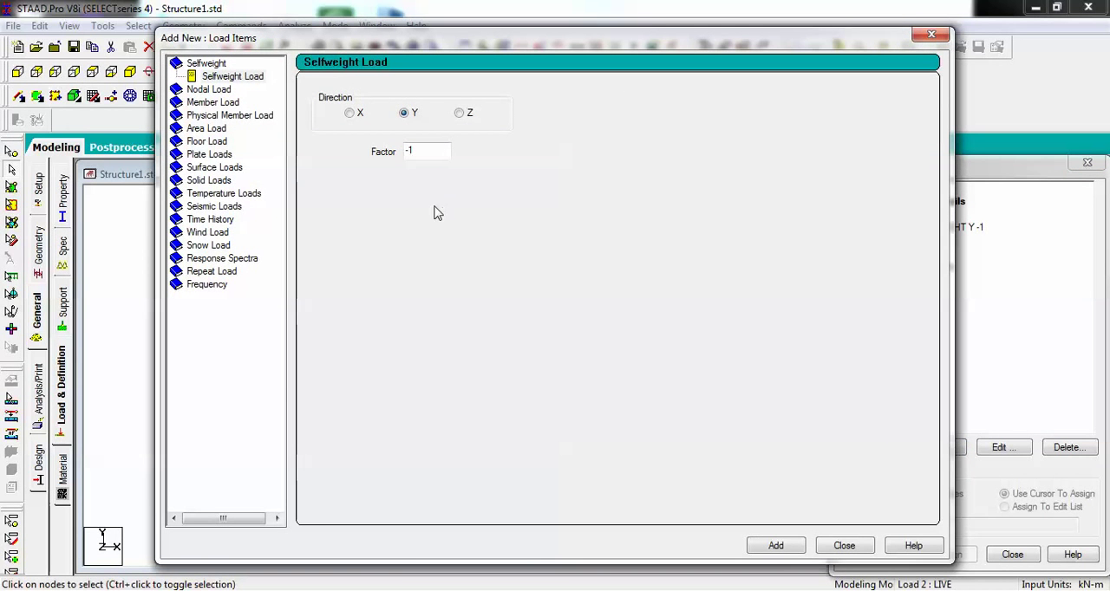
pyautogui.click(211, 101)
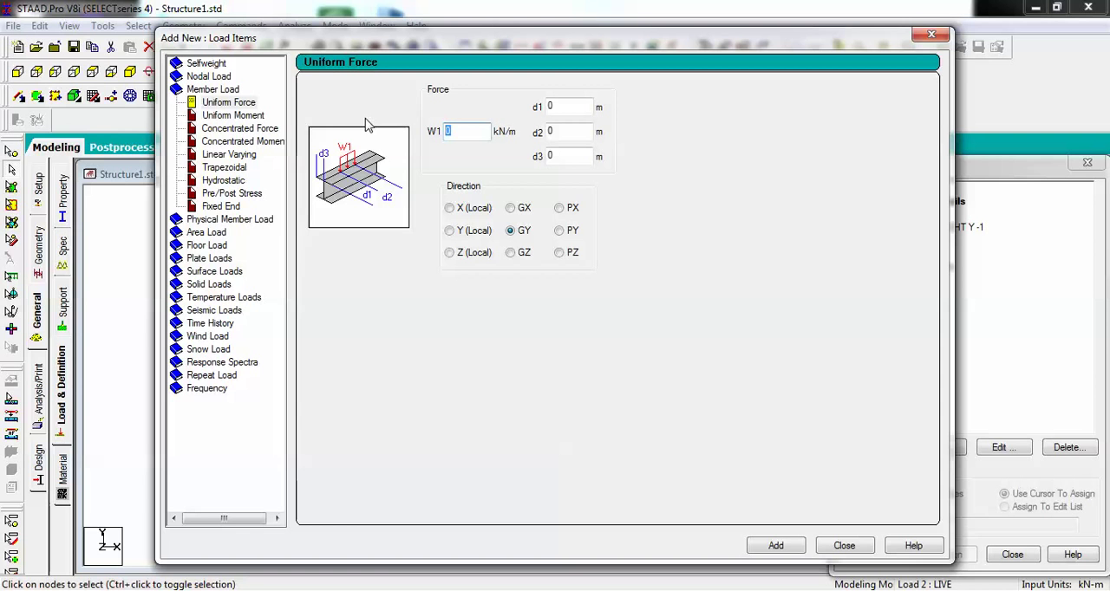
pyautogui.write('-1')
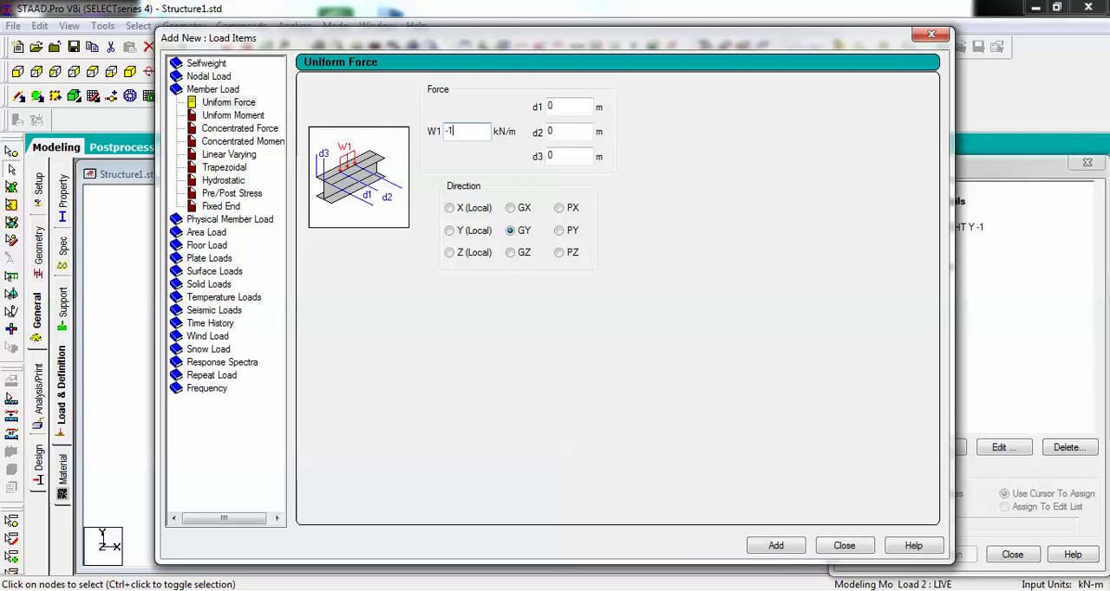
pyautogui.write('0')
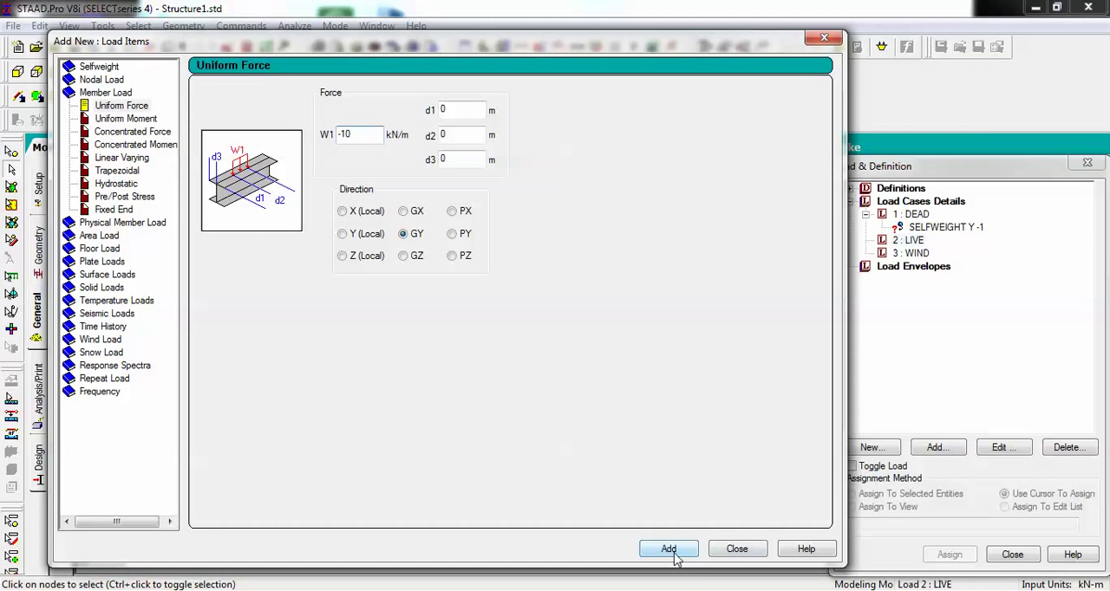
pyautogui.click(667, 548)
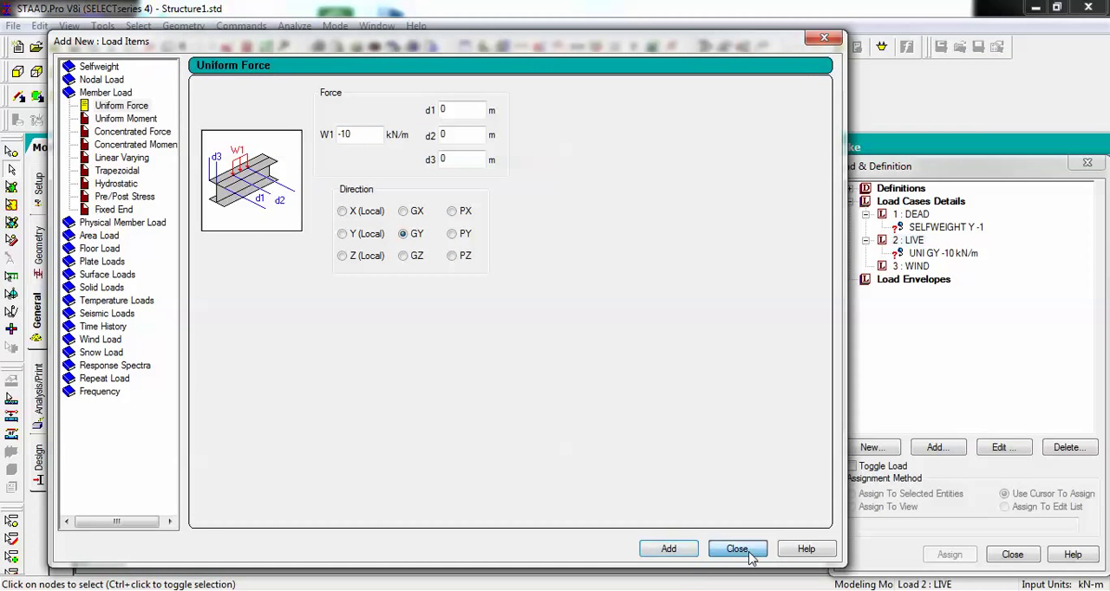
pyautogui.click(737, 548)
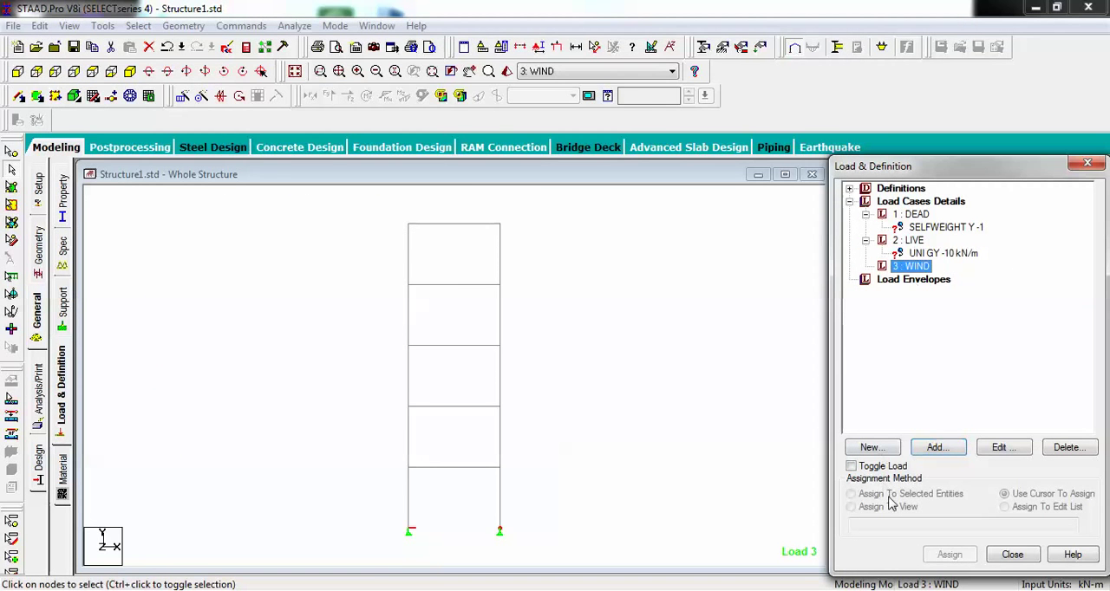
pyautogui.moveTo(936, 448)
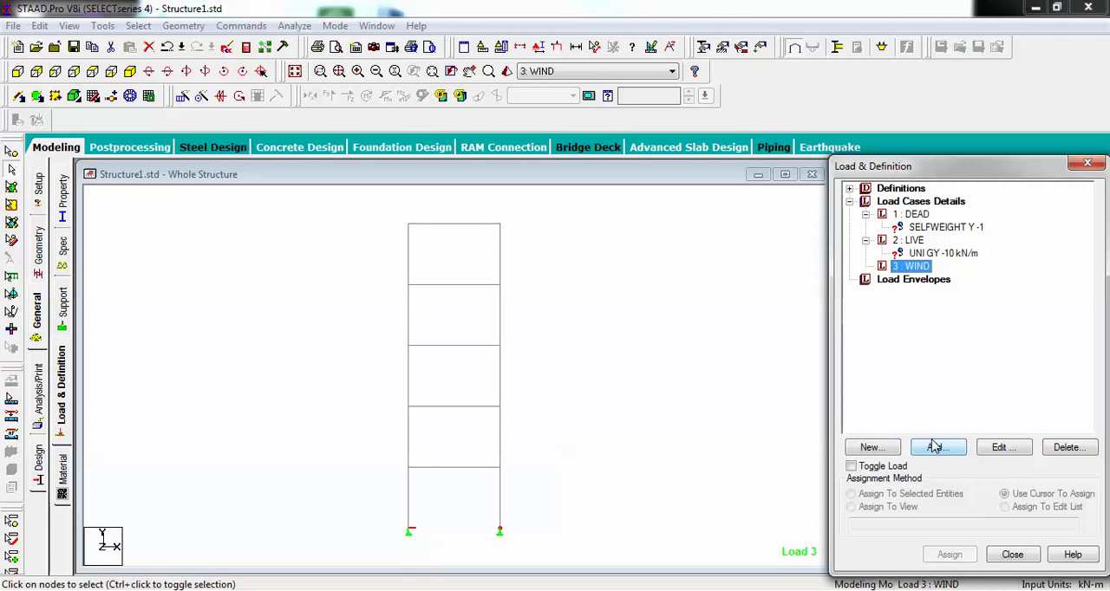
# Add a uniform member force of 4 kN/m in GX to WIND and delete the duplicate entry
pyautogui.click(937, 447)
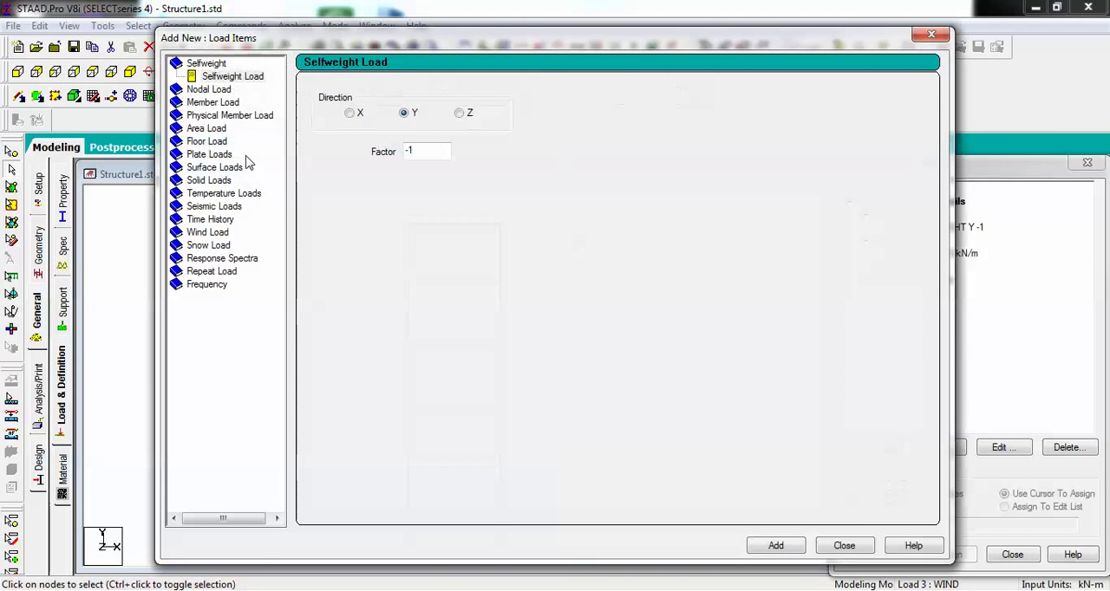
pyautogui.moveTo(205, 107)
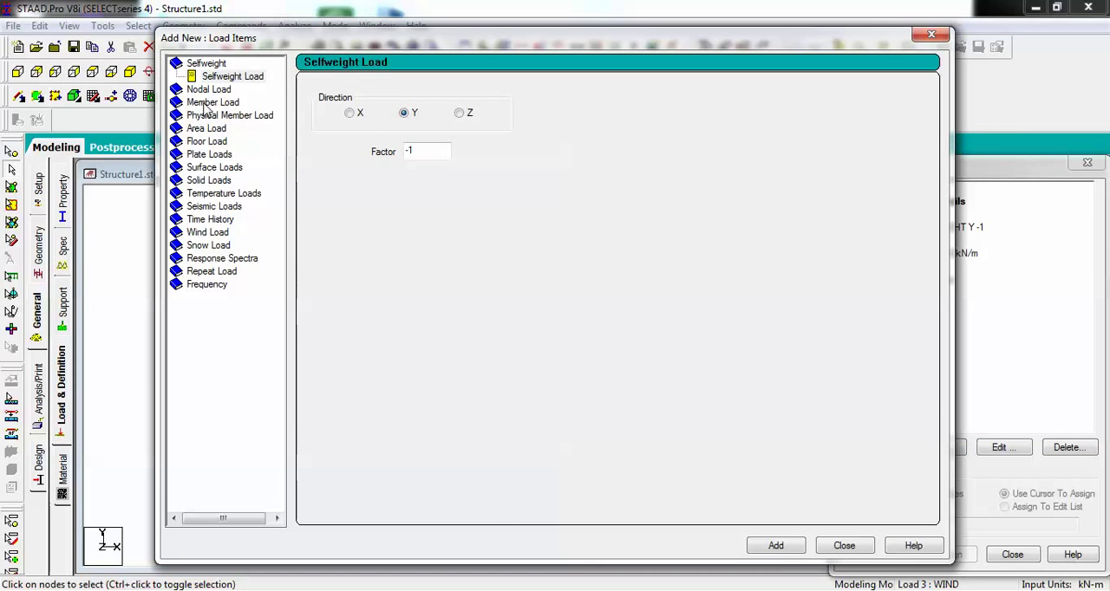
pyautogui.click(212, 90)
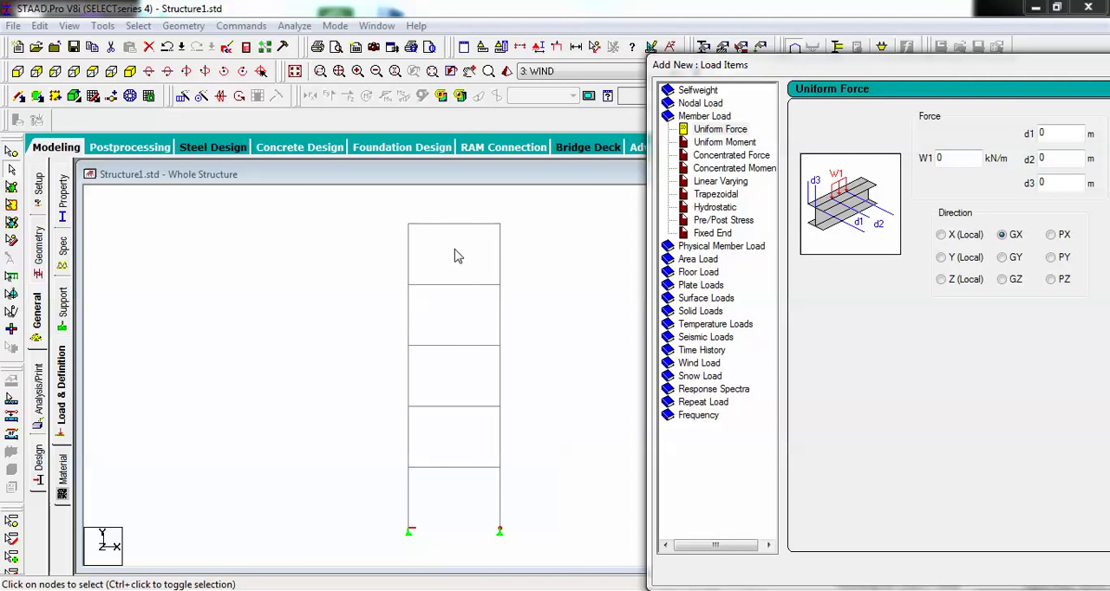
pyautogui.moveTo(403, 236)
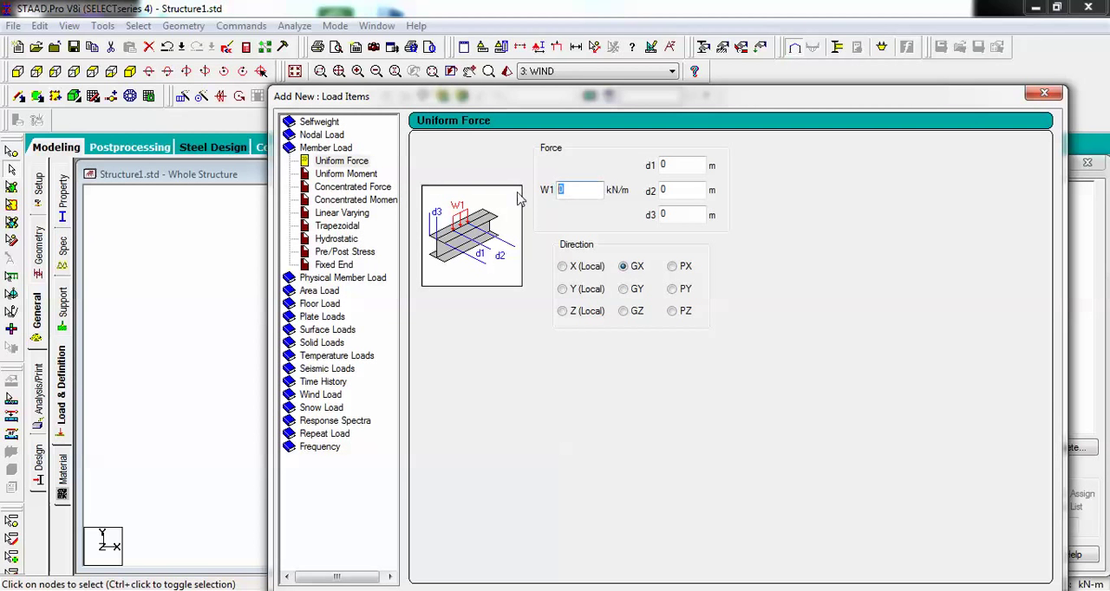
pyautogui.write('4')
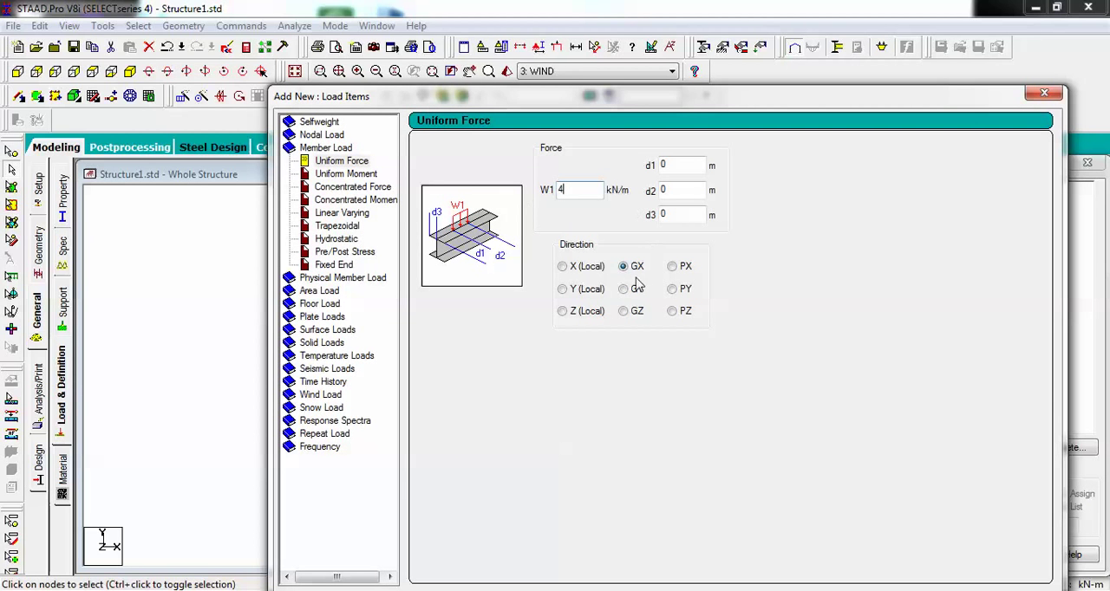
pyautogui.moveTo(676, 142)
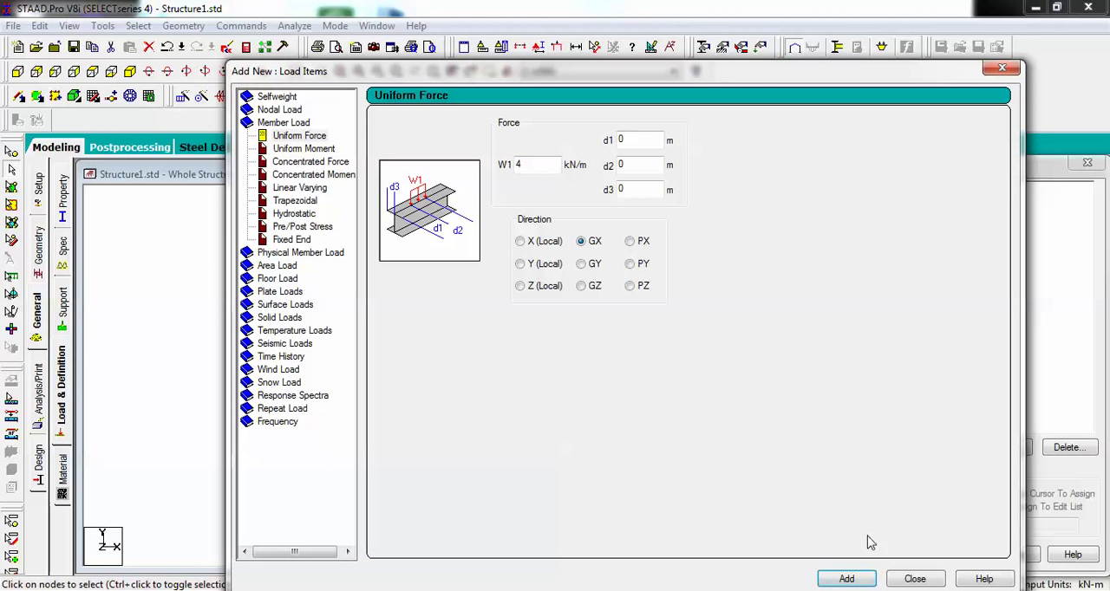
pyautogui.moveTo(954, 580)
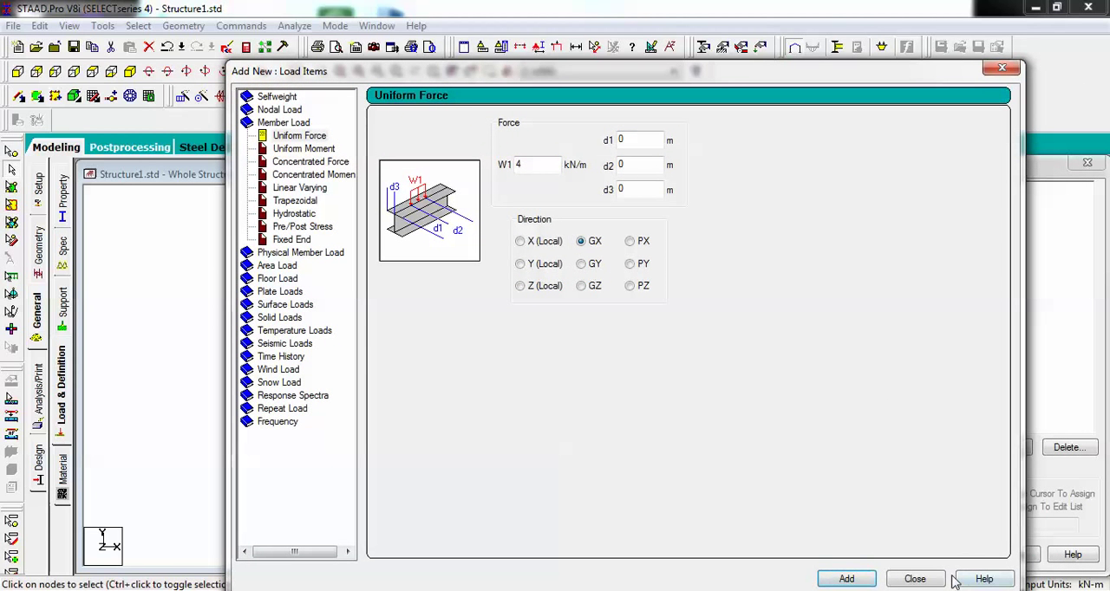
pyautogui.click(846, 580)
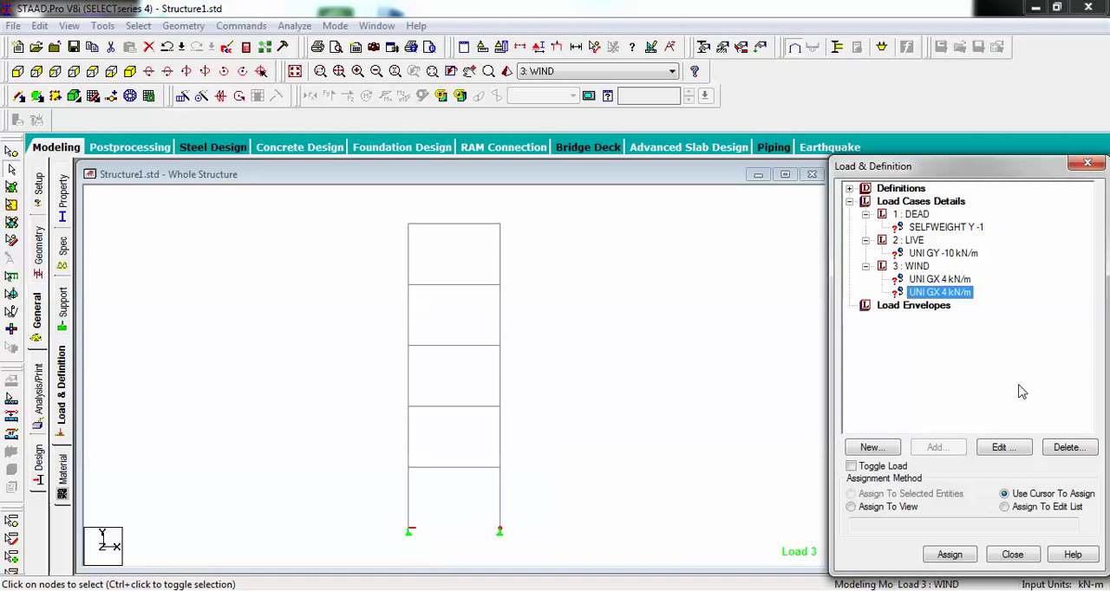
pyautogui.click(1068, 447)
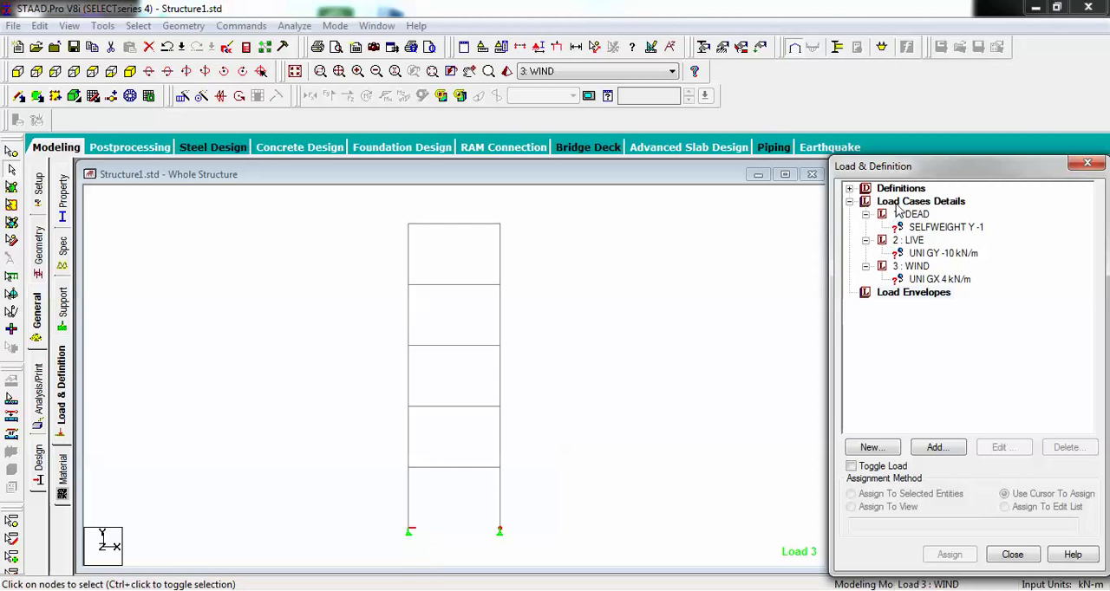
pyautogui.click(920, 201)
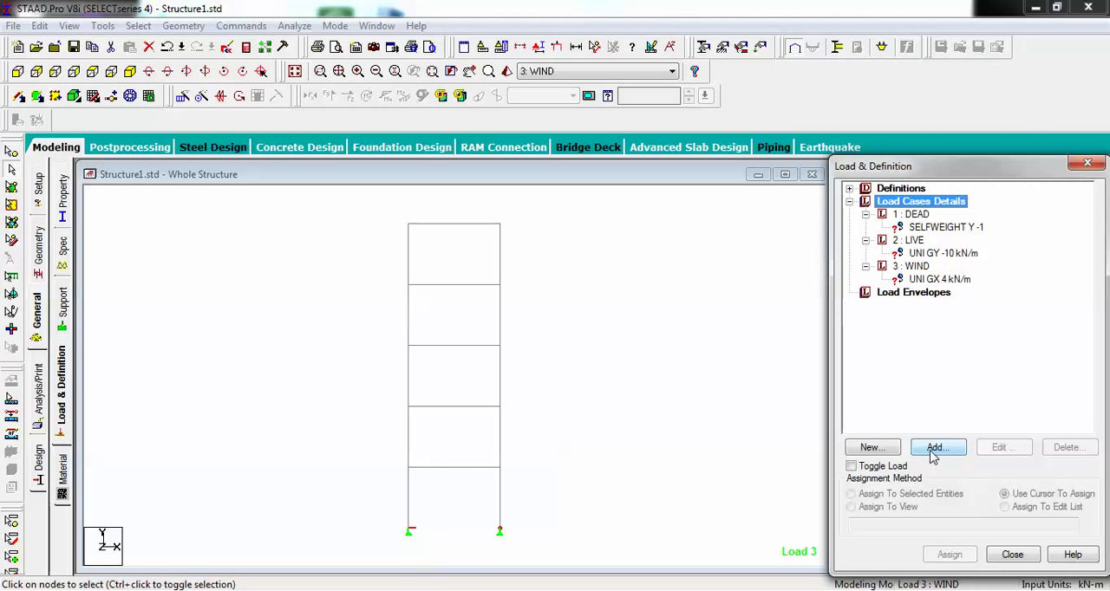
# Start a load combination containing DEAD and LIVE, dropping load case 3
pyautogui.click(936, 447)
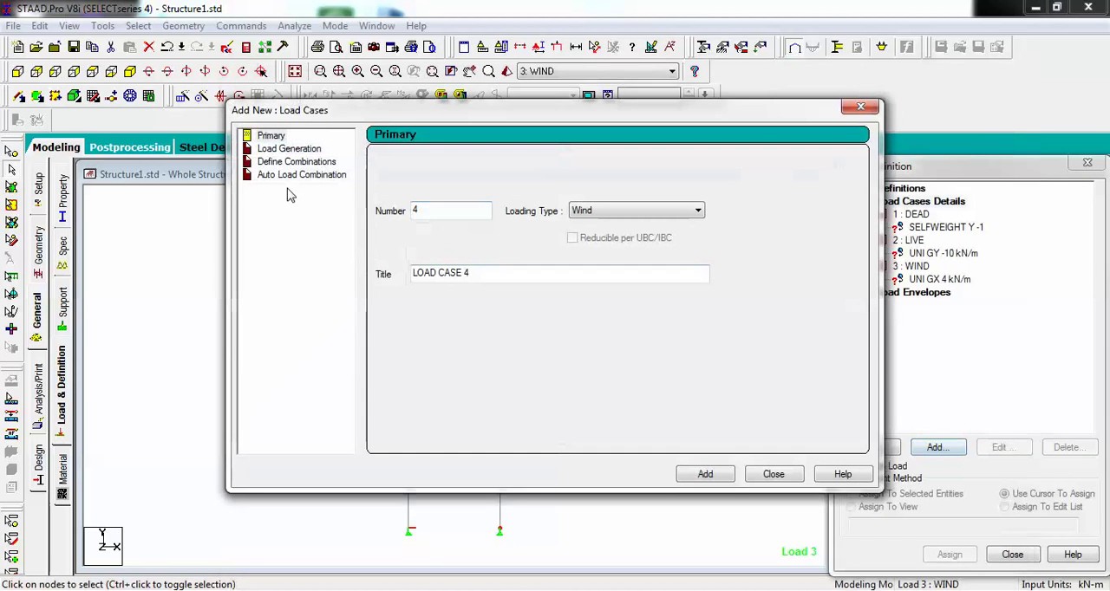
pyautogui.click(295, 161)
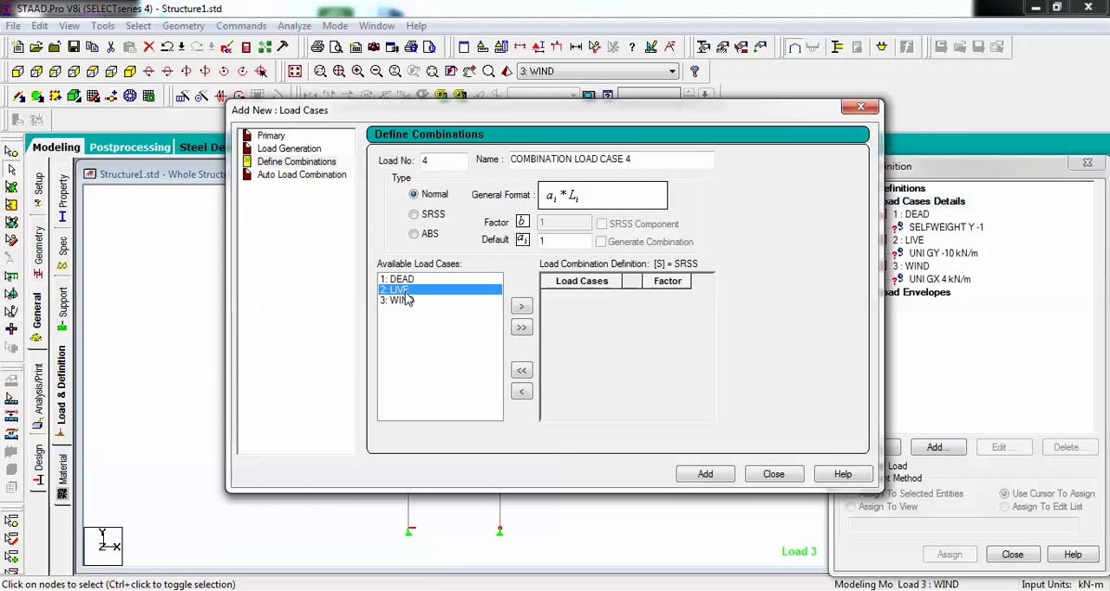
pyautogui.moveTo(406, 301)
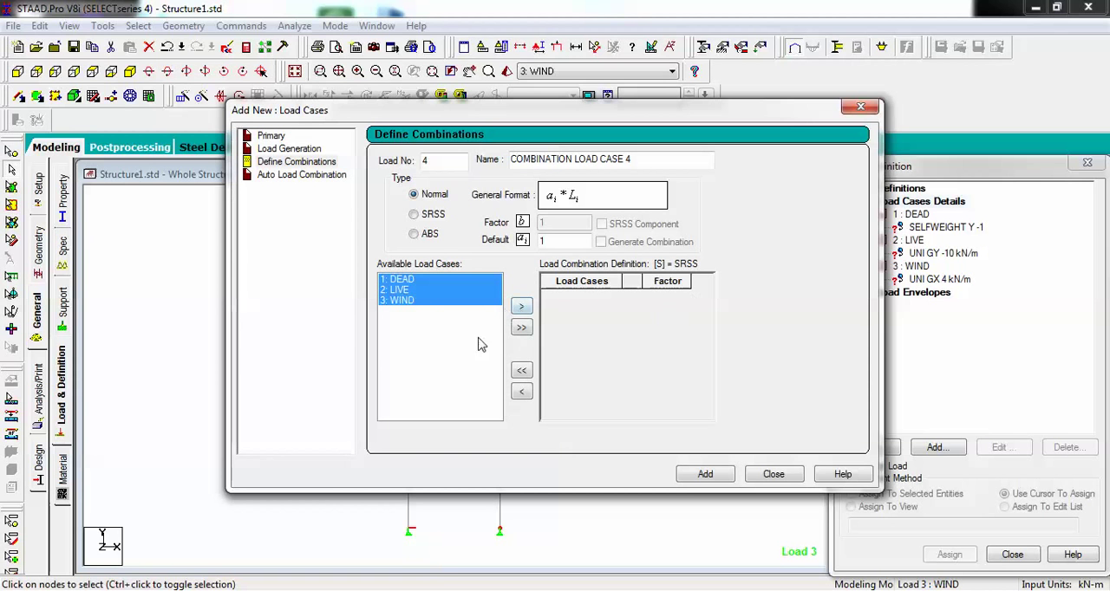
pyautogui.click(398, 289)
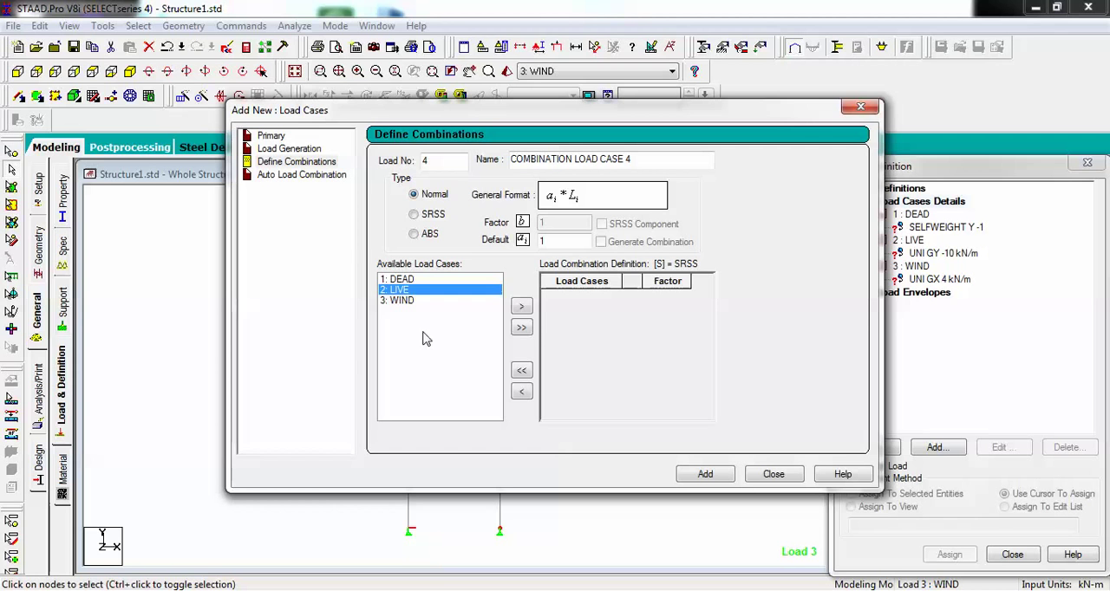
pyautogui.click(520, 326)
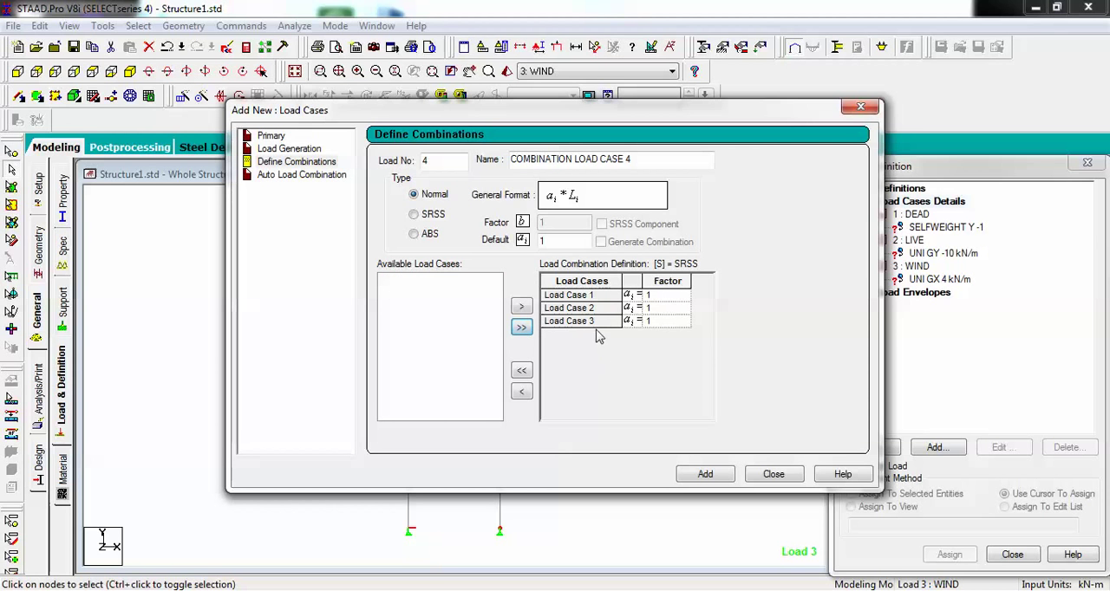
pyautogui.click(580, 321)
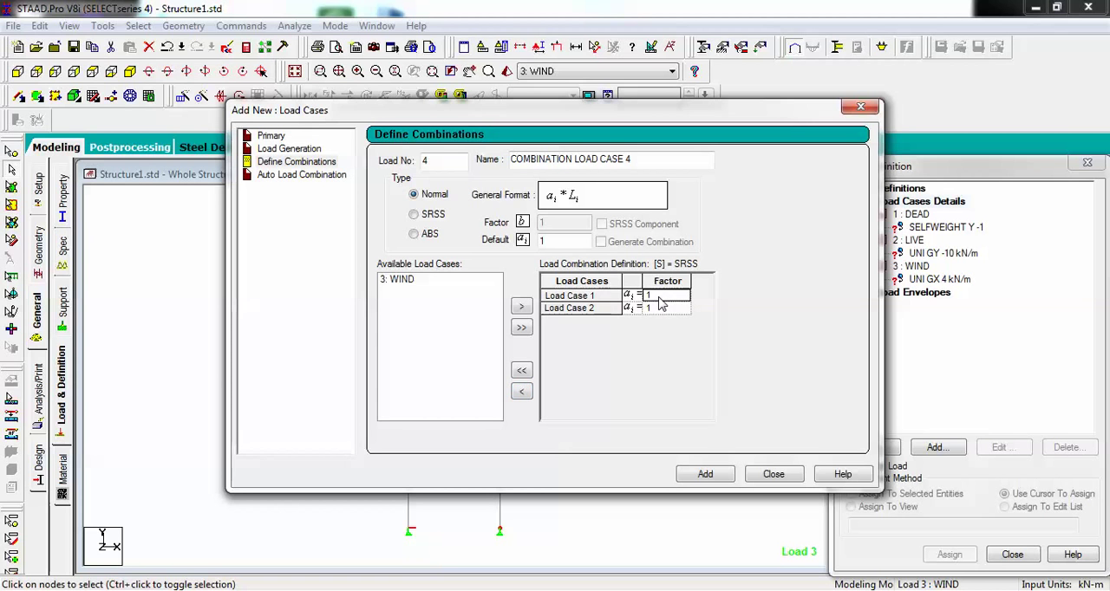
# Set the combination factors to 1.5 and create combination load case 4
pyautogui.click(665, 295)
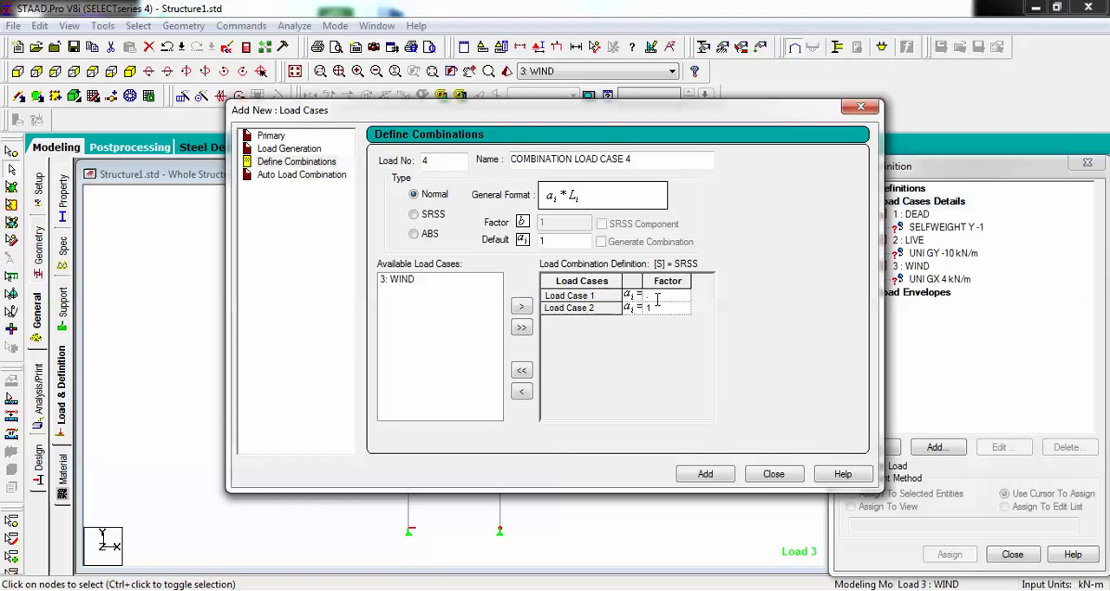
pyautogui.click(665, 295)
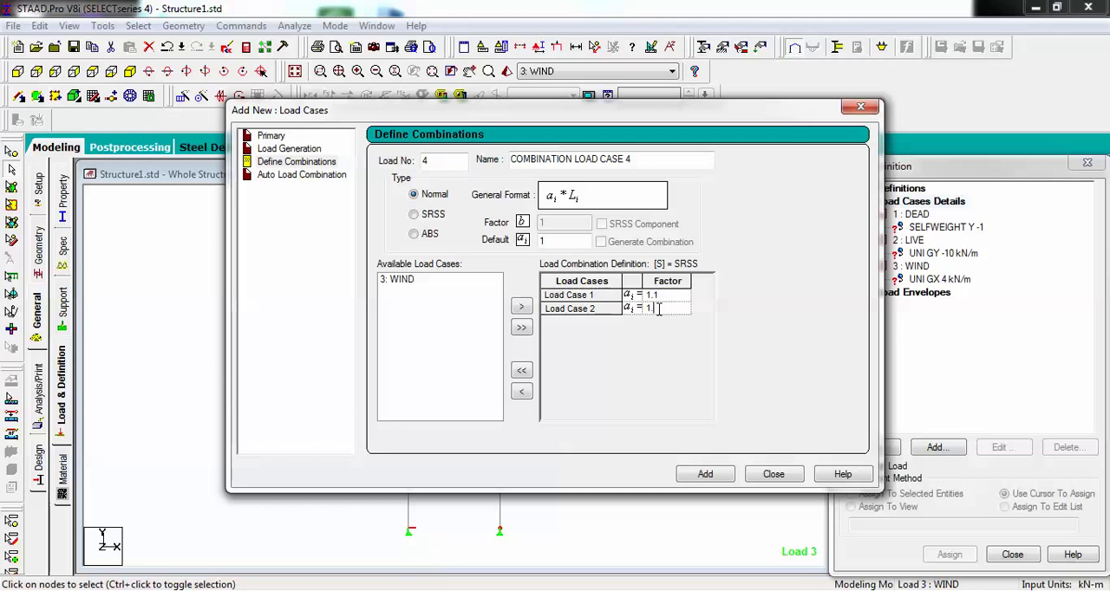
pyautogui.write('1.5')
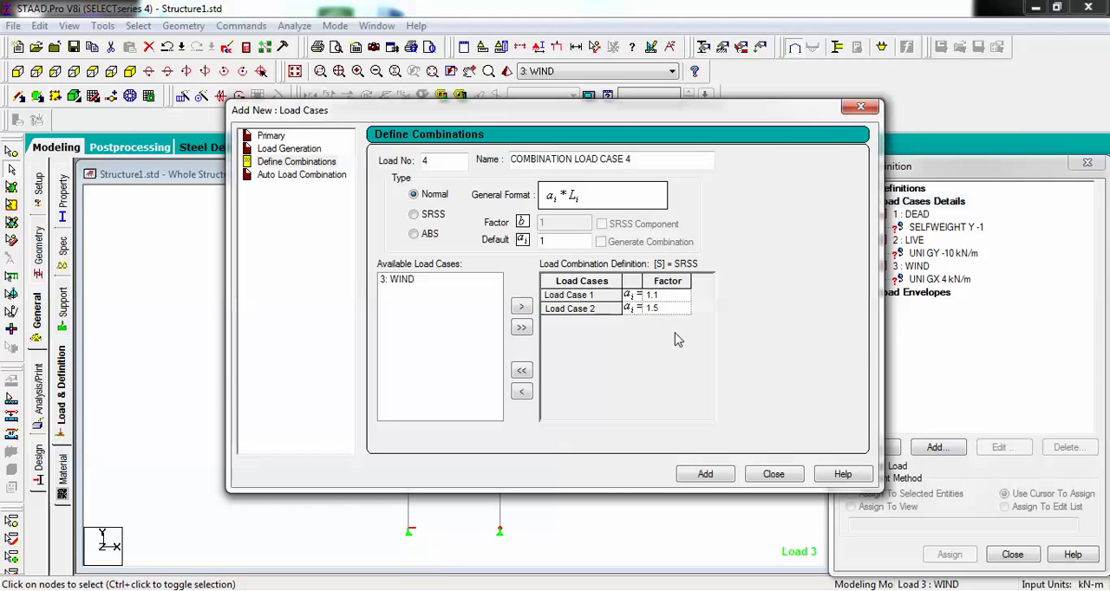
pyautogui.click(704, 475)
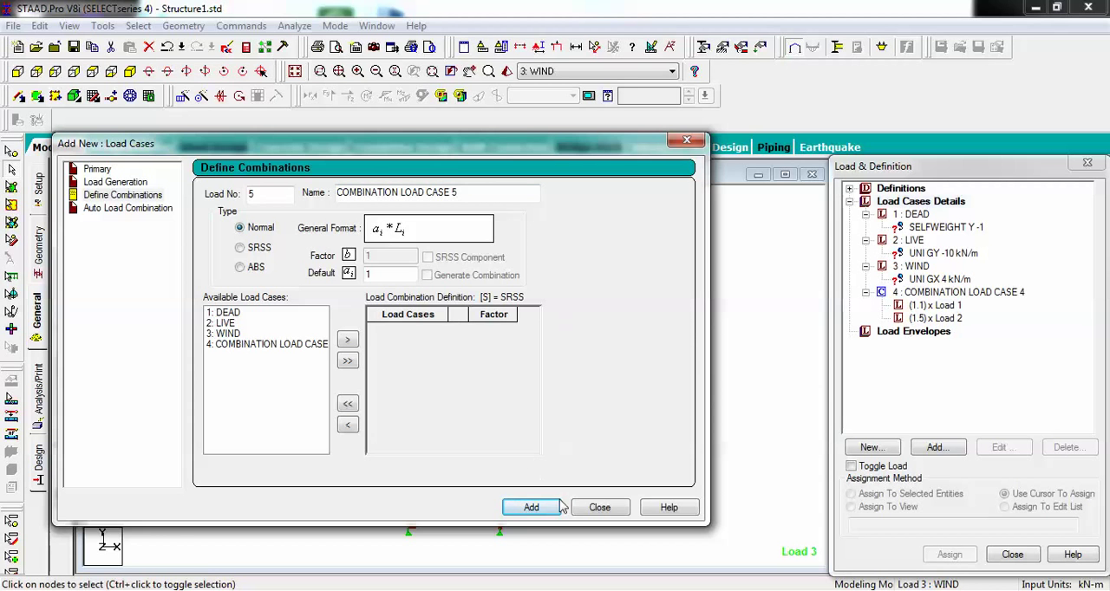
pyautogui.click(600, 506)
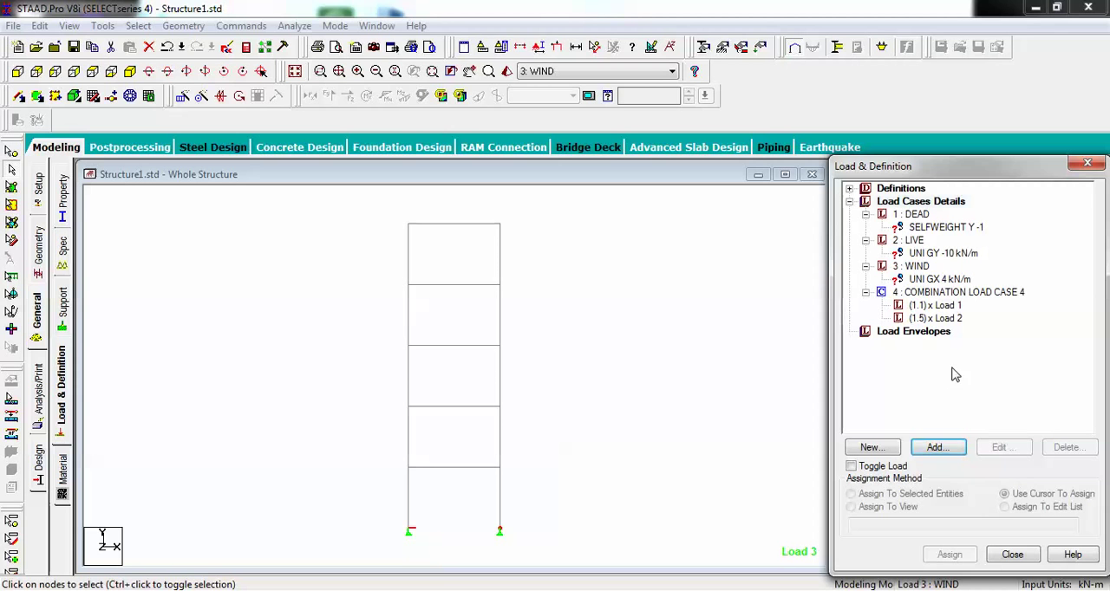
# Assign the DEAD selfweight Y -1 to every member in view, confirming the prompt
pyautogui.click(945, 225)
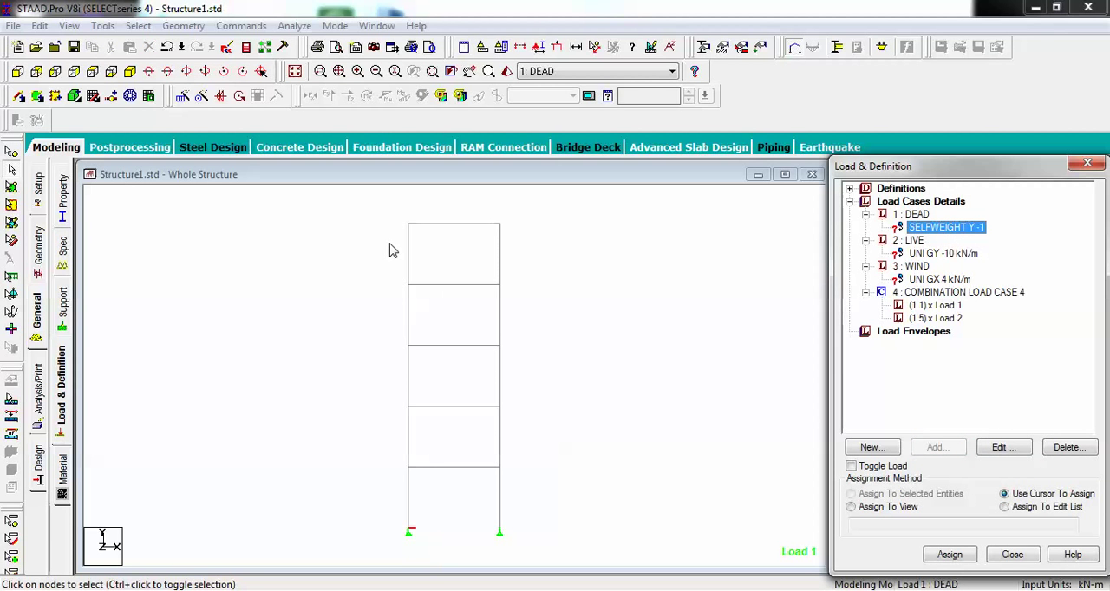
pyautogui.click(849, 506)
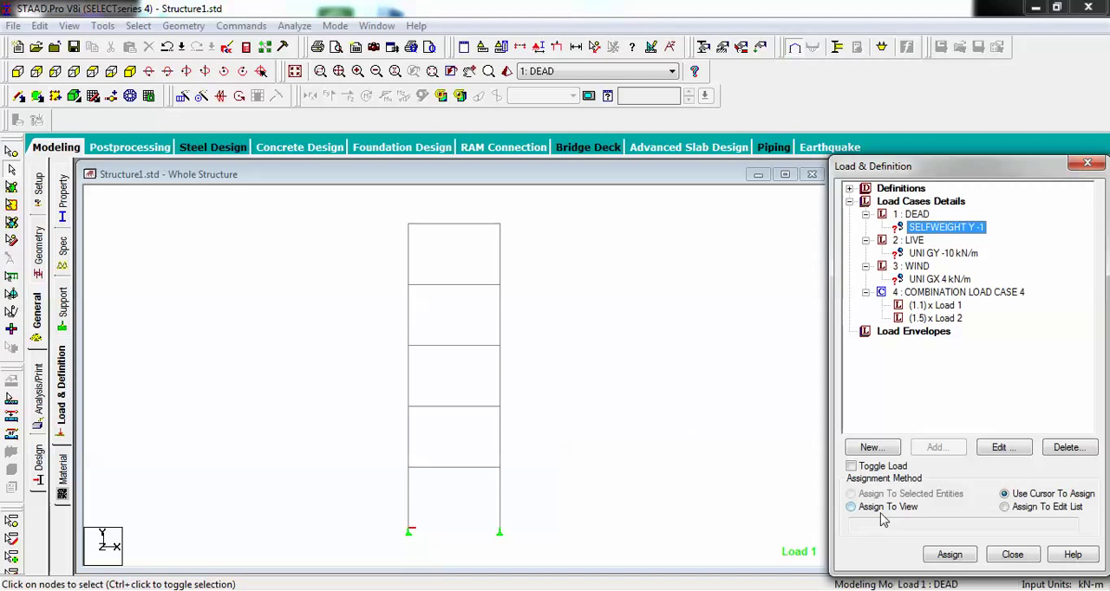
pyautogui.click(948, 555)
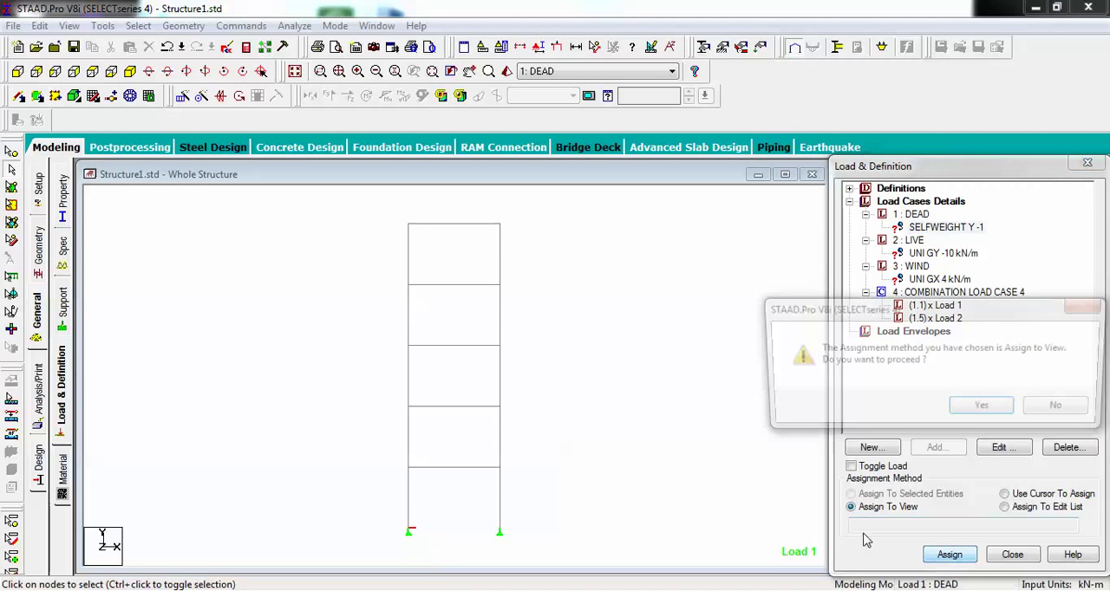
pyautogui.click(981, 404)
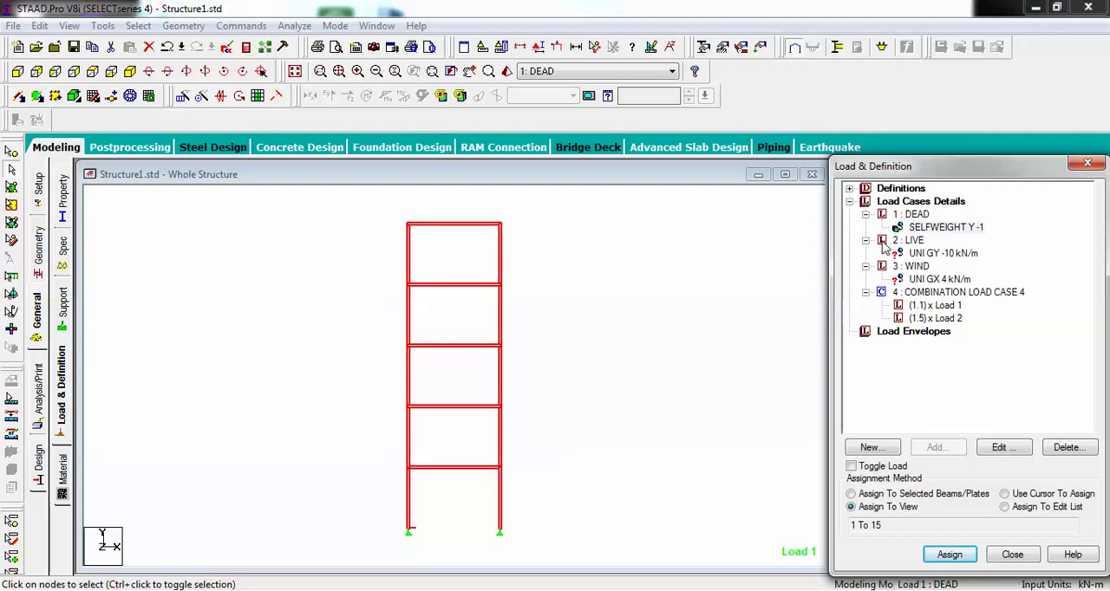
pyautogui.moveTo(947, 267)
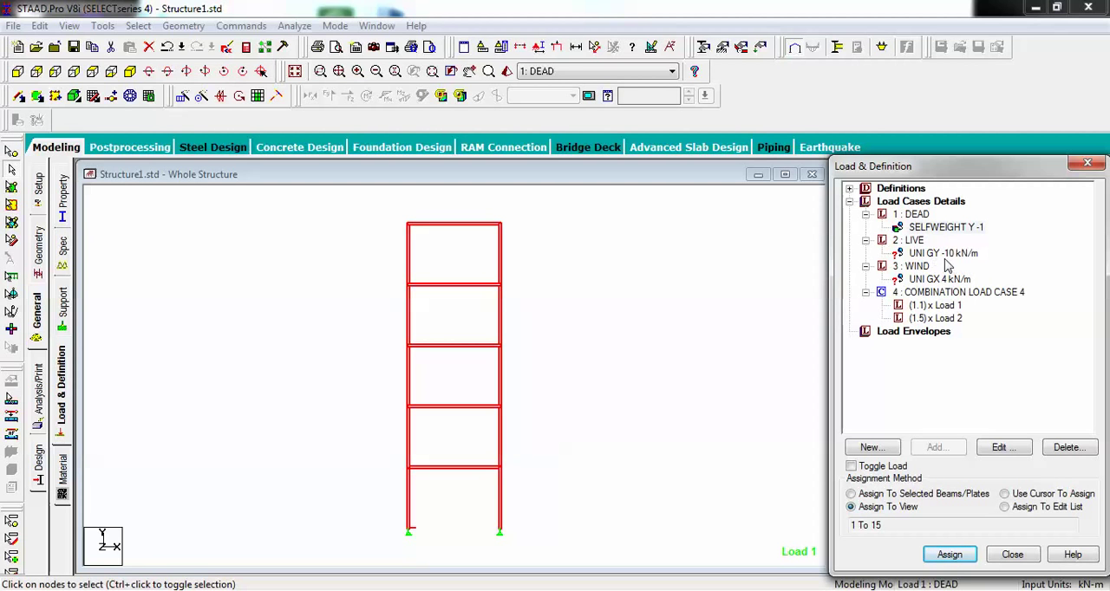
pyautogui.click(943, 253)
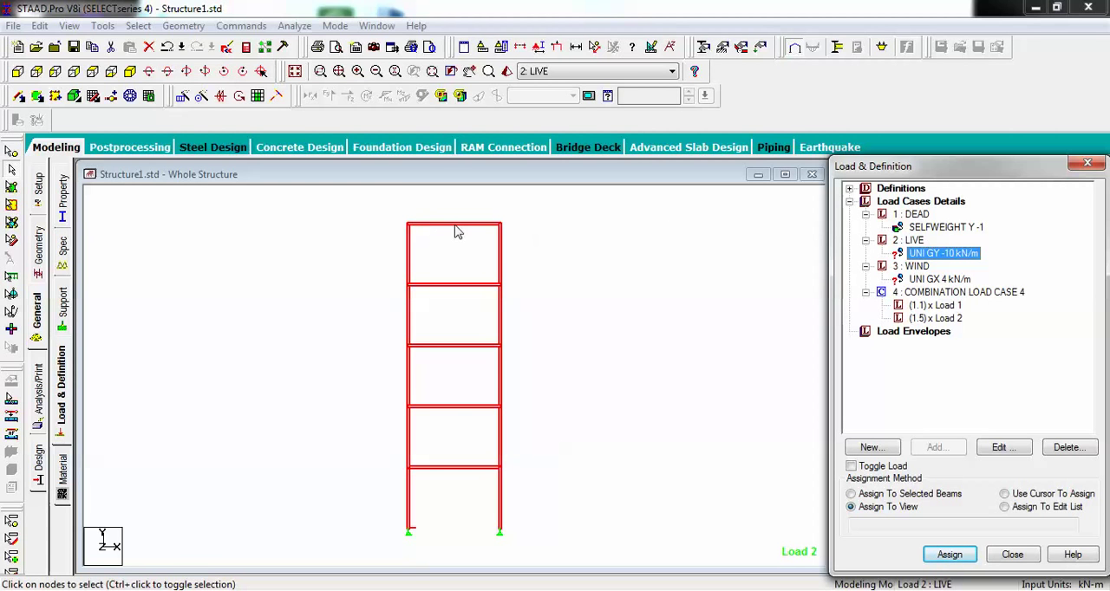
pyautogui.moveTo(454, 228)
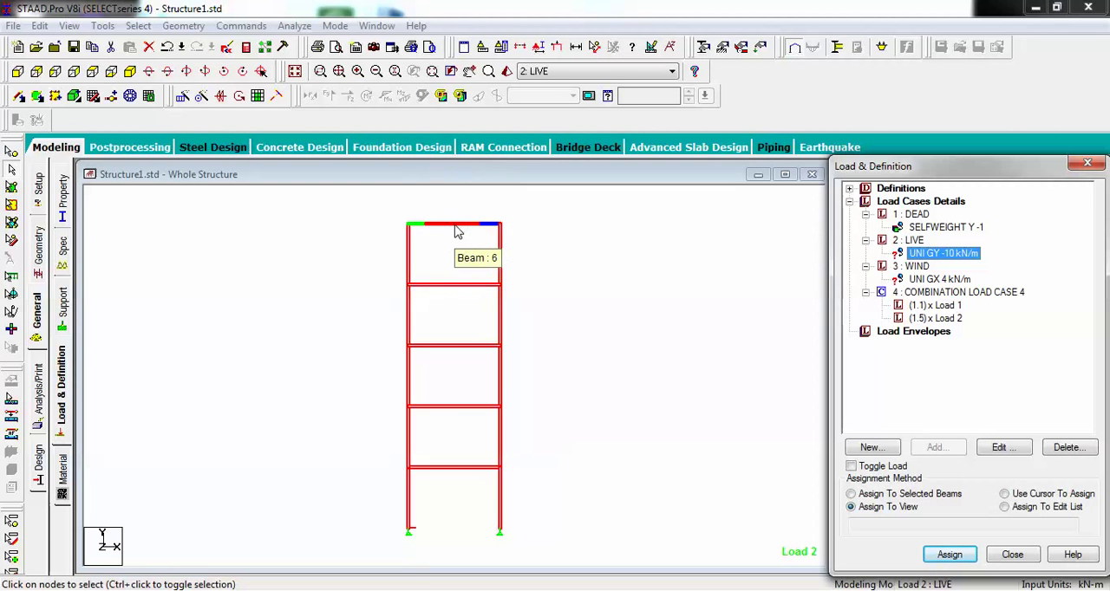
pyautogui.moveTo(934, 264)
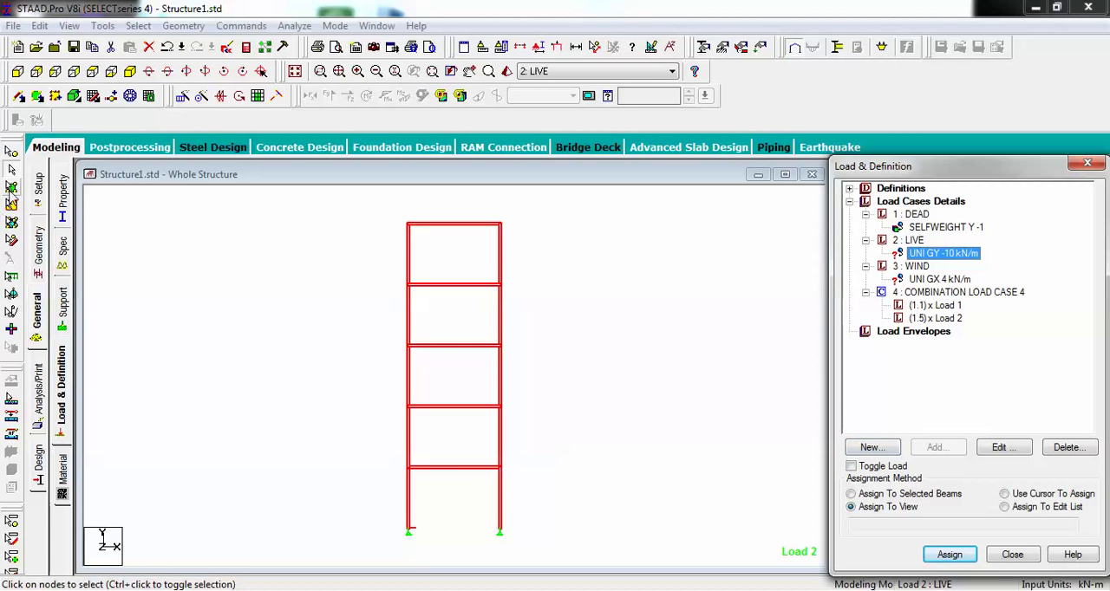
pyautogui.moveTo(13, 174)
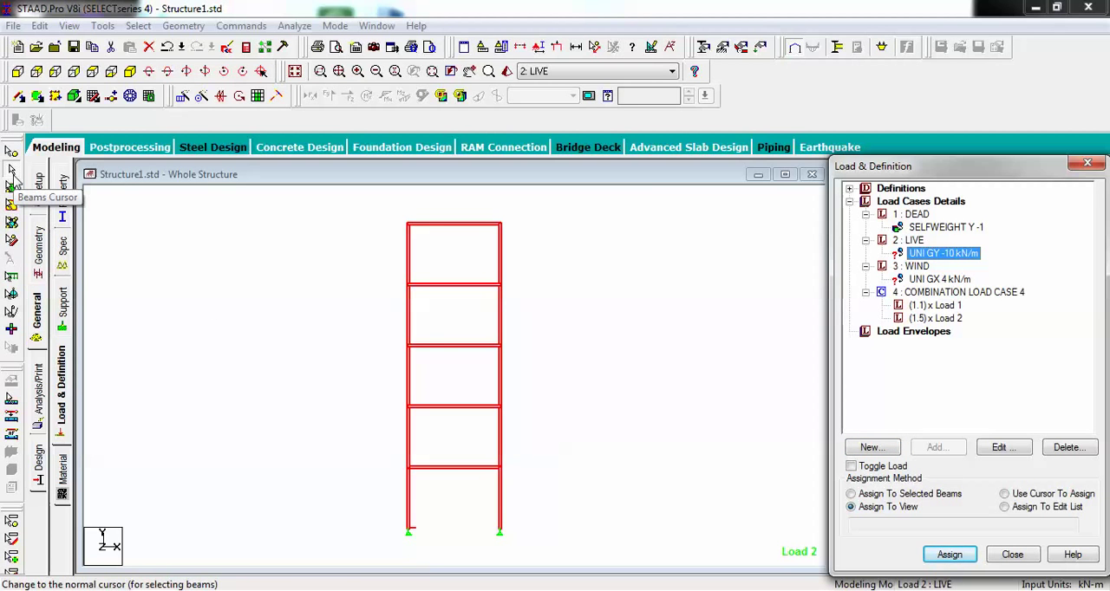
# Assign the LIVE UNI GY -10 kN/m load to the selected top beam only
pyautogui.click(851, 493)
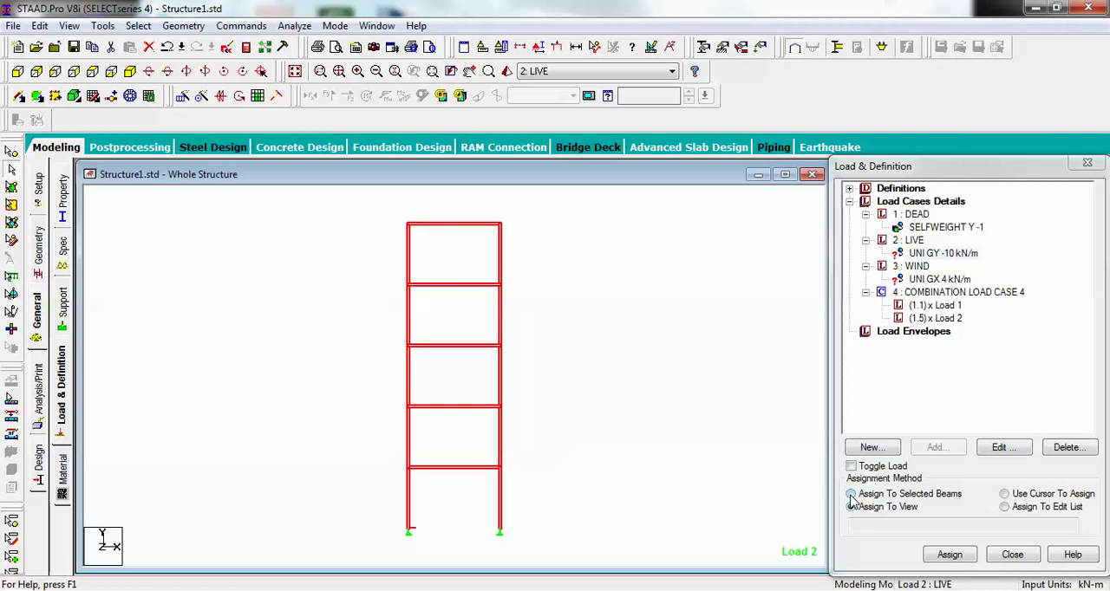
pyautogui.click(851, 506)
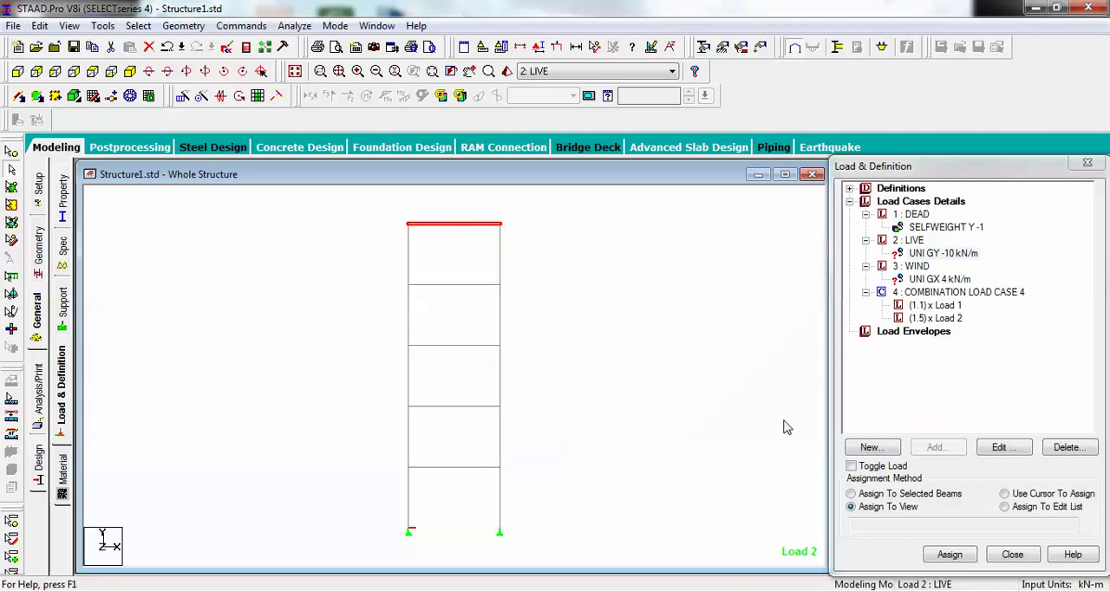
pyautogui.click(850, 492)
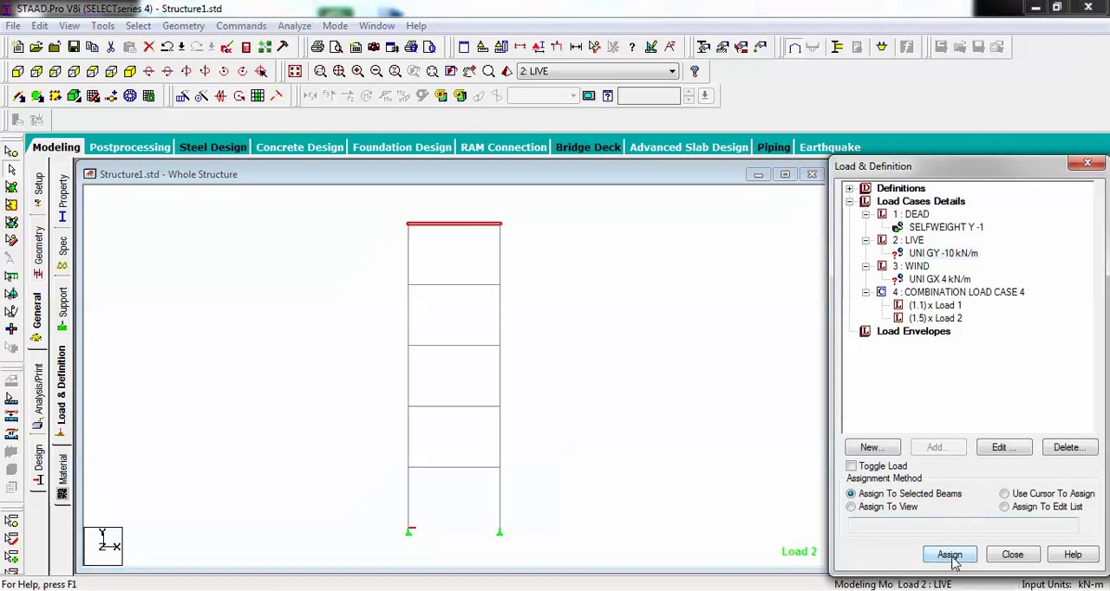
pyautogui.click(950, 555)
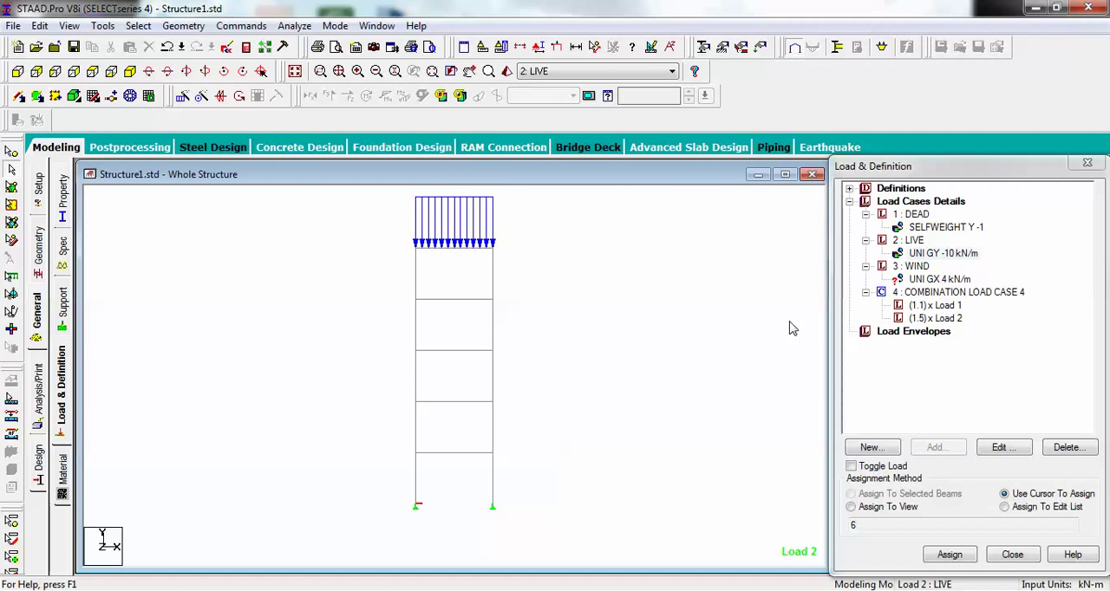
pyautogui.moveTo(408, 288)
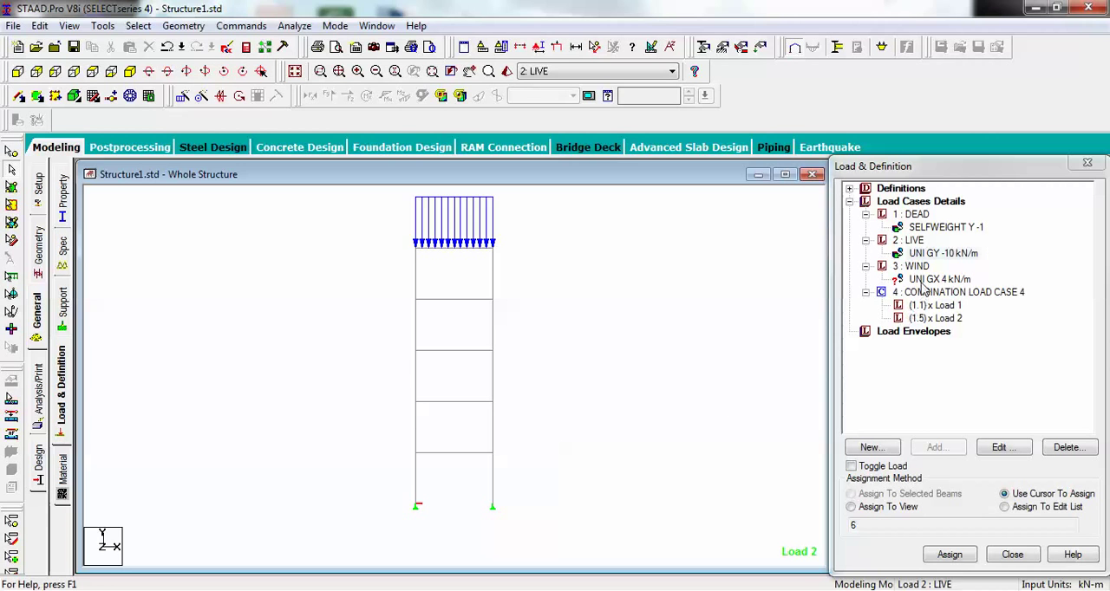
pyautogui.click(939, 277)
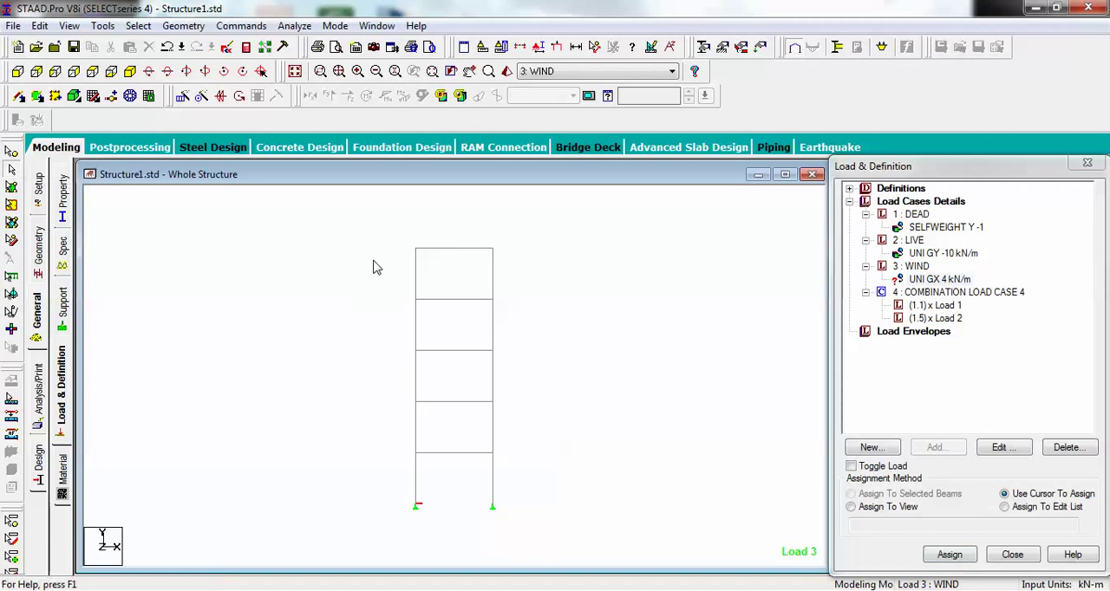
# Assign the WIND UNI GX 4 kN/m load to the selected left column, members 1 to 5
pyautogui.click(414, 373)
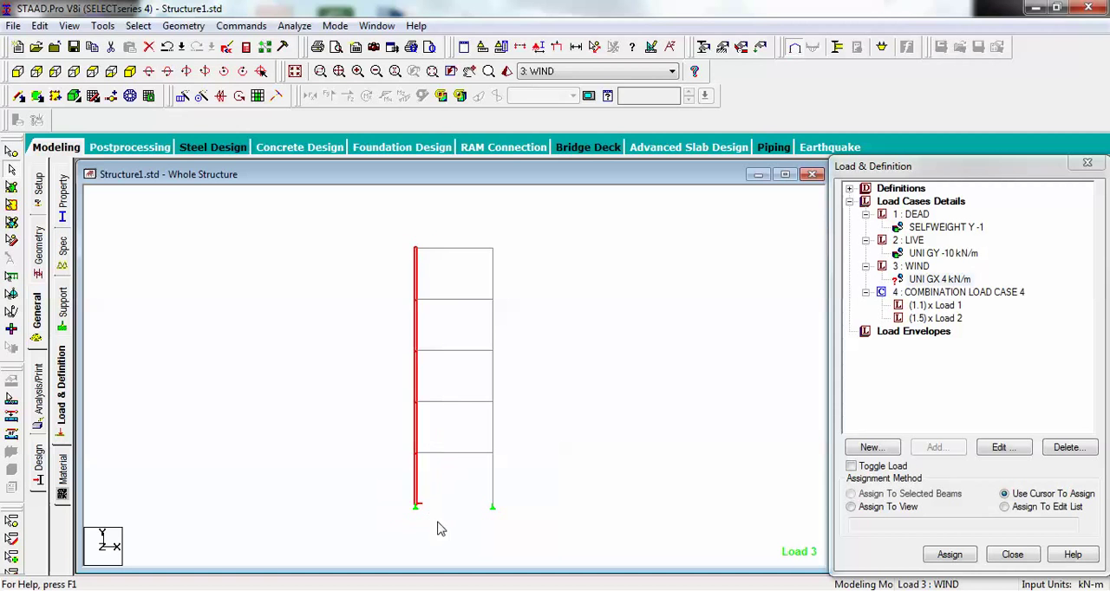
pyautogui.click(849, 492)
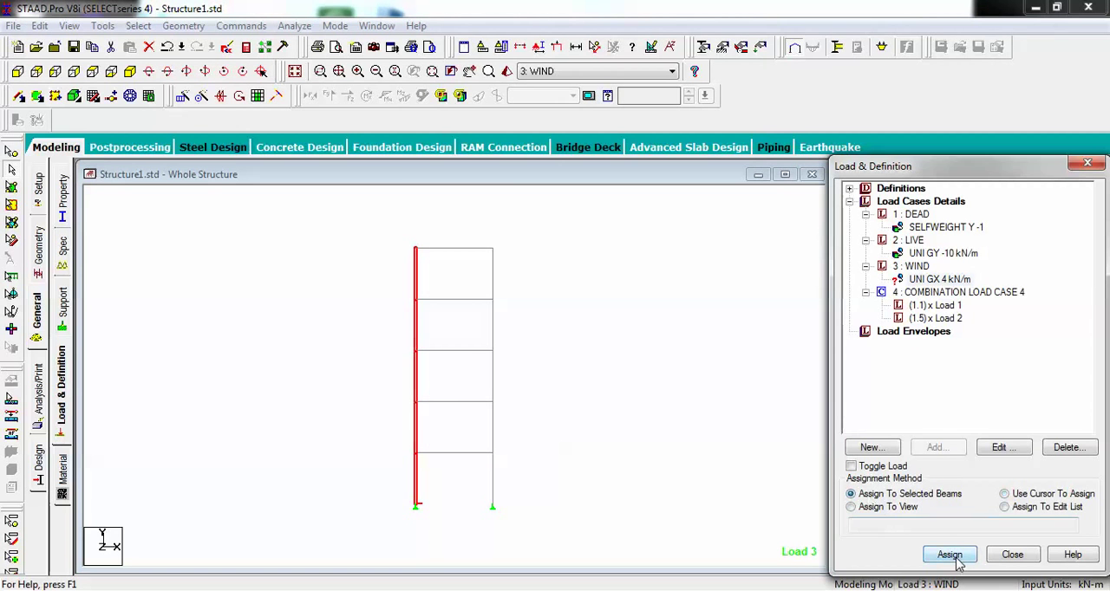
pyautogui.click(948, 555)
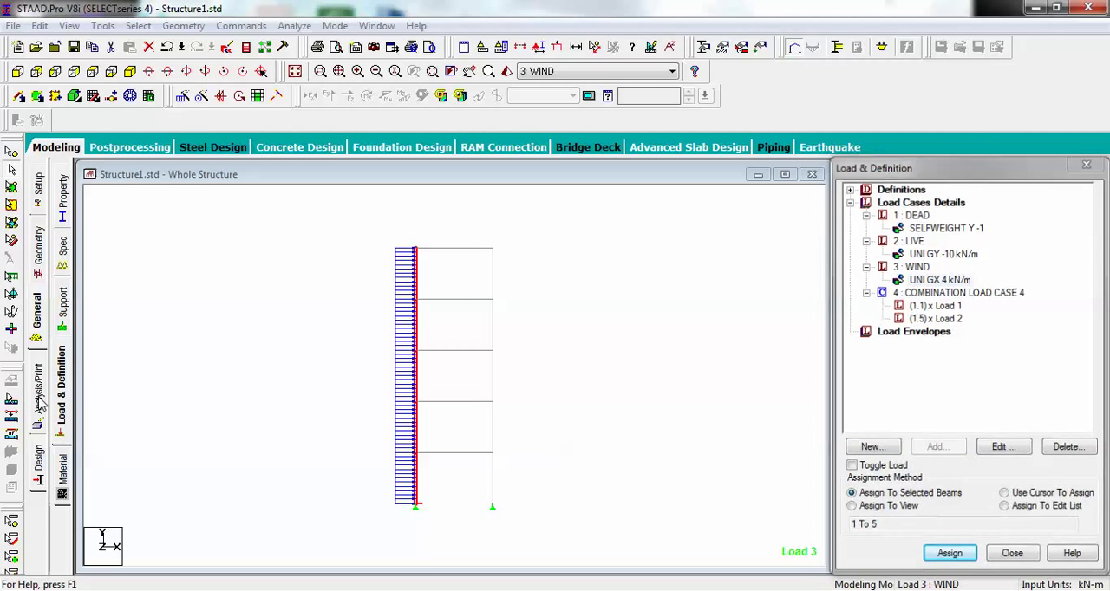
pyautogui.click(37, 390)
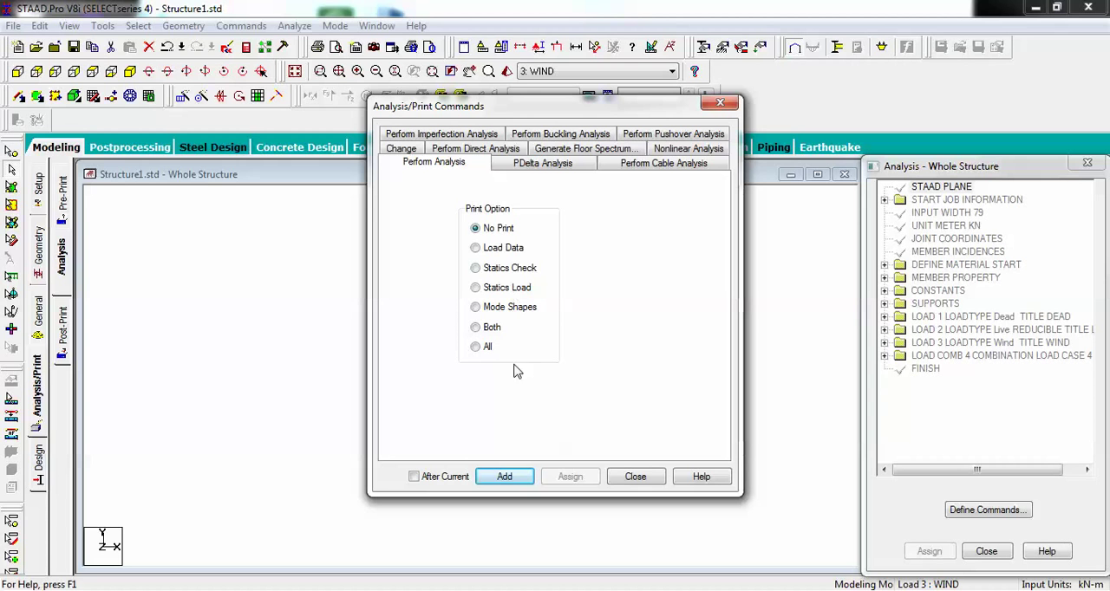
pyautogui.moveTo(513, 252)
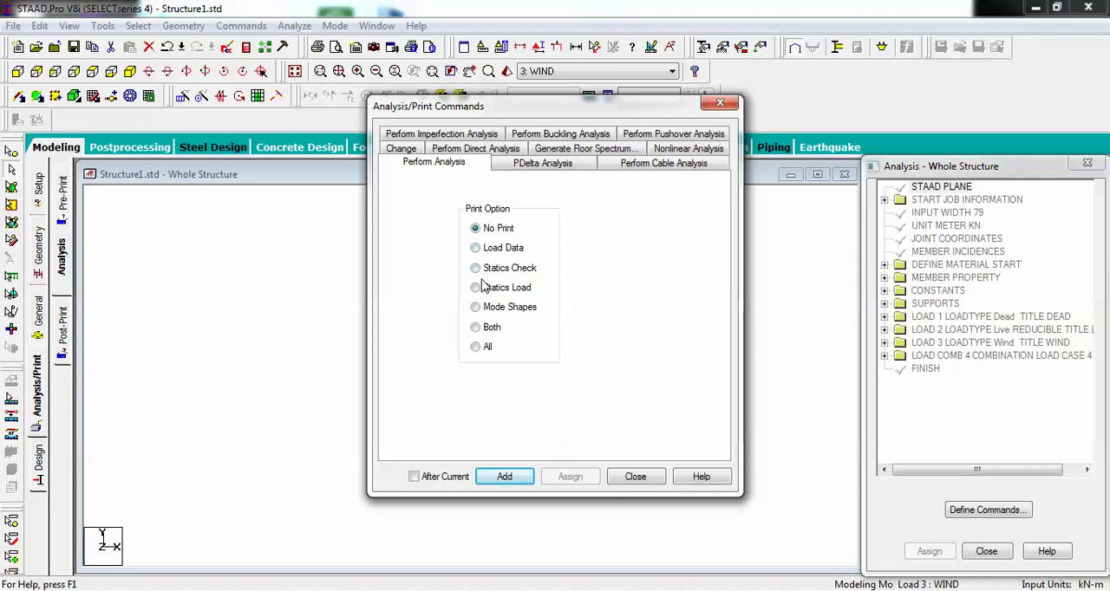
# Add a PERFORM ANALYSIS PRINT ALL command and run the analysis with zero errors
pyautogui.click(475, 347)
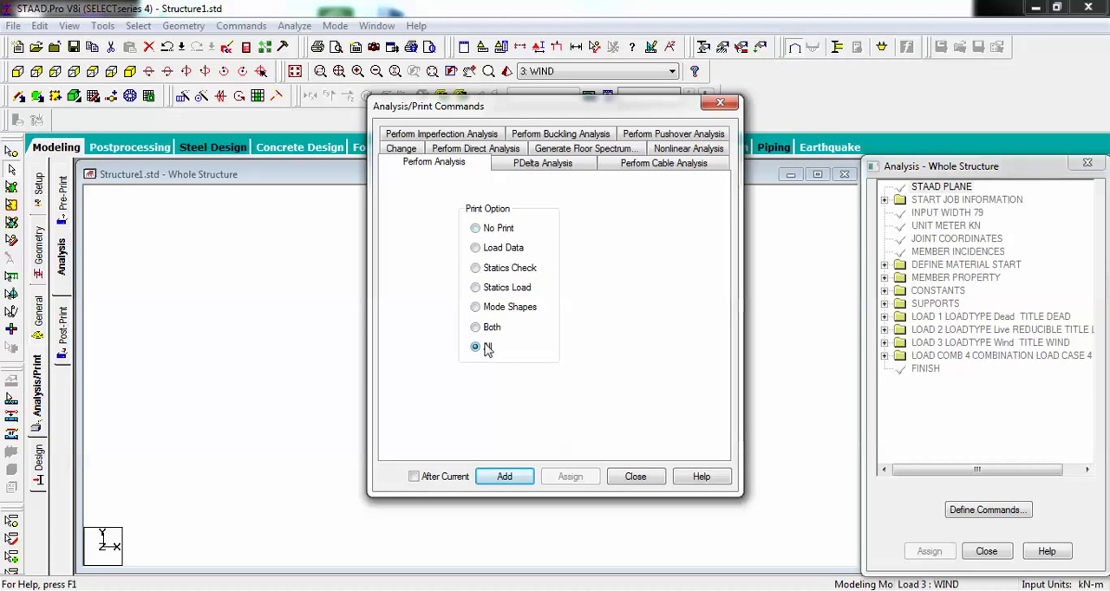
pyautogui.click(503, 475)
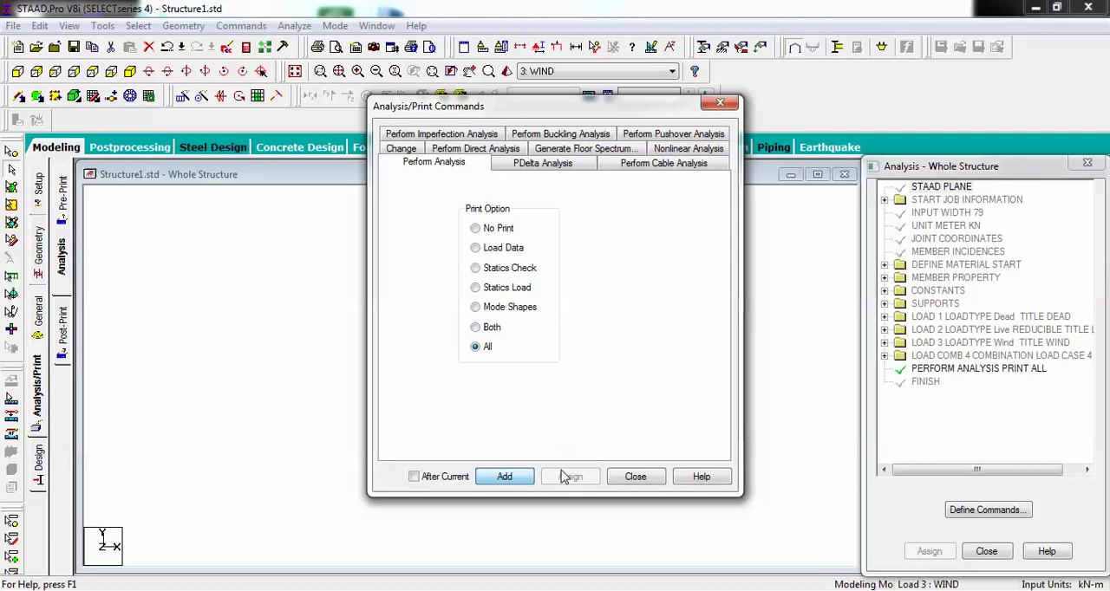
pyautogui.click(635, 475)
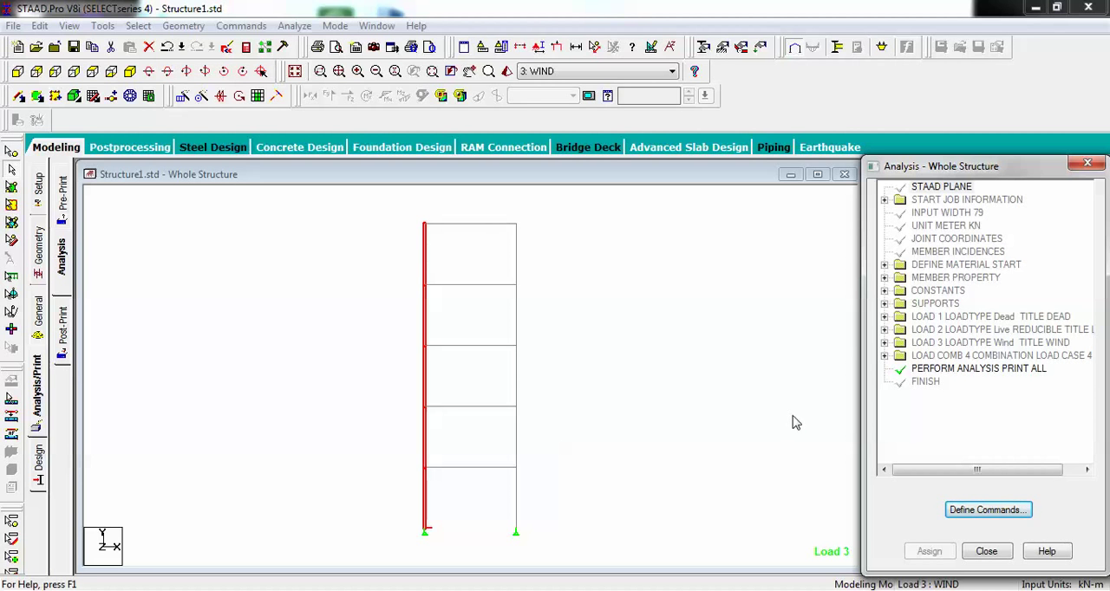
pyautogui.moveTo(603, 274)
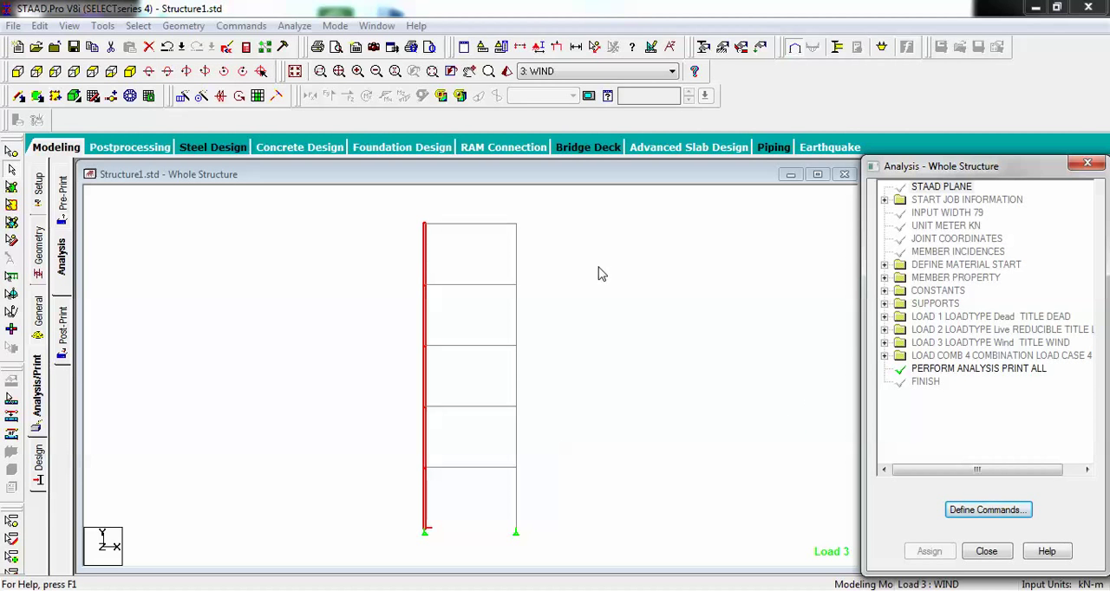
pyautogui.moveTo(183, 25)
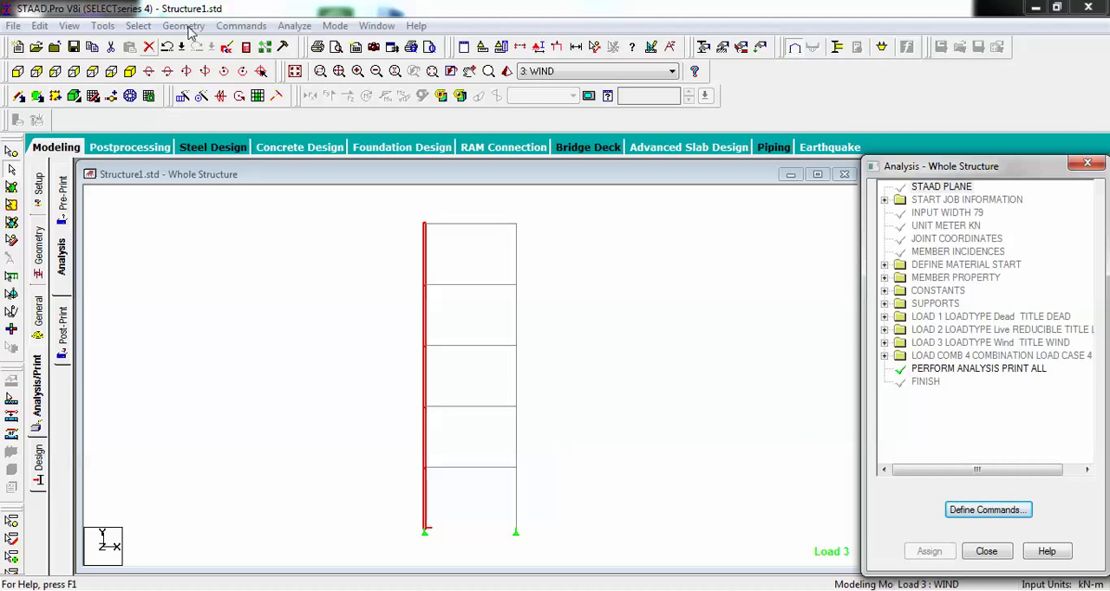
pyautogui.click(295, 24)
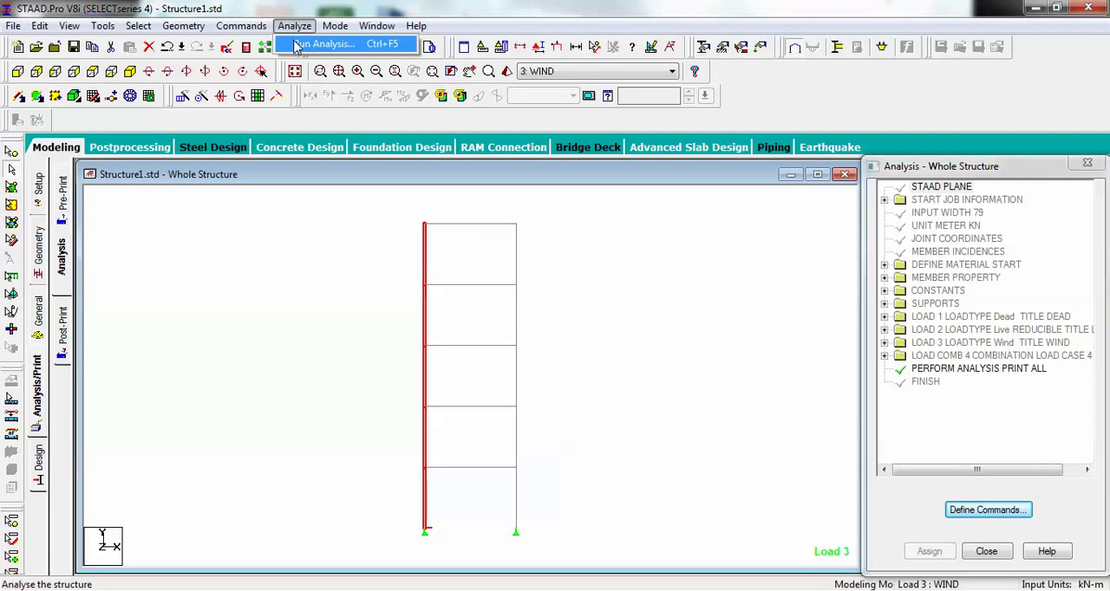
pyautogui.click(326, 44)
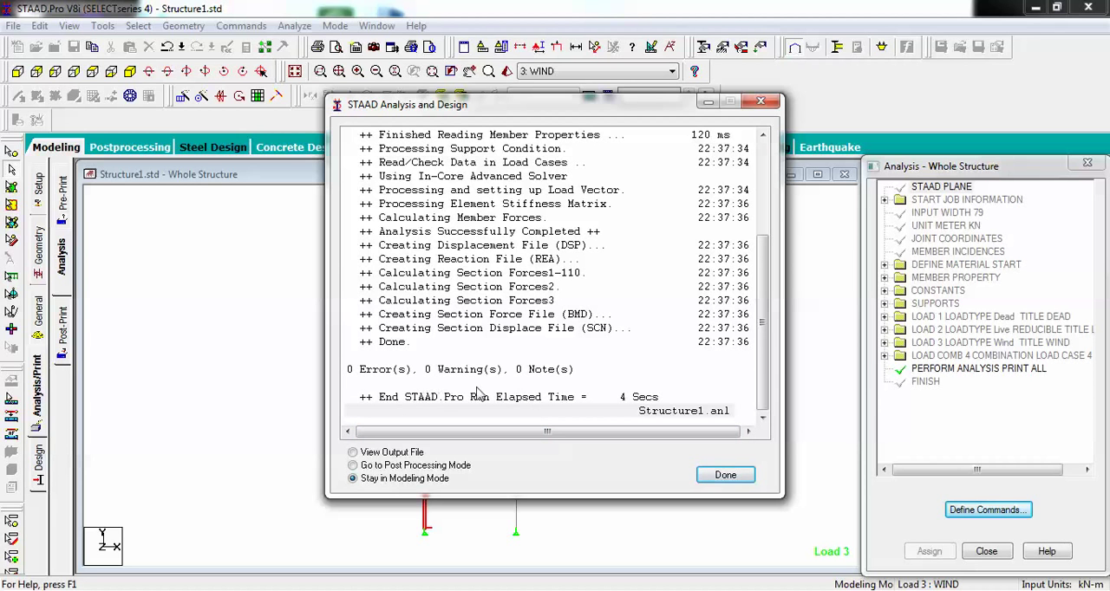
pyautogui.moveTo(534, 430)
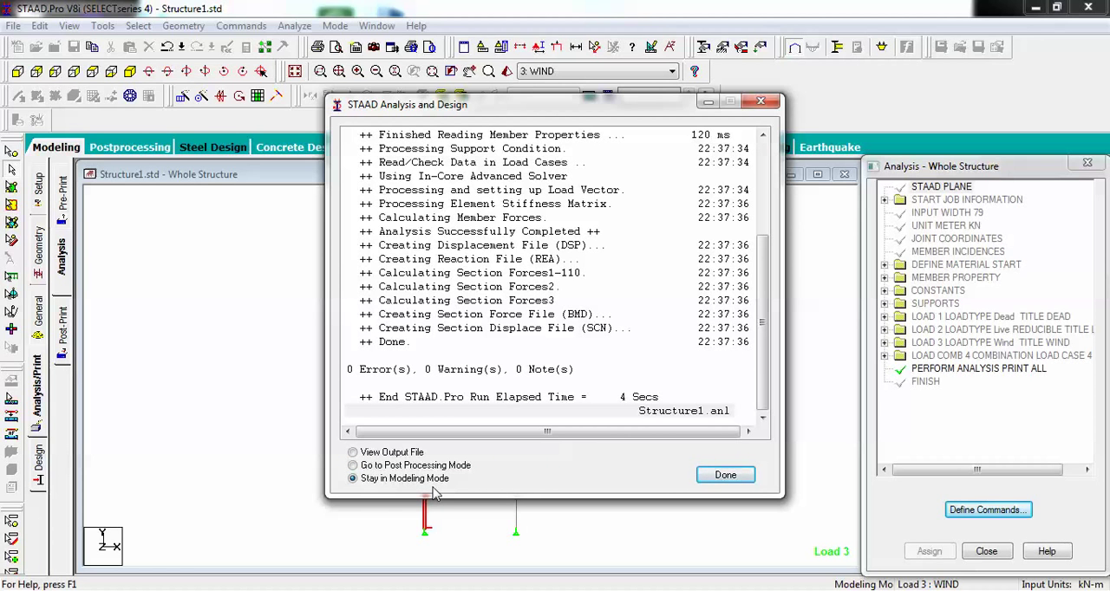
pyautogui.moveTo(472, 368)
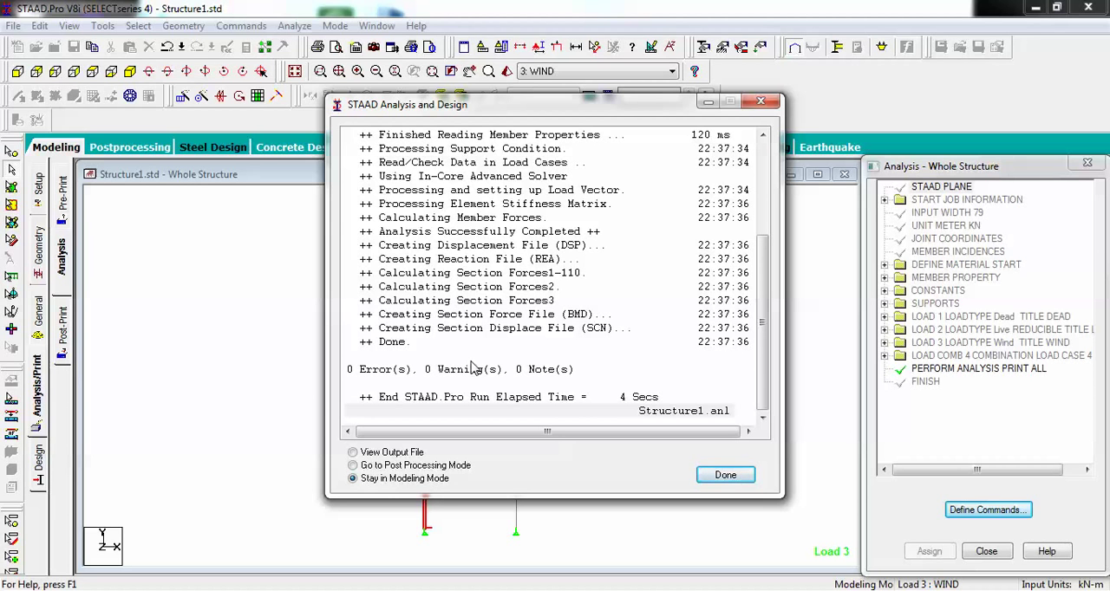
pyautogui.moveTo(557, 414)
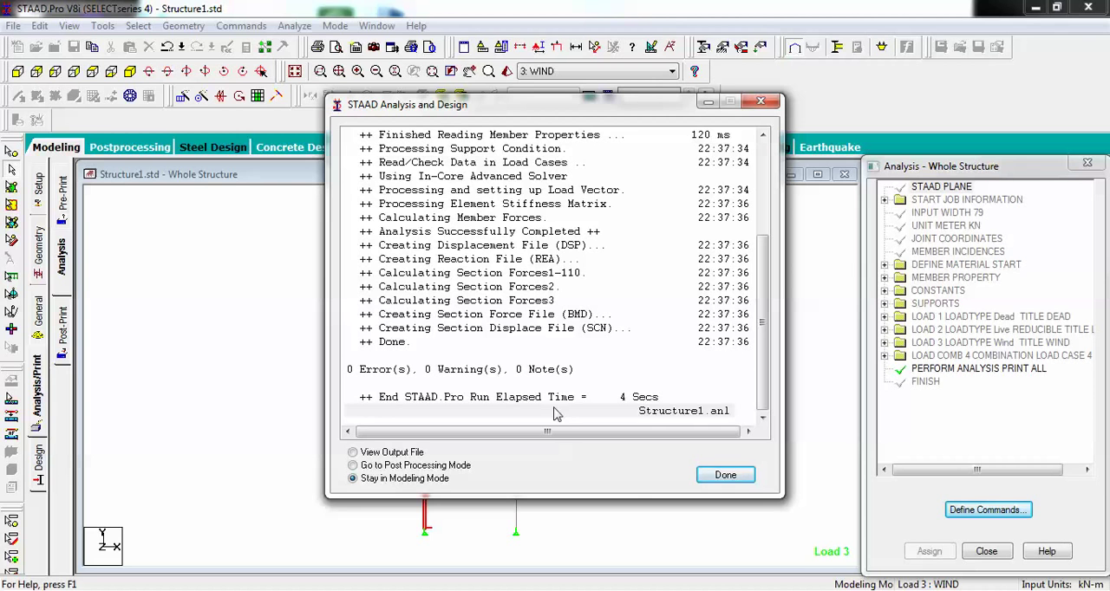